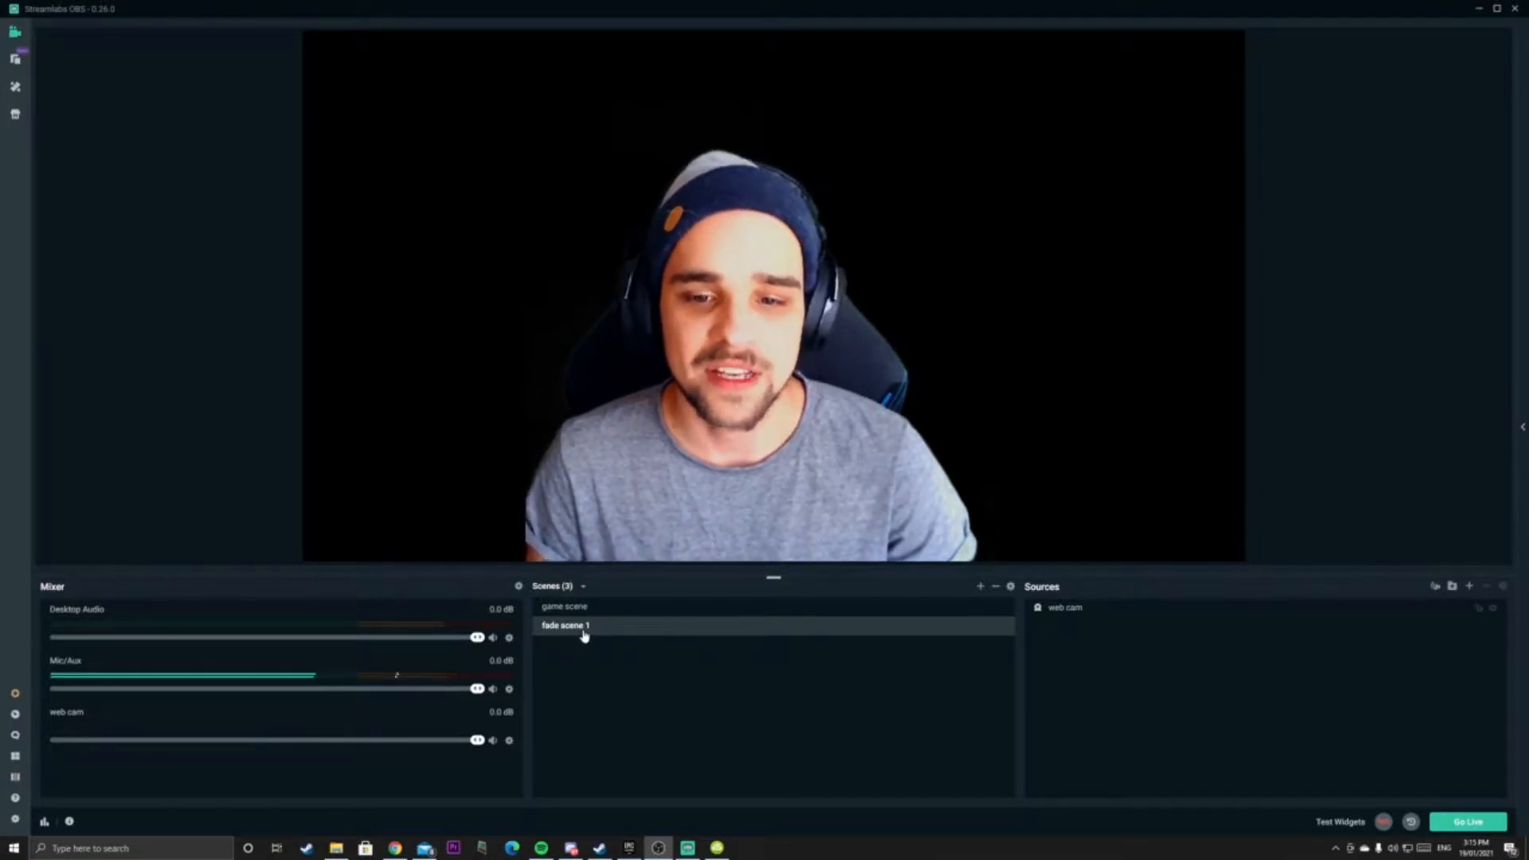
# Duplicate fade scene 1 as 'fade scene 2' and move its webcam source to the left
pyautogui.rightClick(564, 625)
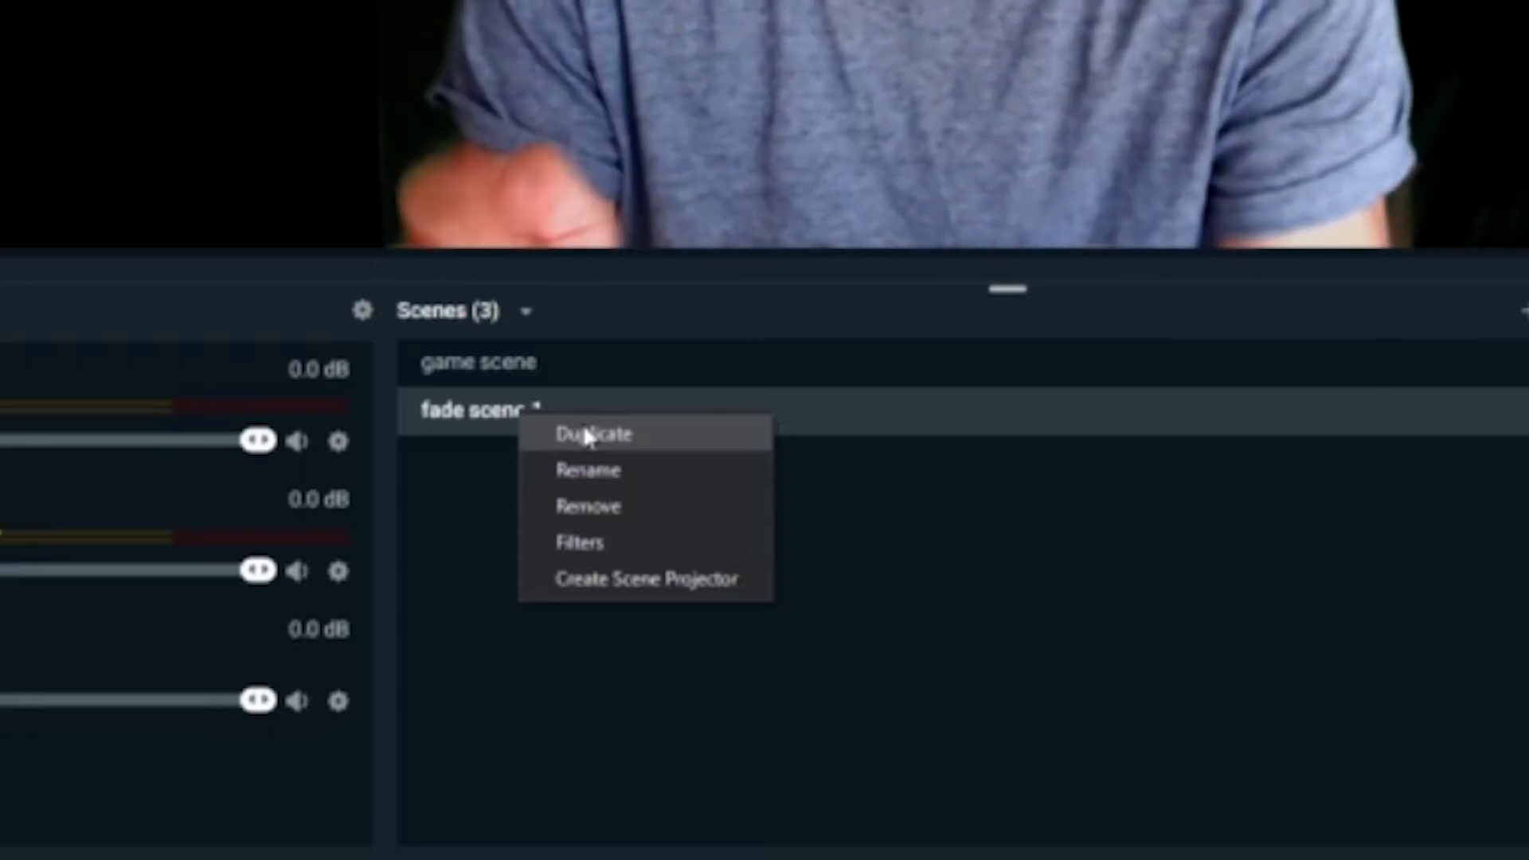
pyautogui.click(592, 433)
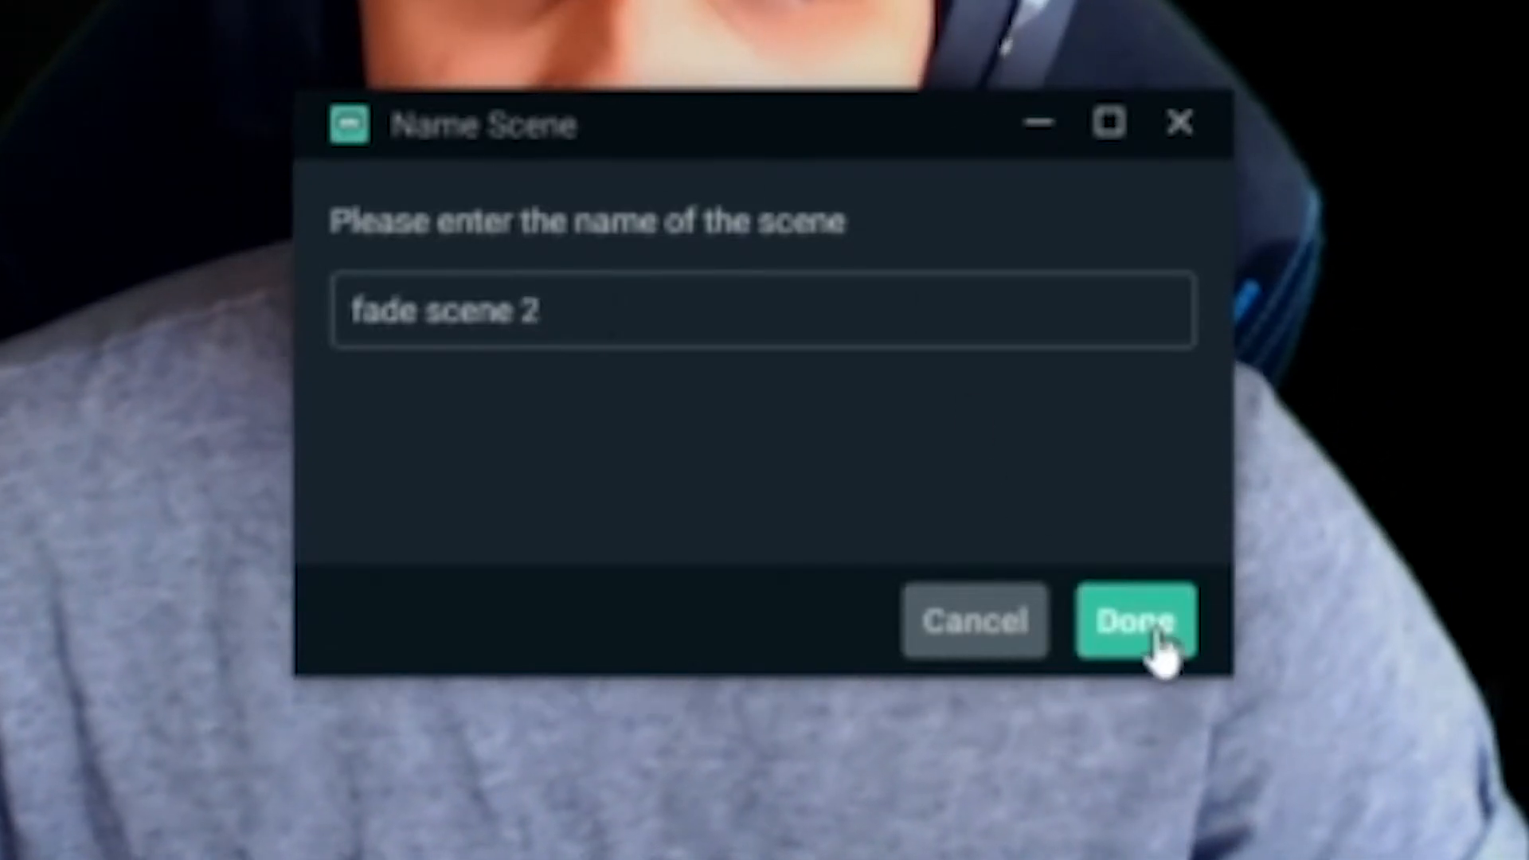
pyautogui.click(1134, 621)
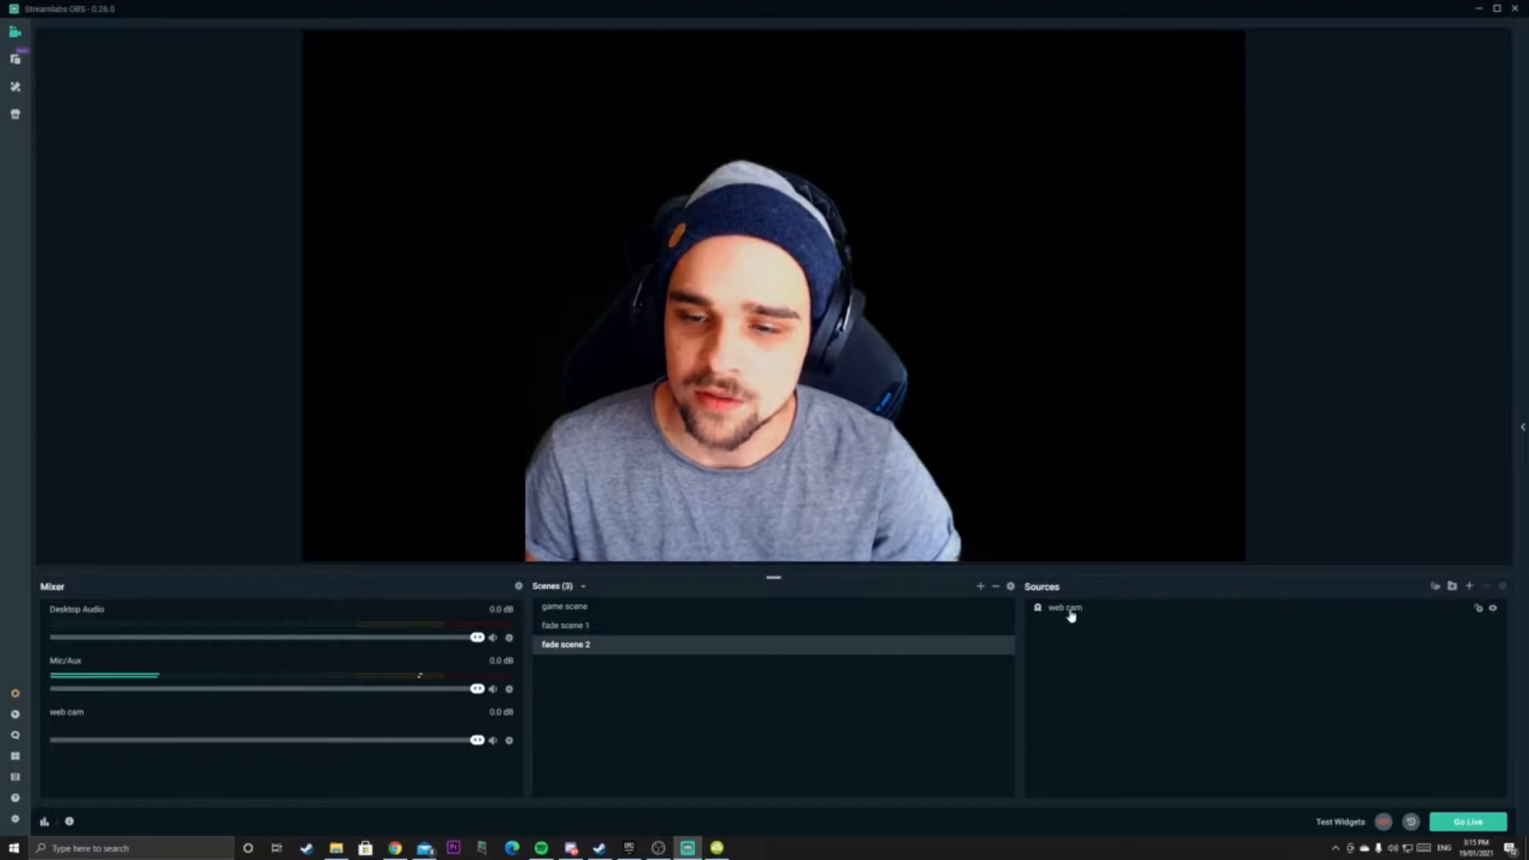
pyautogui.click(1064, 606)
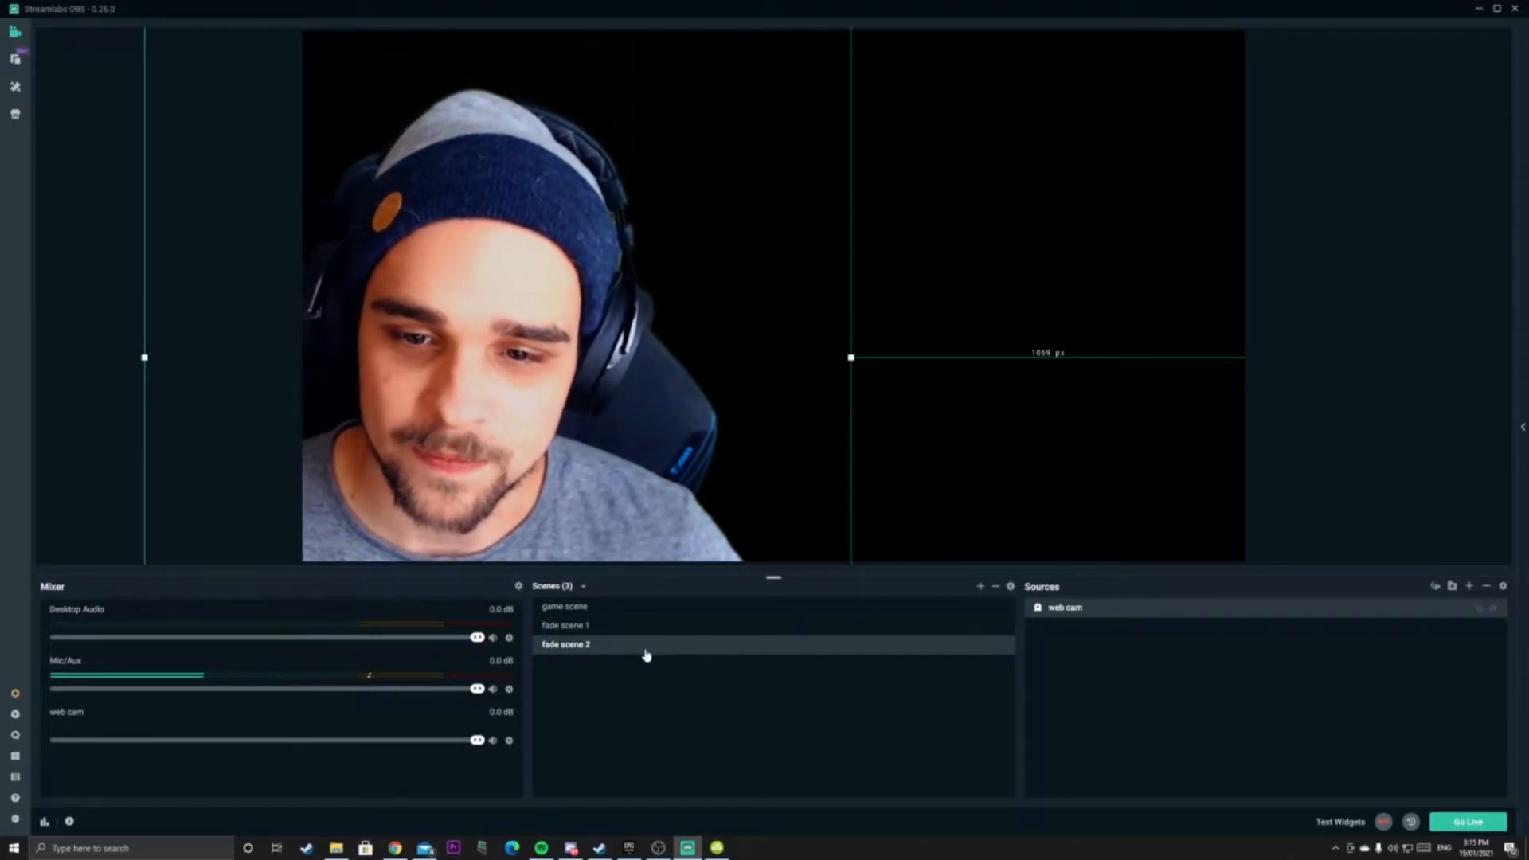
# Duplicate fade scene 2 as 'fade scene 3' with the webcam moved to the right
pyautogui.click(981, 587)
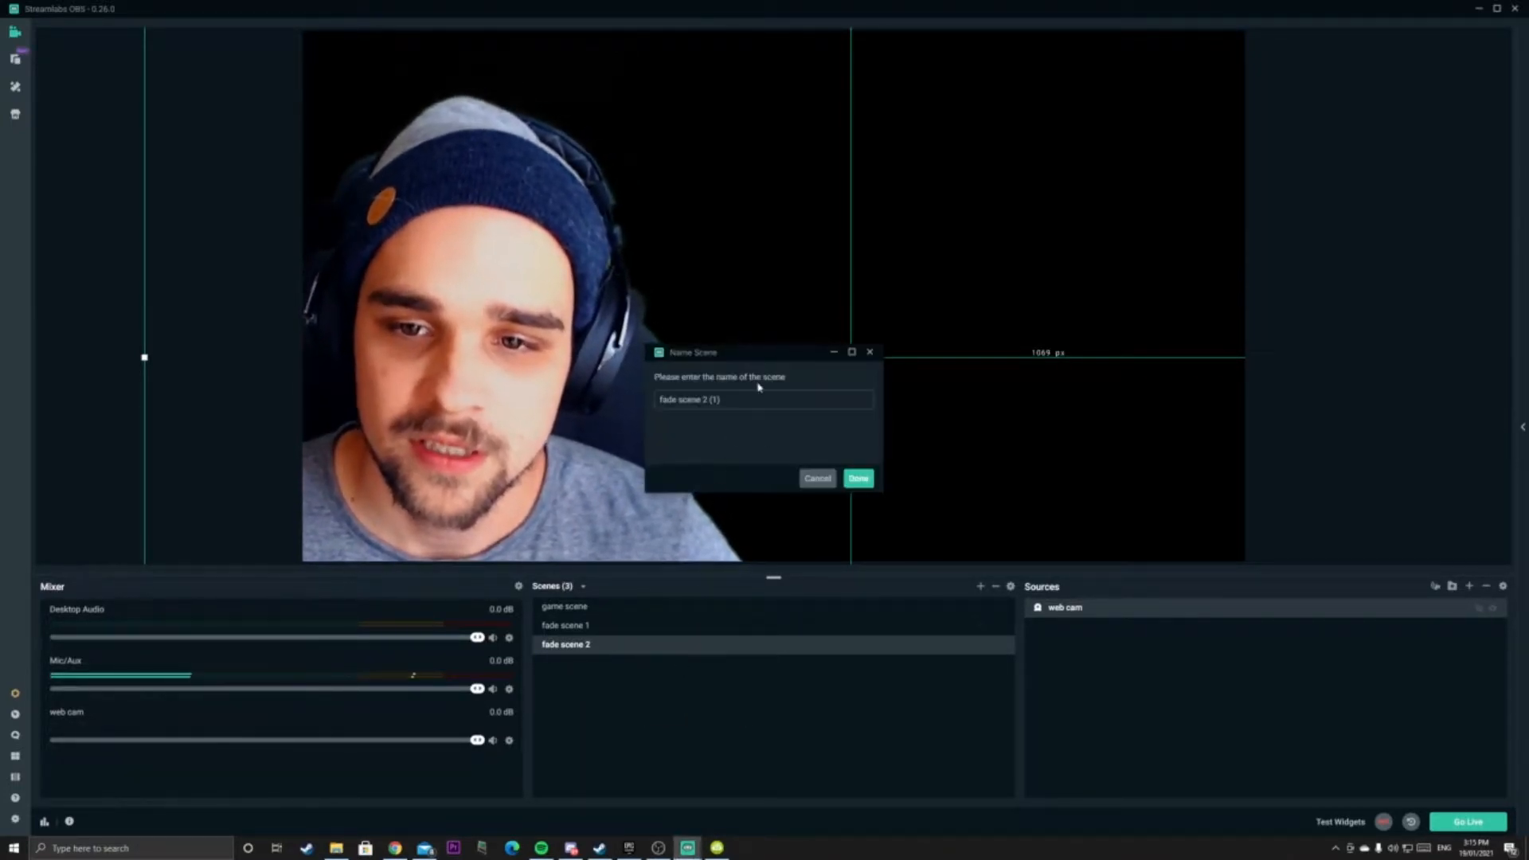
pyautogui.write('fade scene 3')
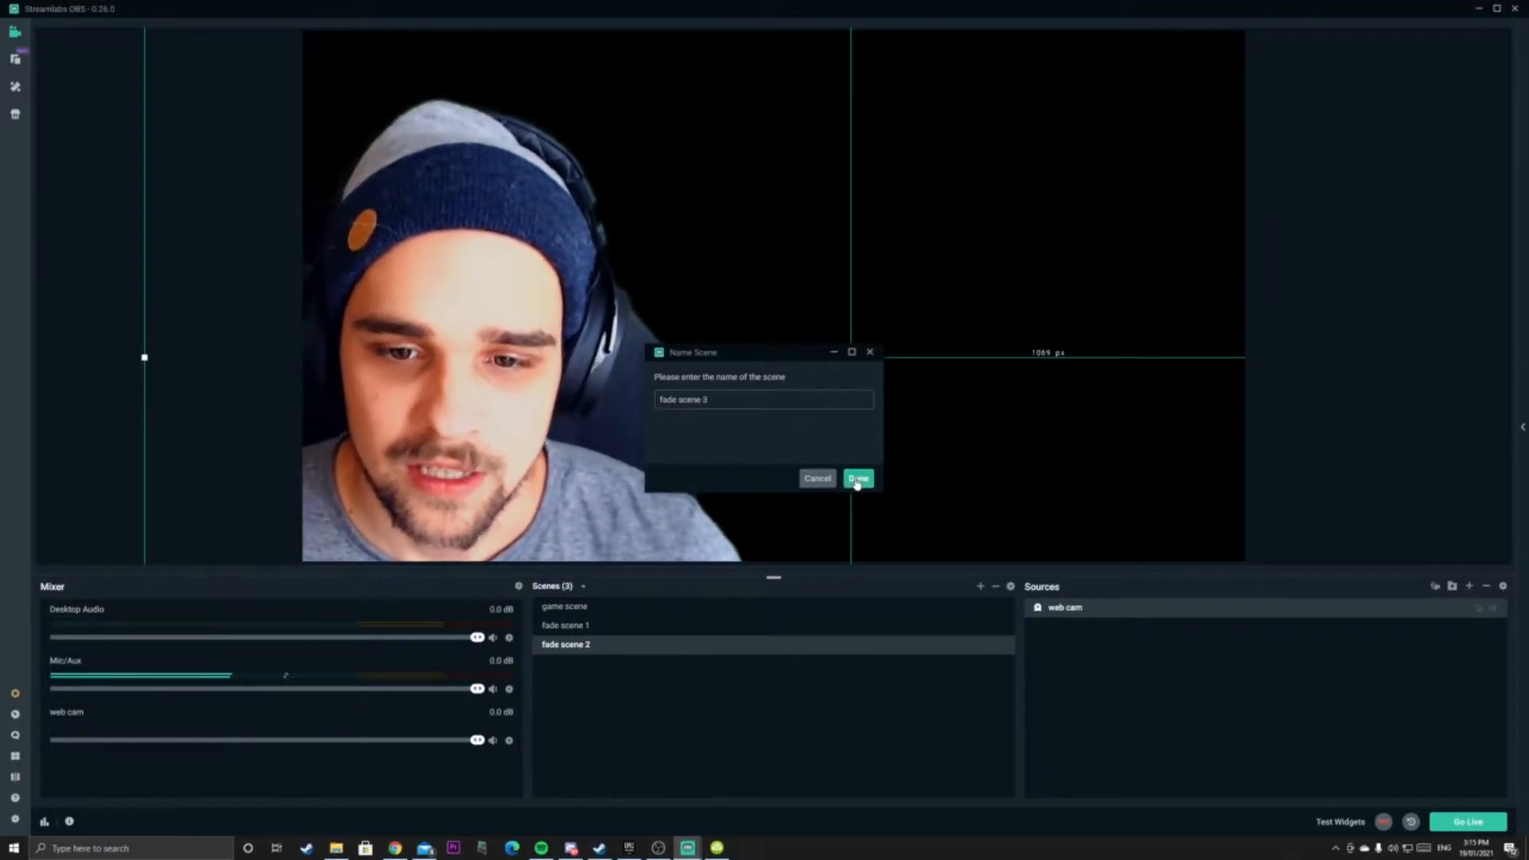
pyautogui.click(856, 479)
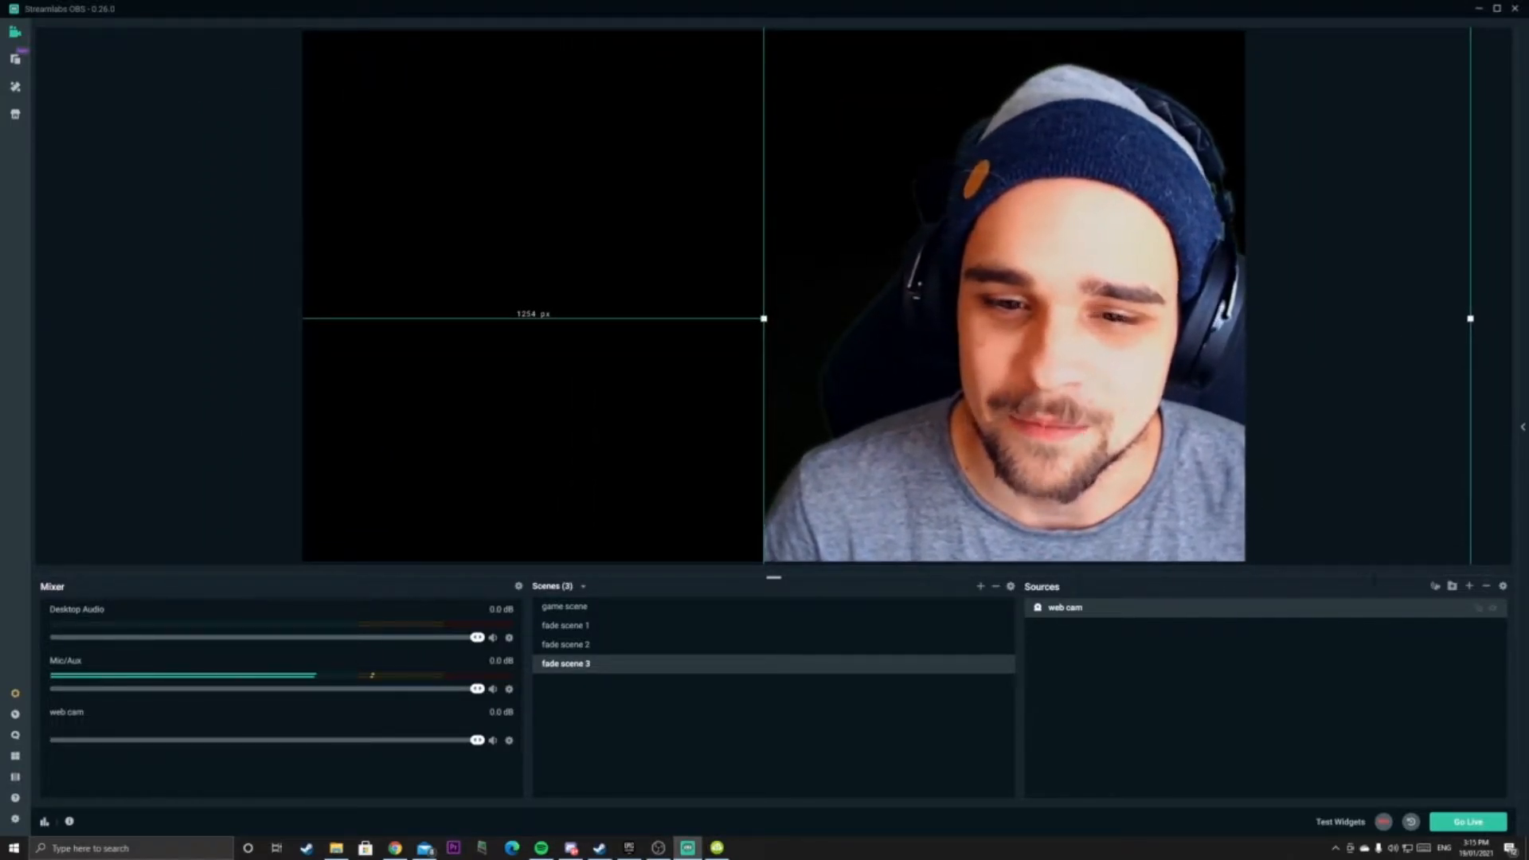
# Switch among fade scenes 1, 2 and 3 to compare the webcam positions
pyautogui.click(564, 625)
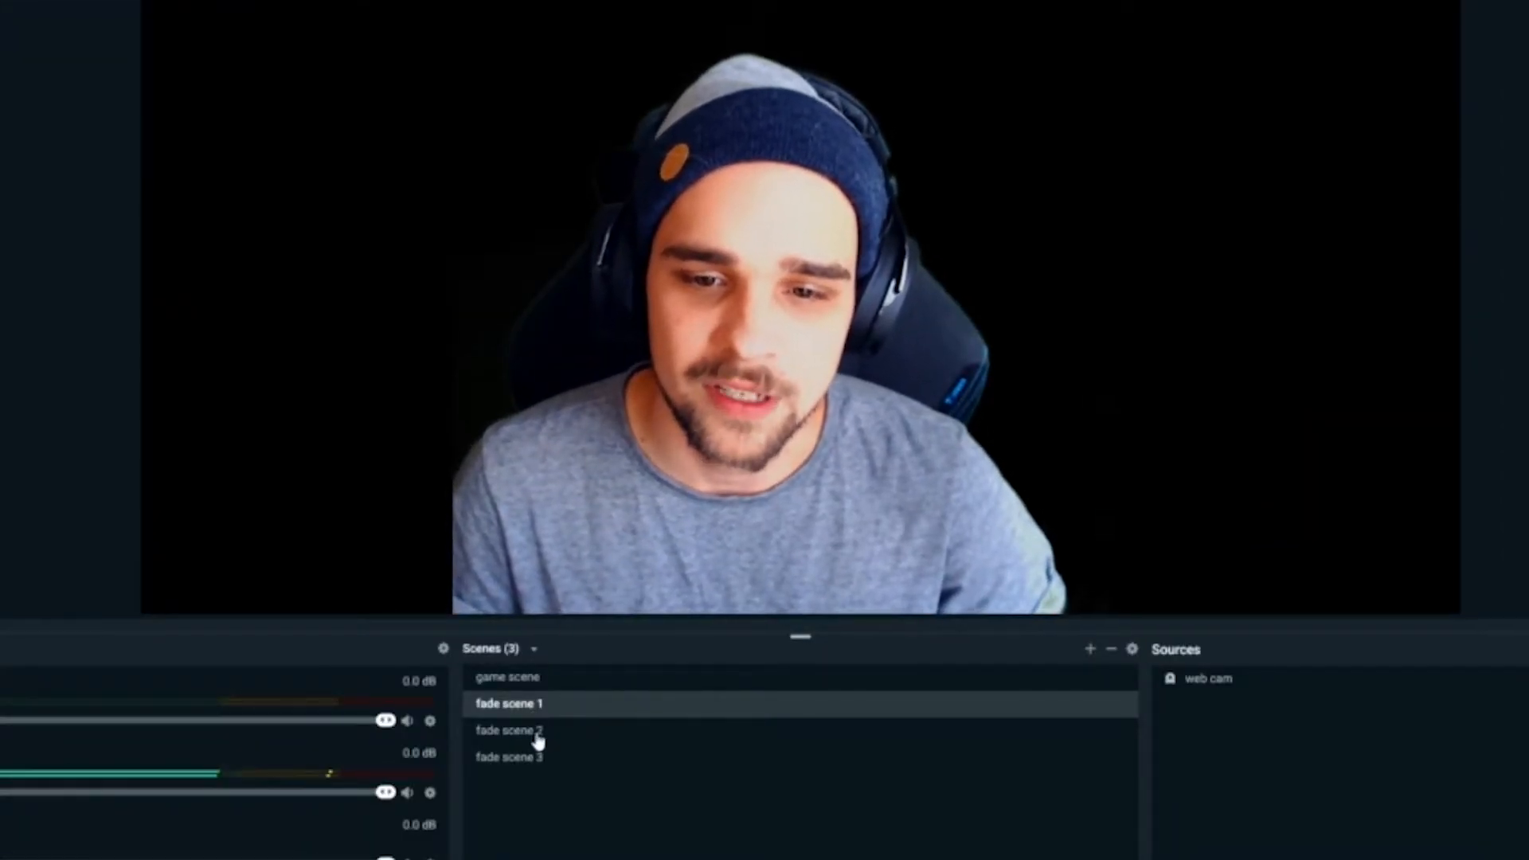
pyautogui.click(508, 757)
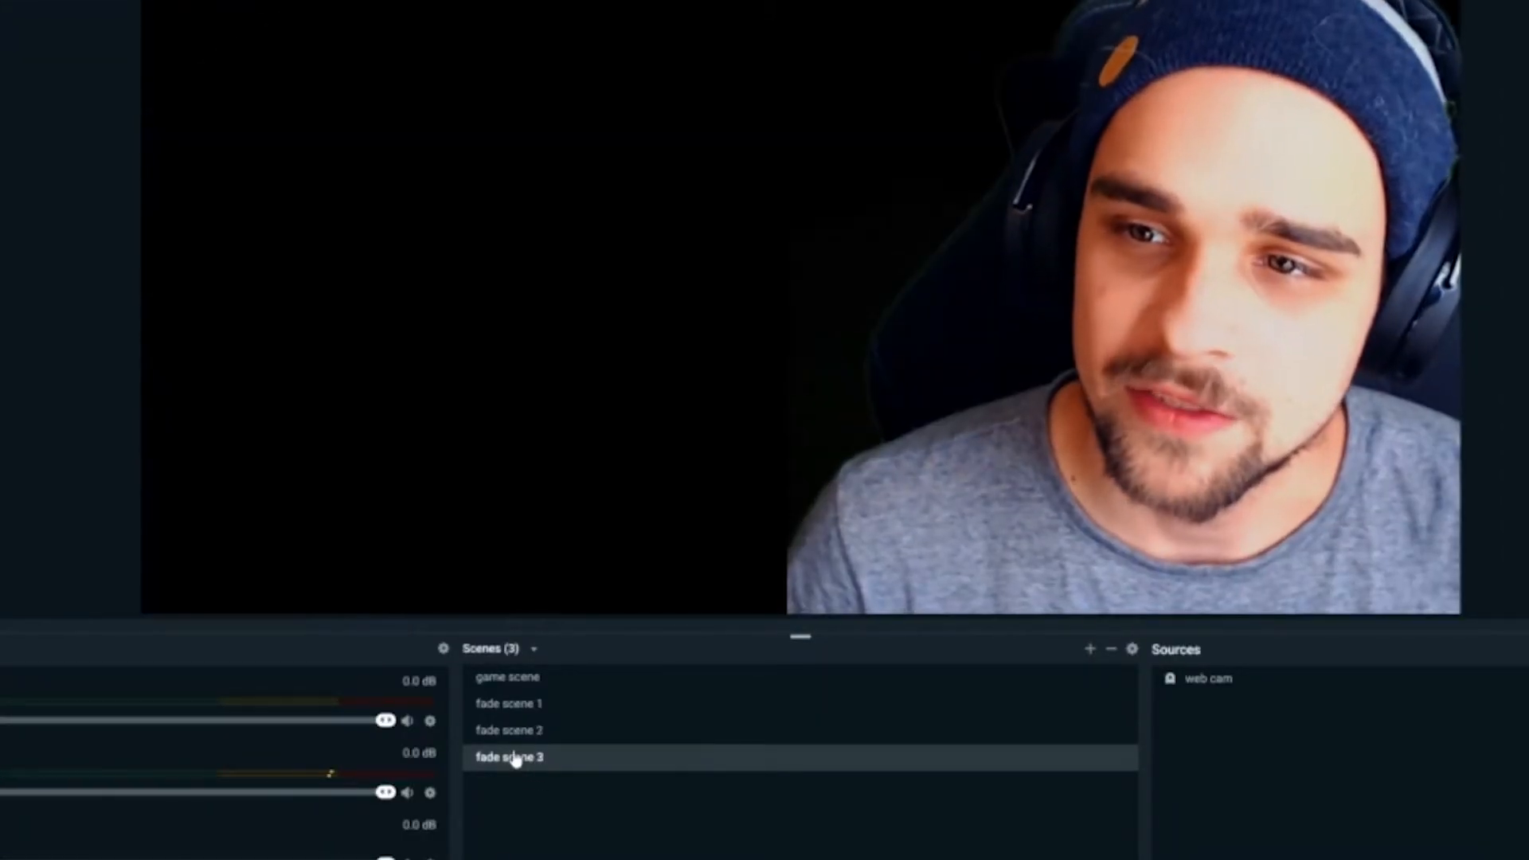
pyautogui.click(508, 703)
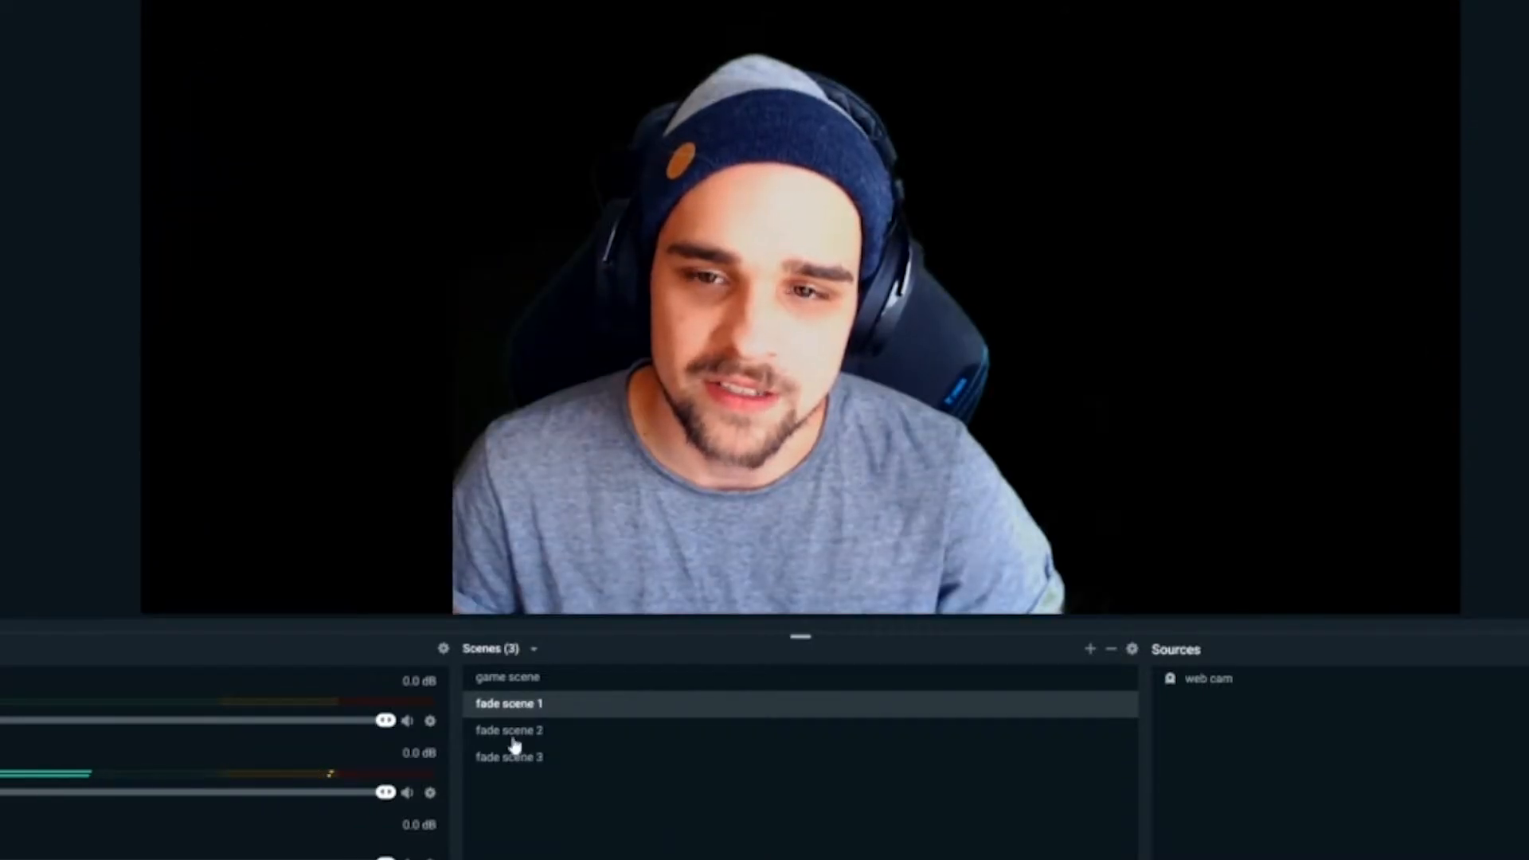
pyautogui.click(508, 730)
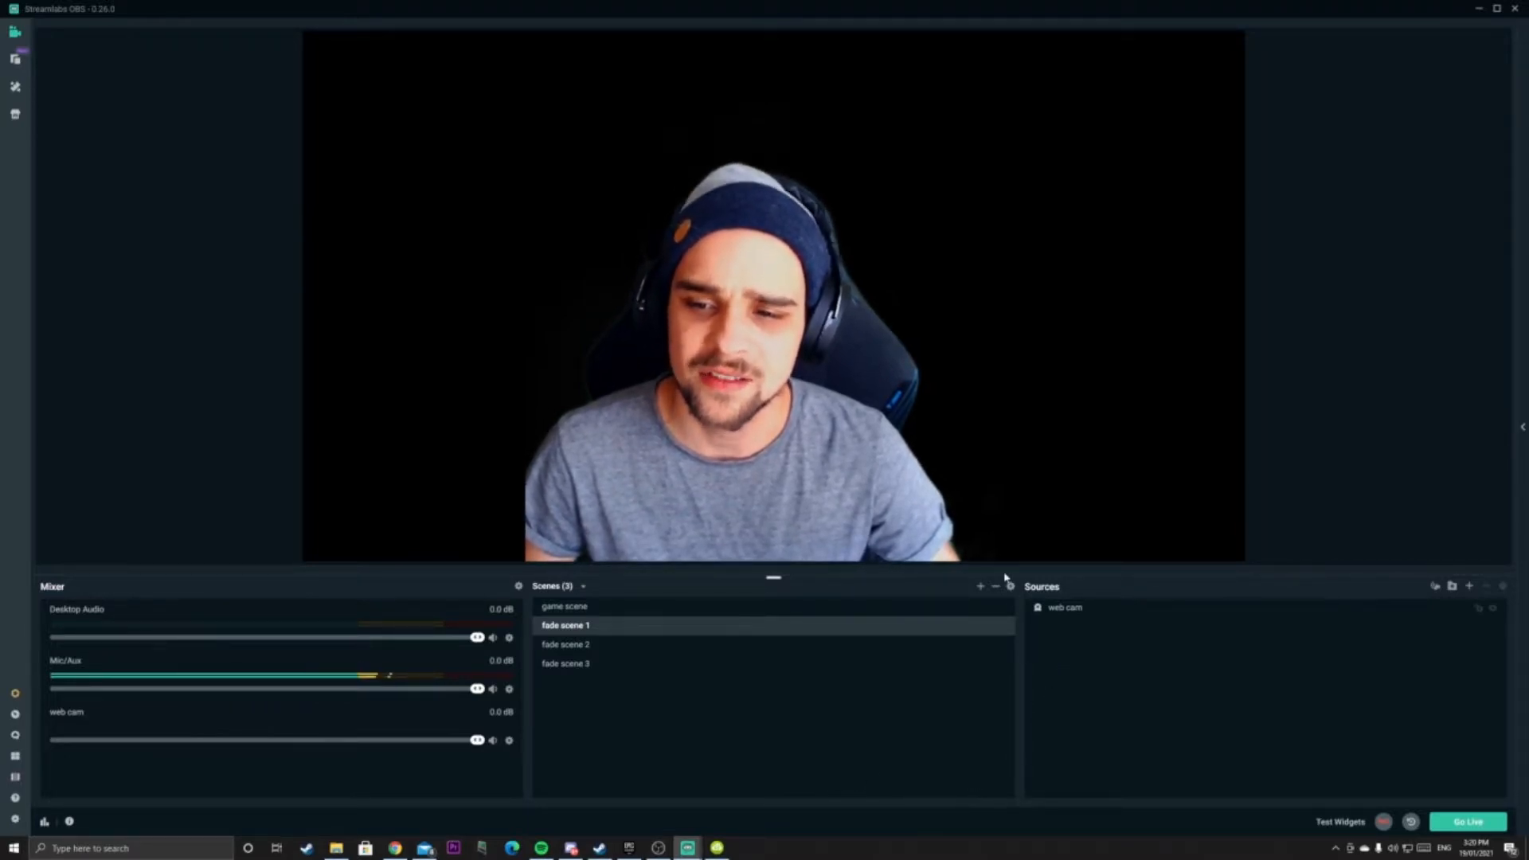
pyautogui.moveTo(1010, 586)
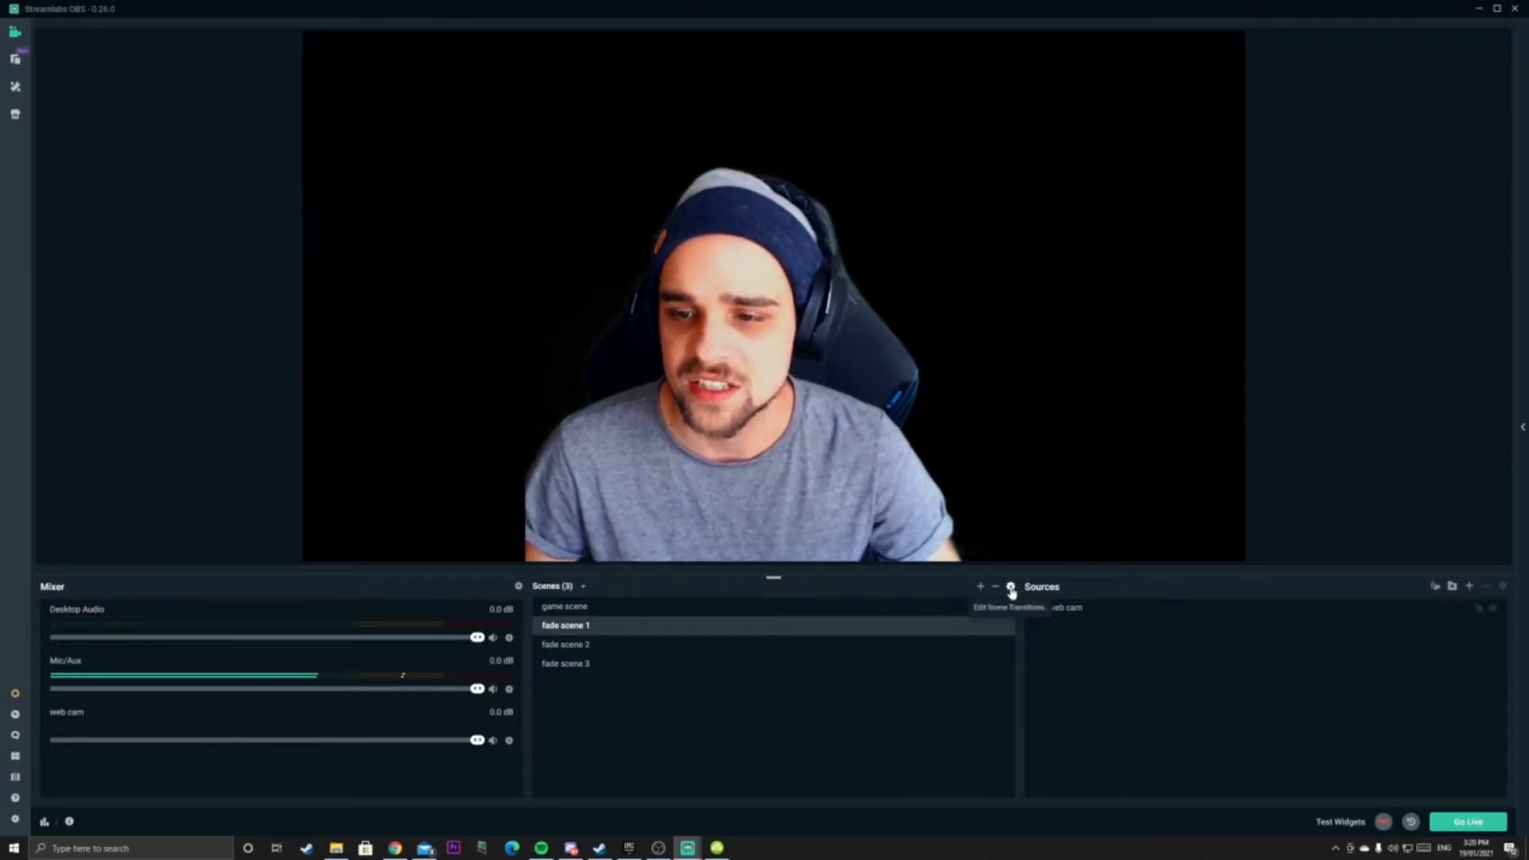
# Show the Scene Transitions window full screen, listing only the Cut Global Transition
pyautogui.click(1009, 586)
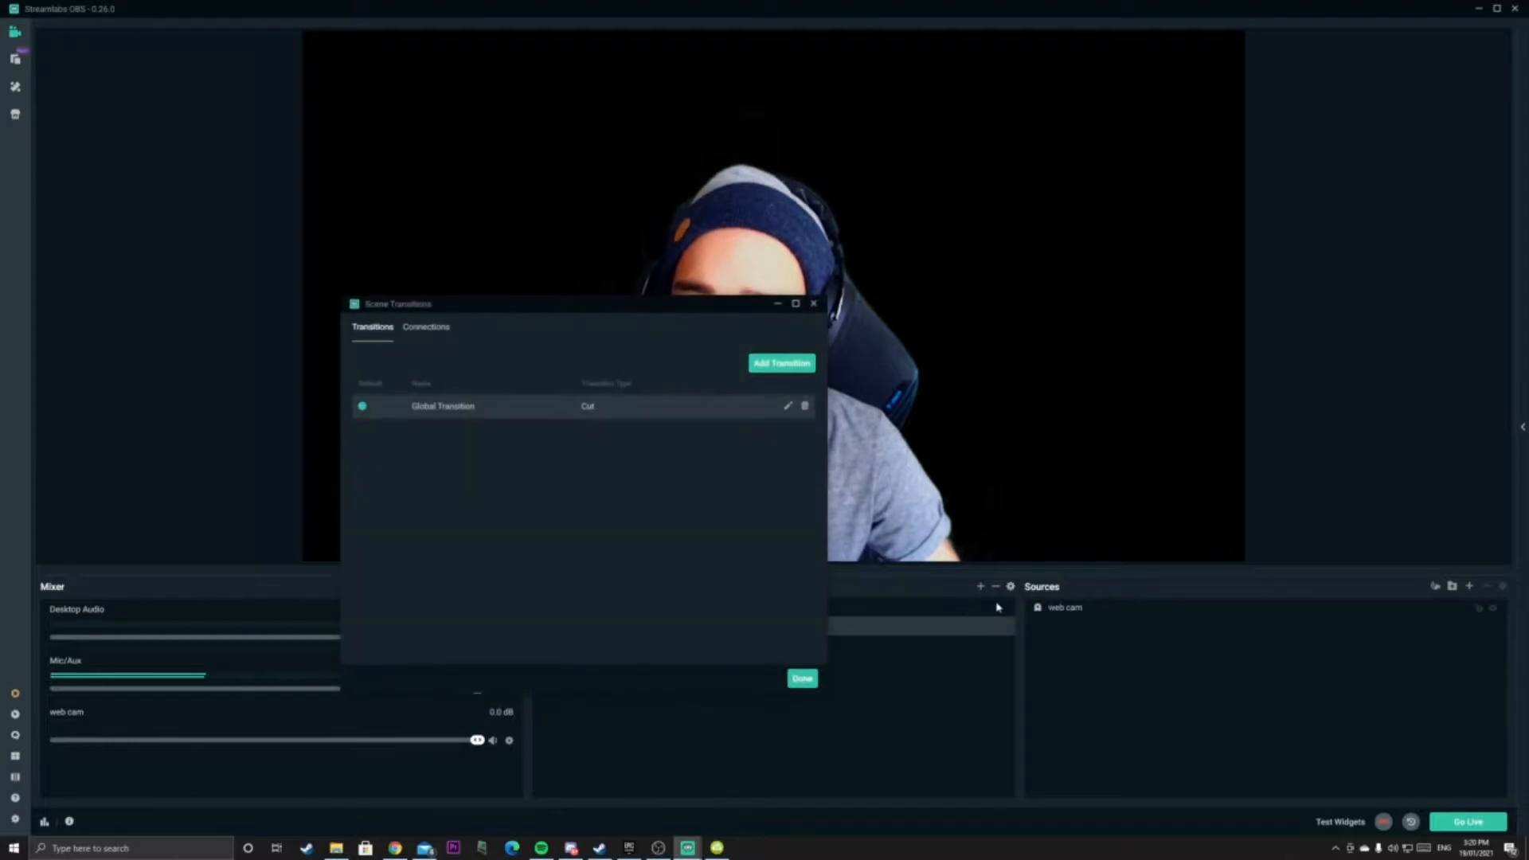
pyautogui.click(795, 302)
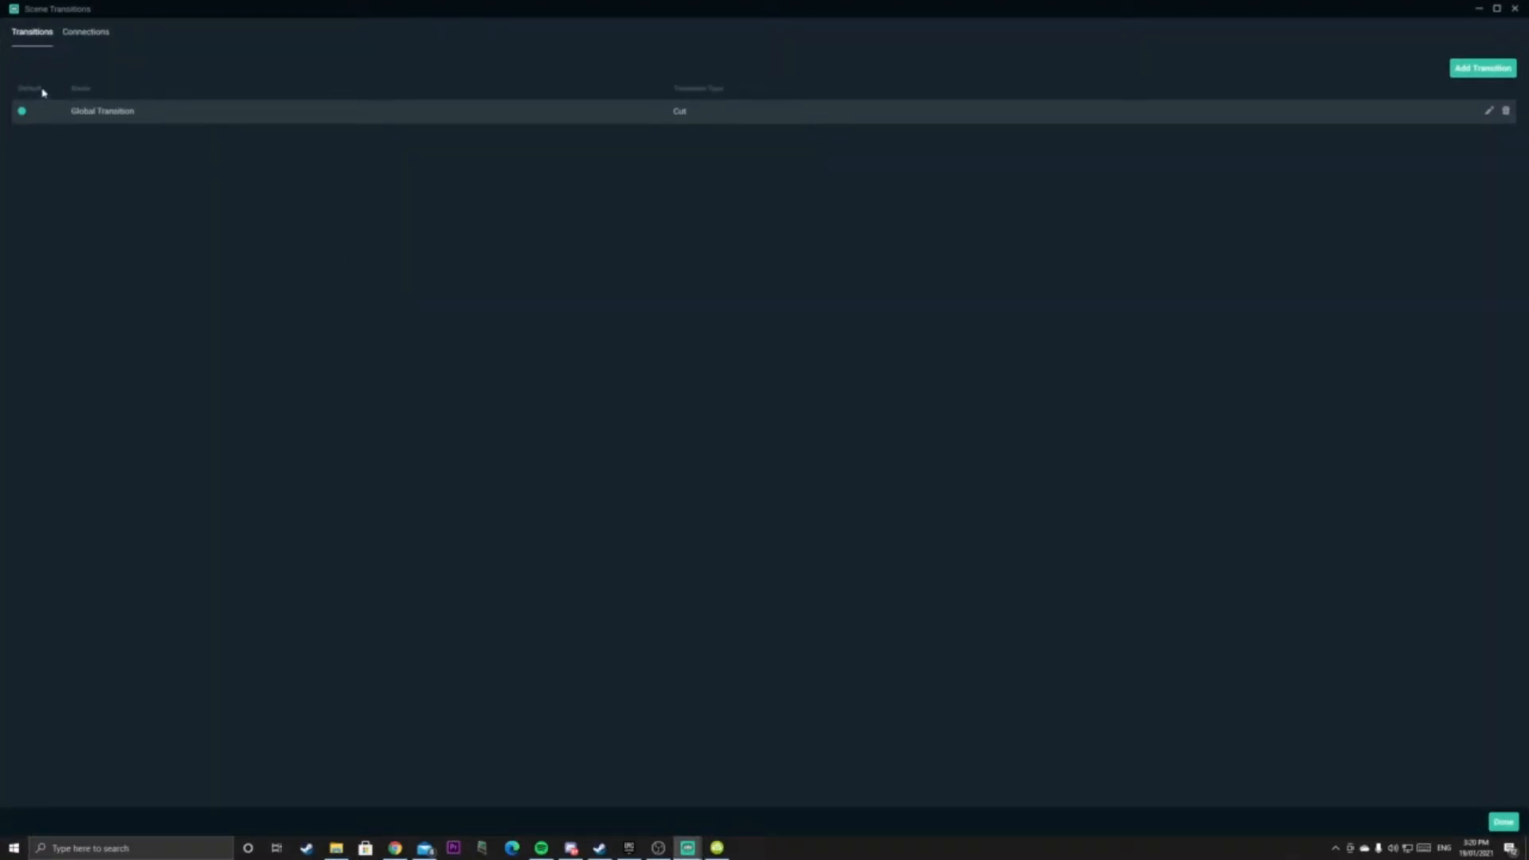
pyautogui.moveTo(1481, 77)
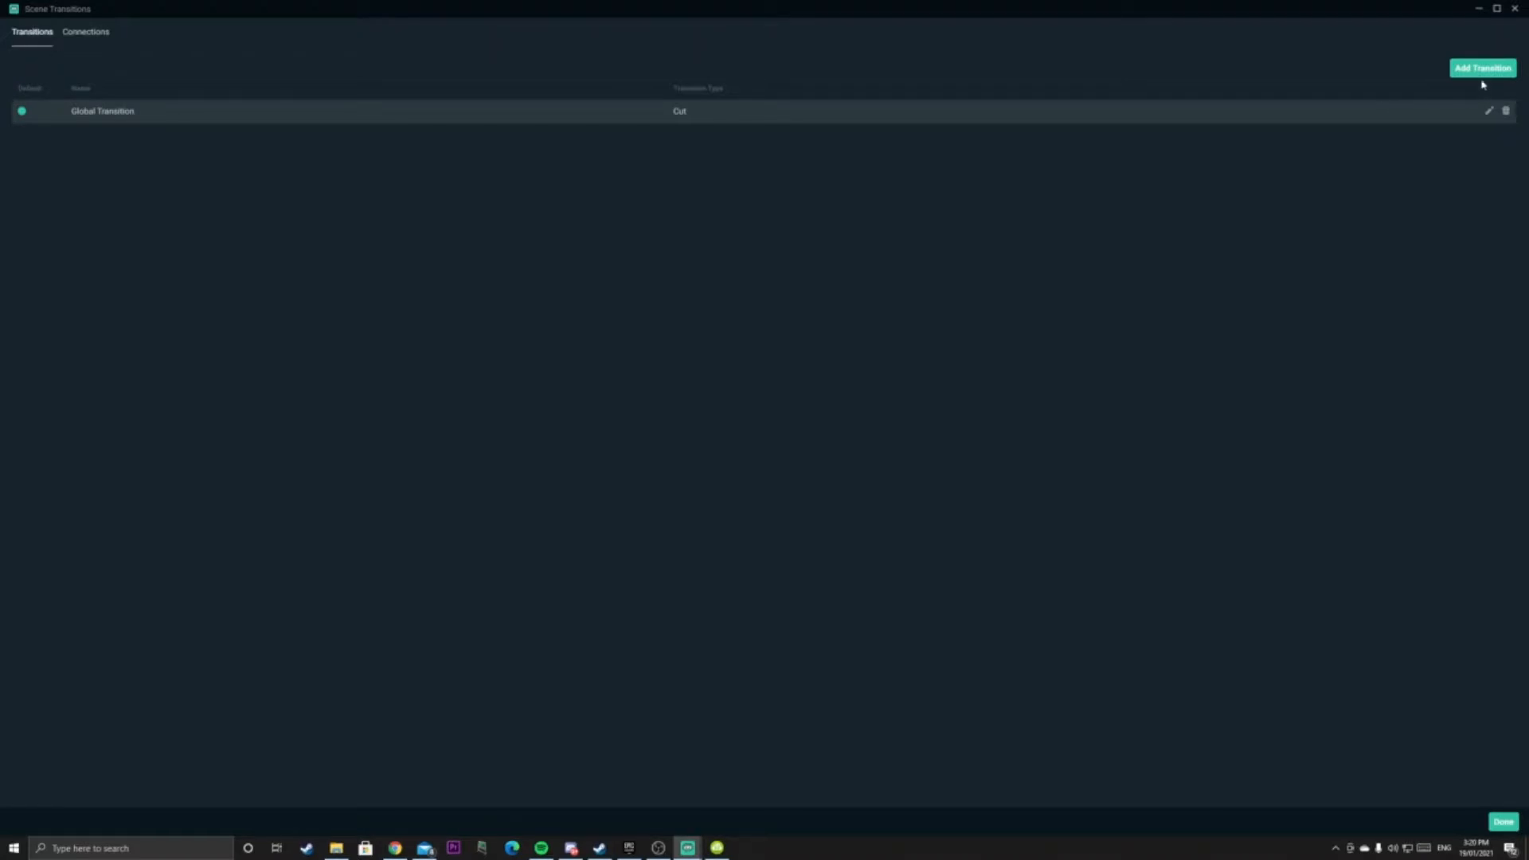
# Add a Fade transition named 'fade effect 4 seconds' with a 4000 ms duration
pyautogui.click(1481, 67)
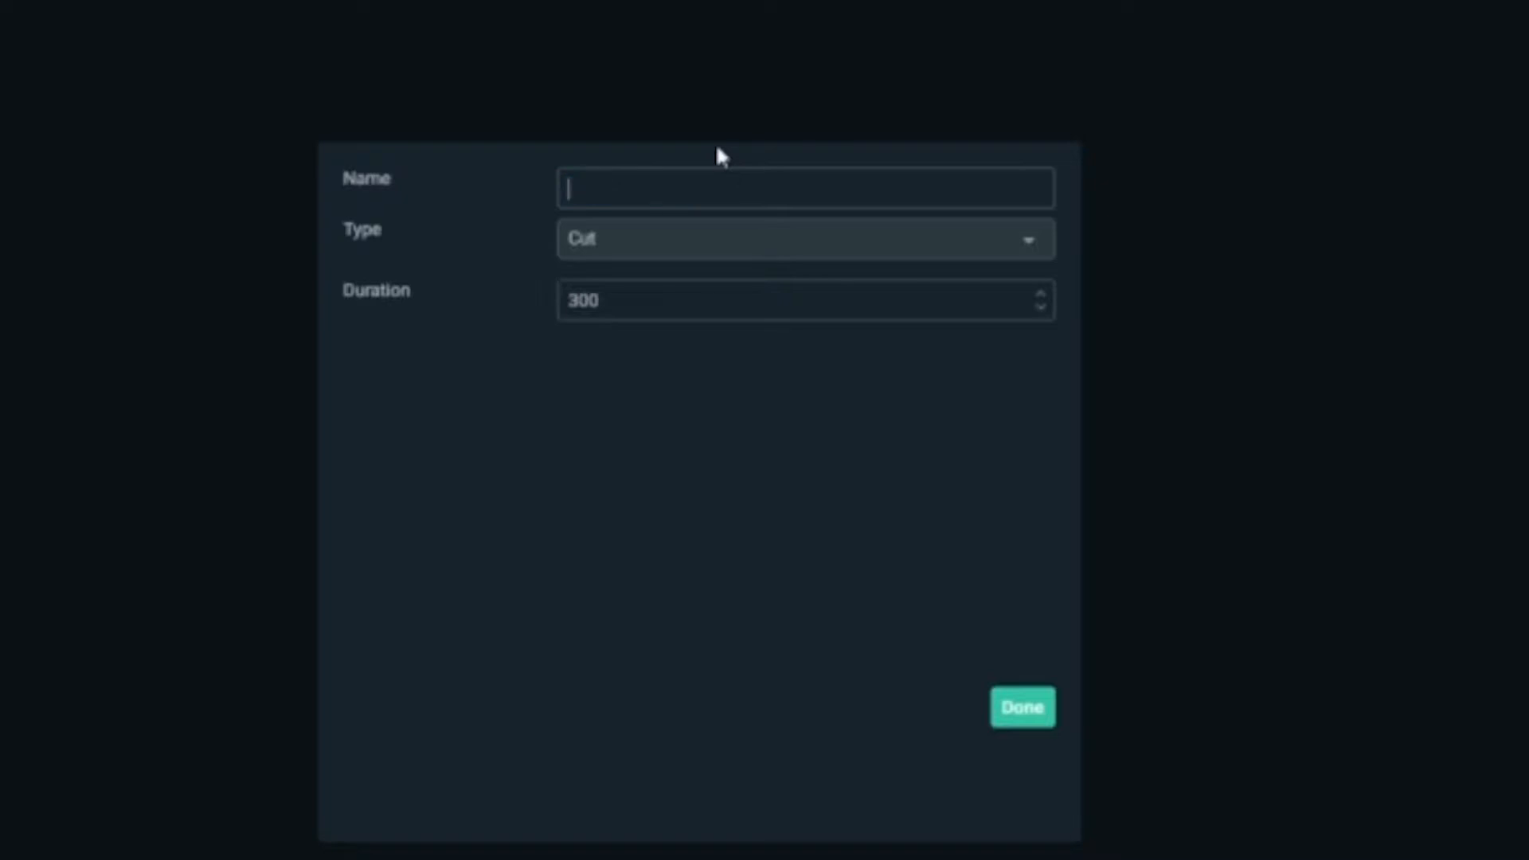
pyautogui.write('fade effect')
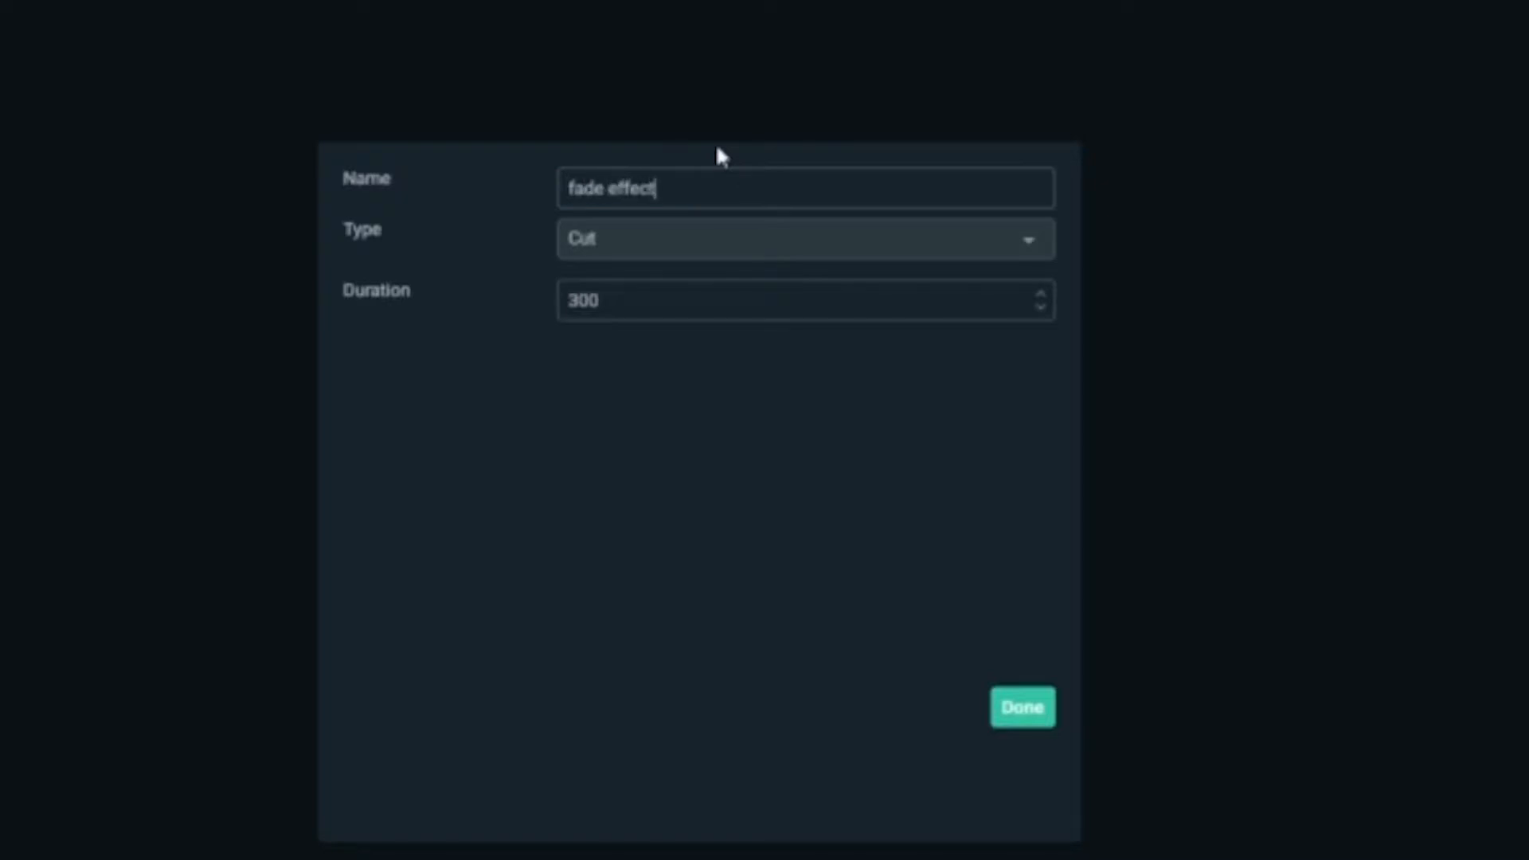
pyautogui.write('4 seconds')
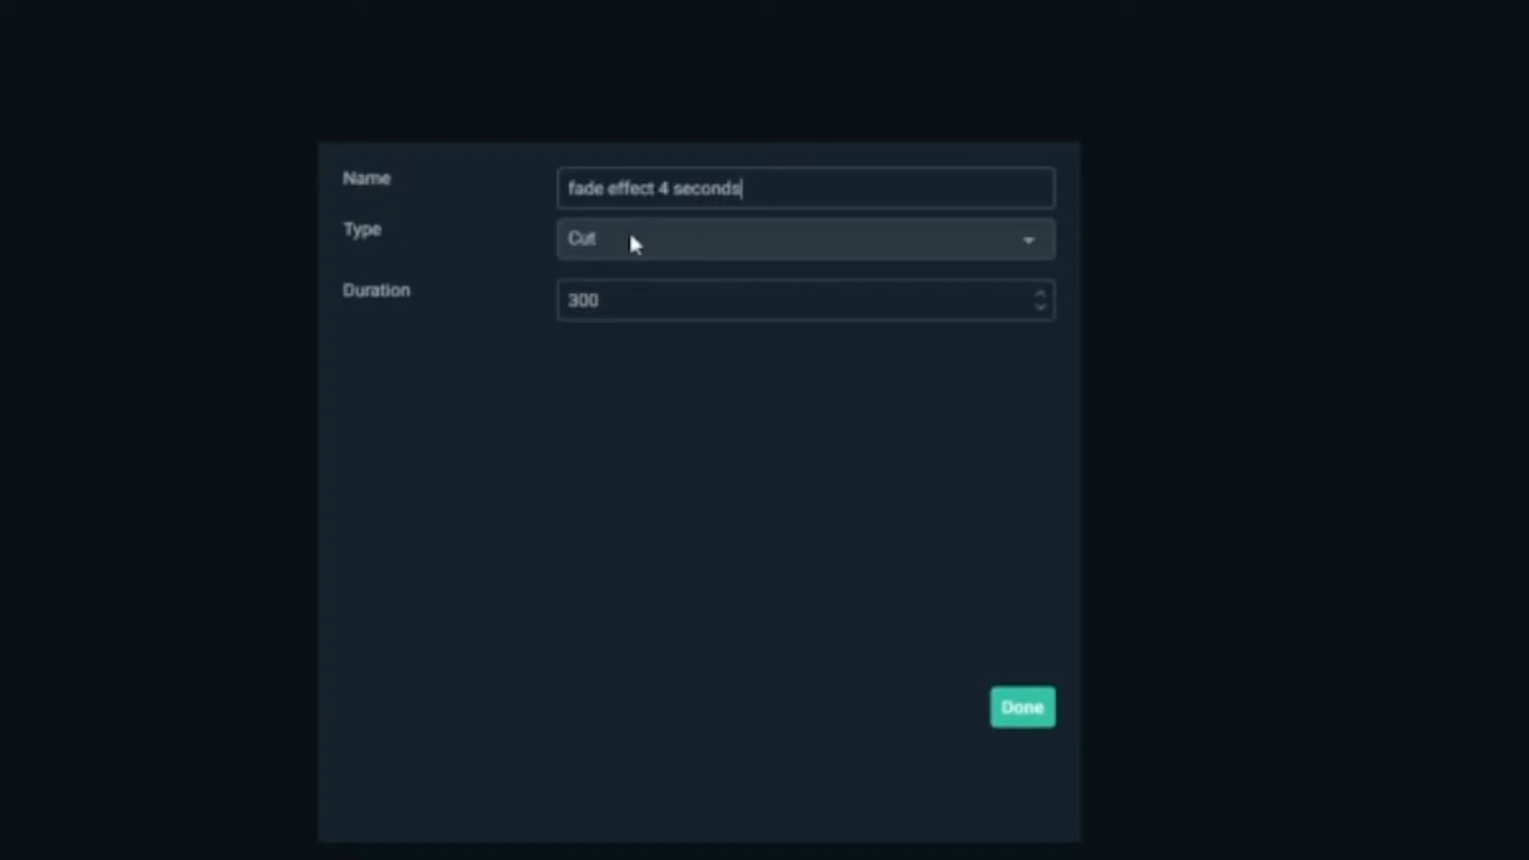
pyautogui.click(803, 239)
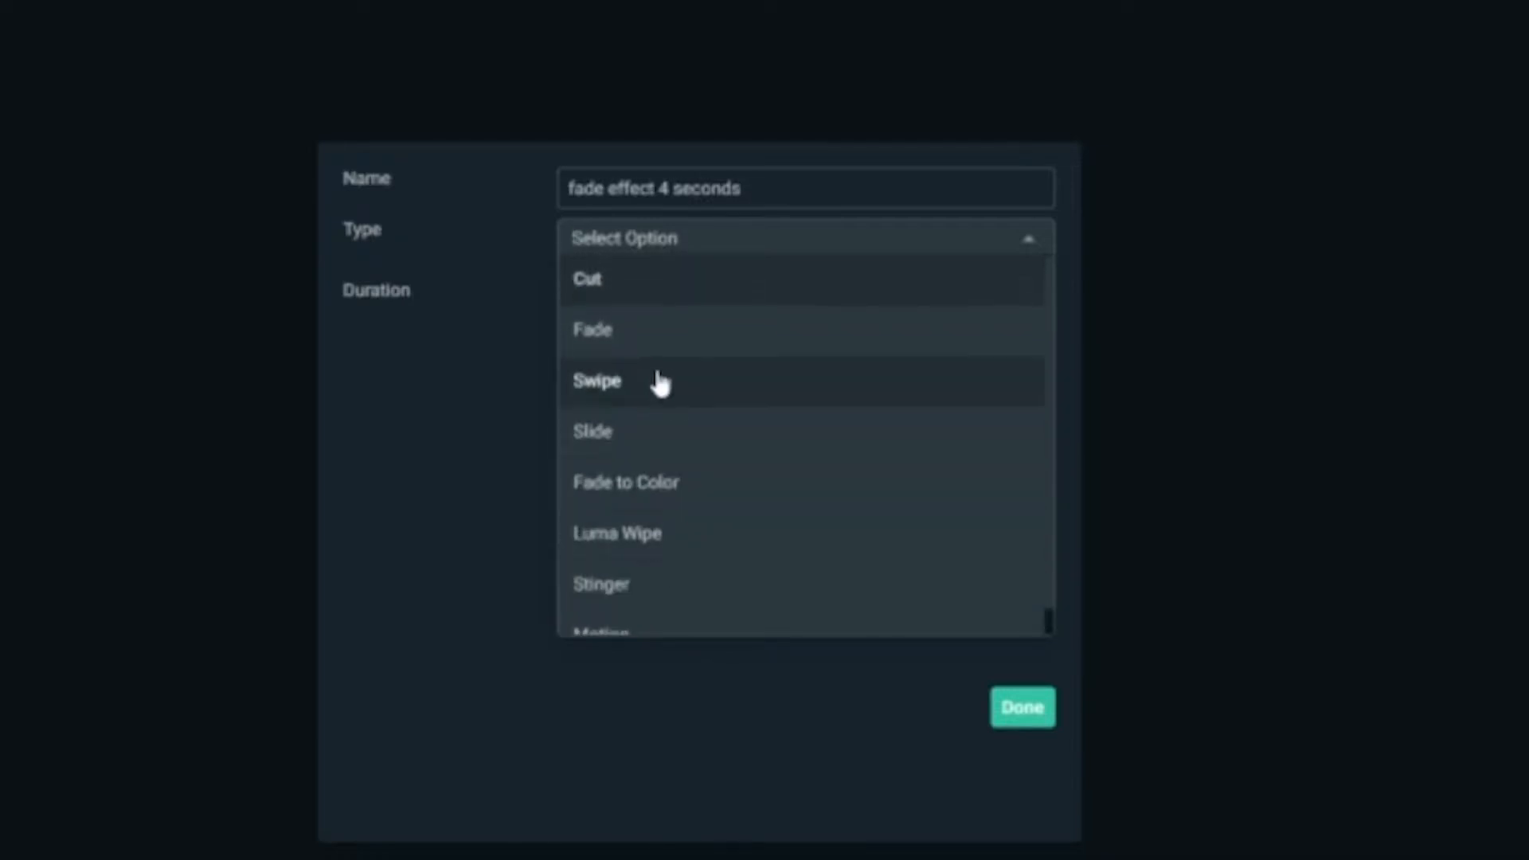
pyautogui.moveTo(684, 417)
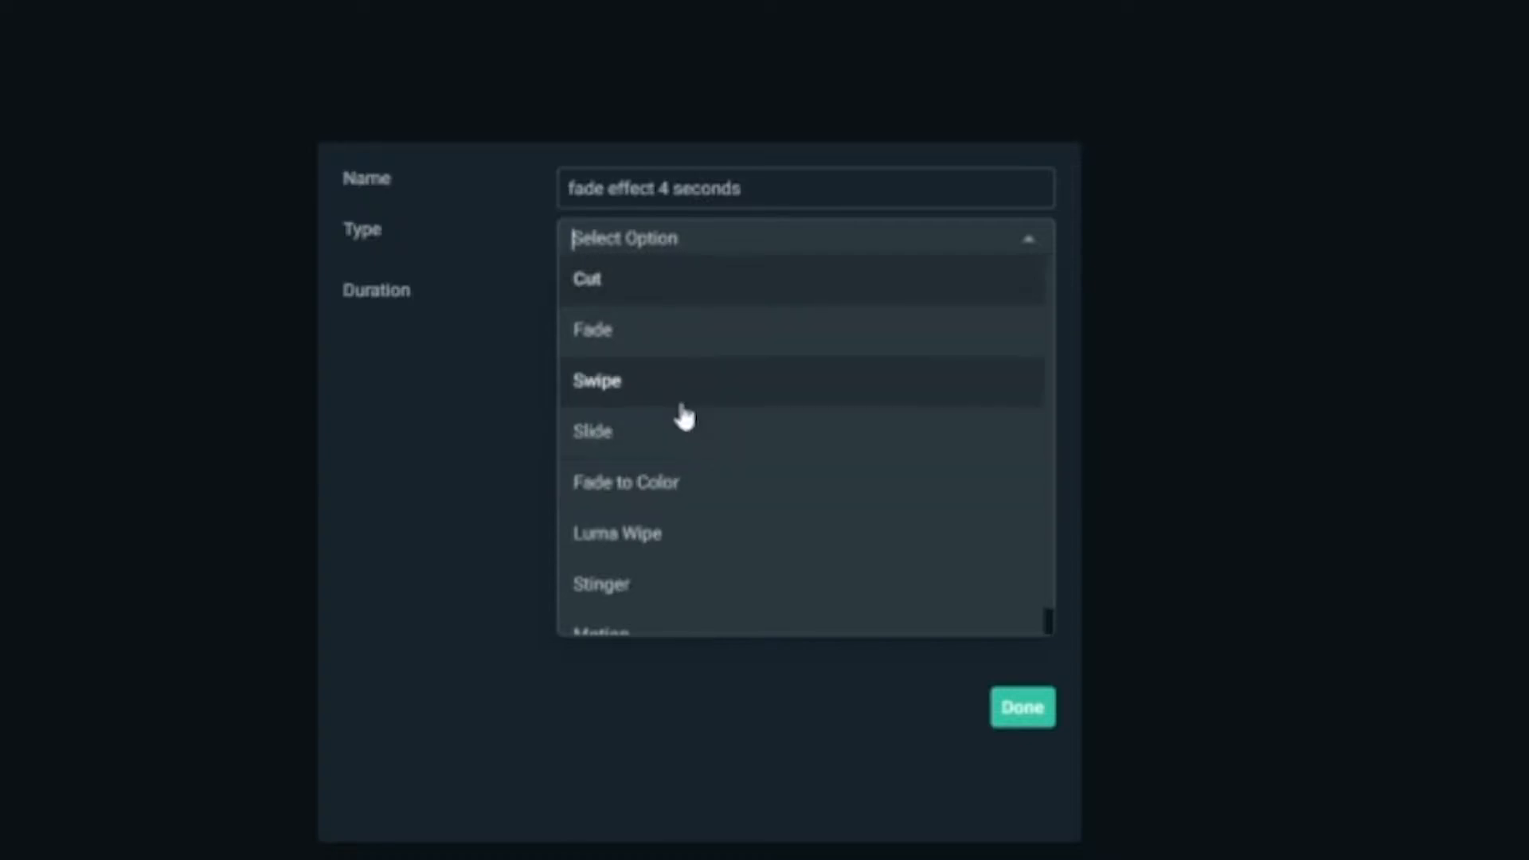
pyautogui.moveTo(629, 351)
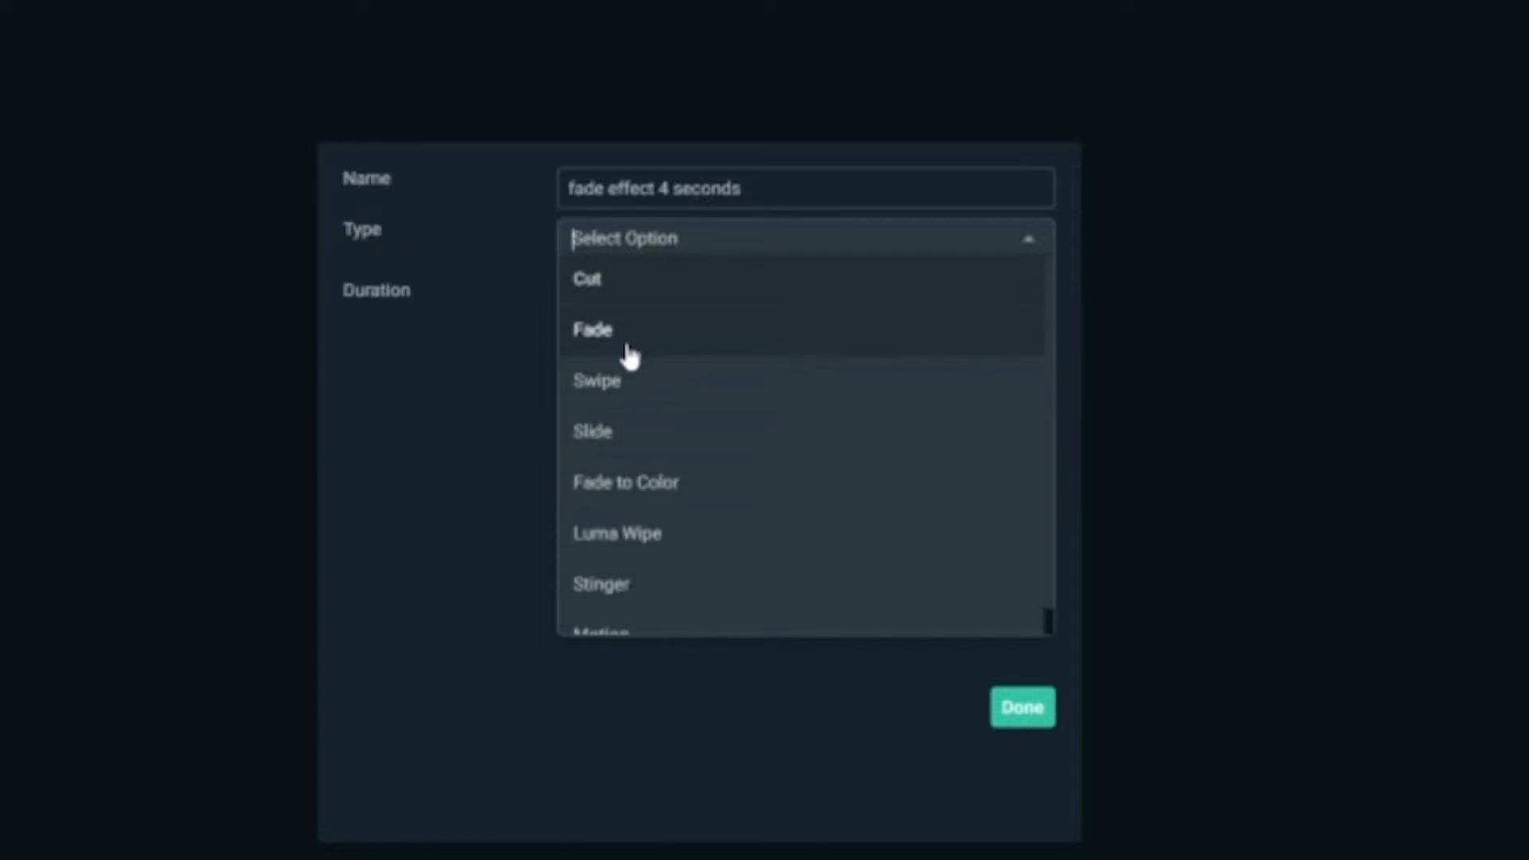
pyautogui.click(592, 328)
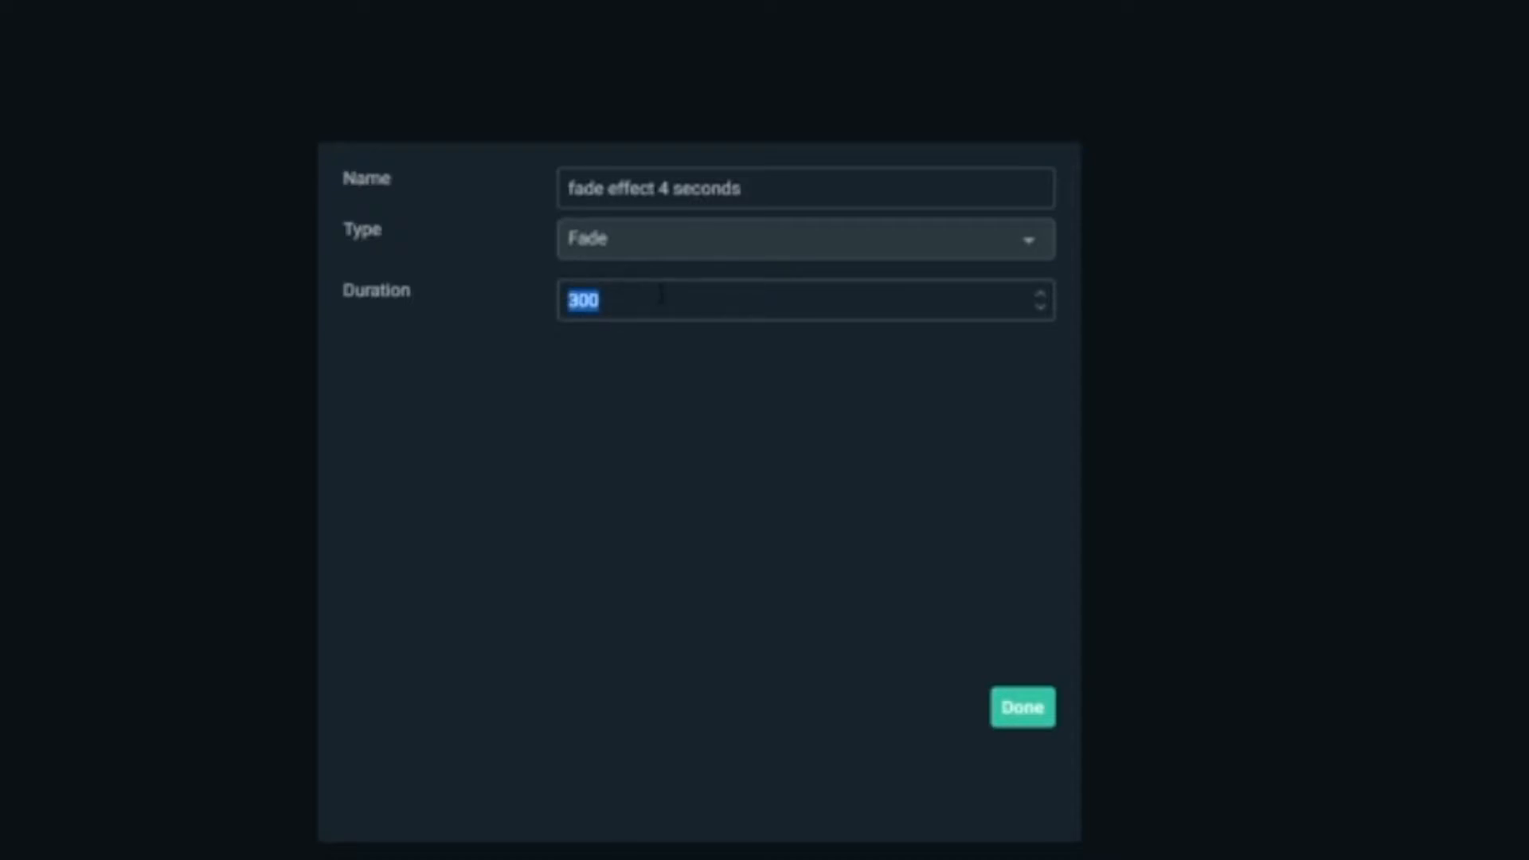
pyautogui.write('400')
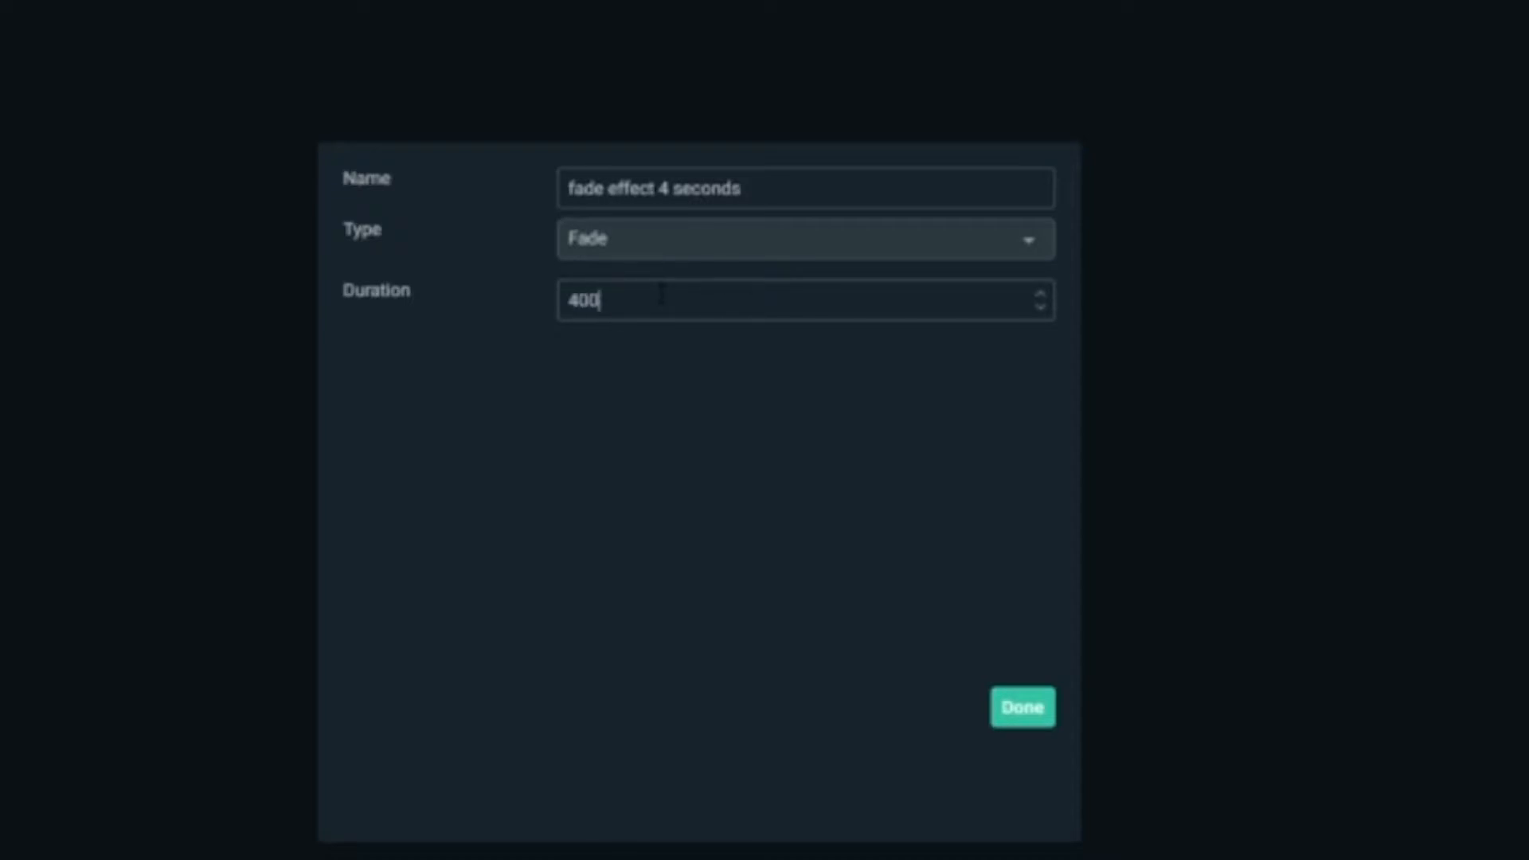
pyautogui.write('0')
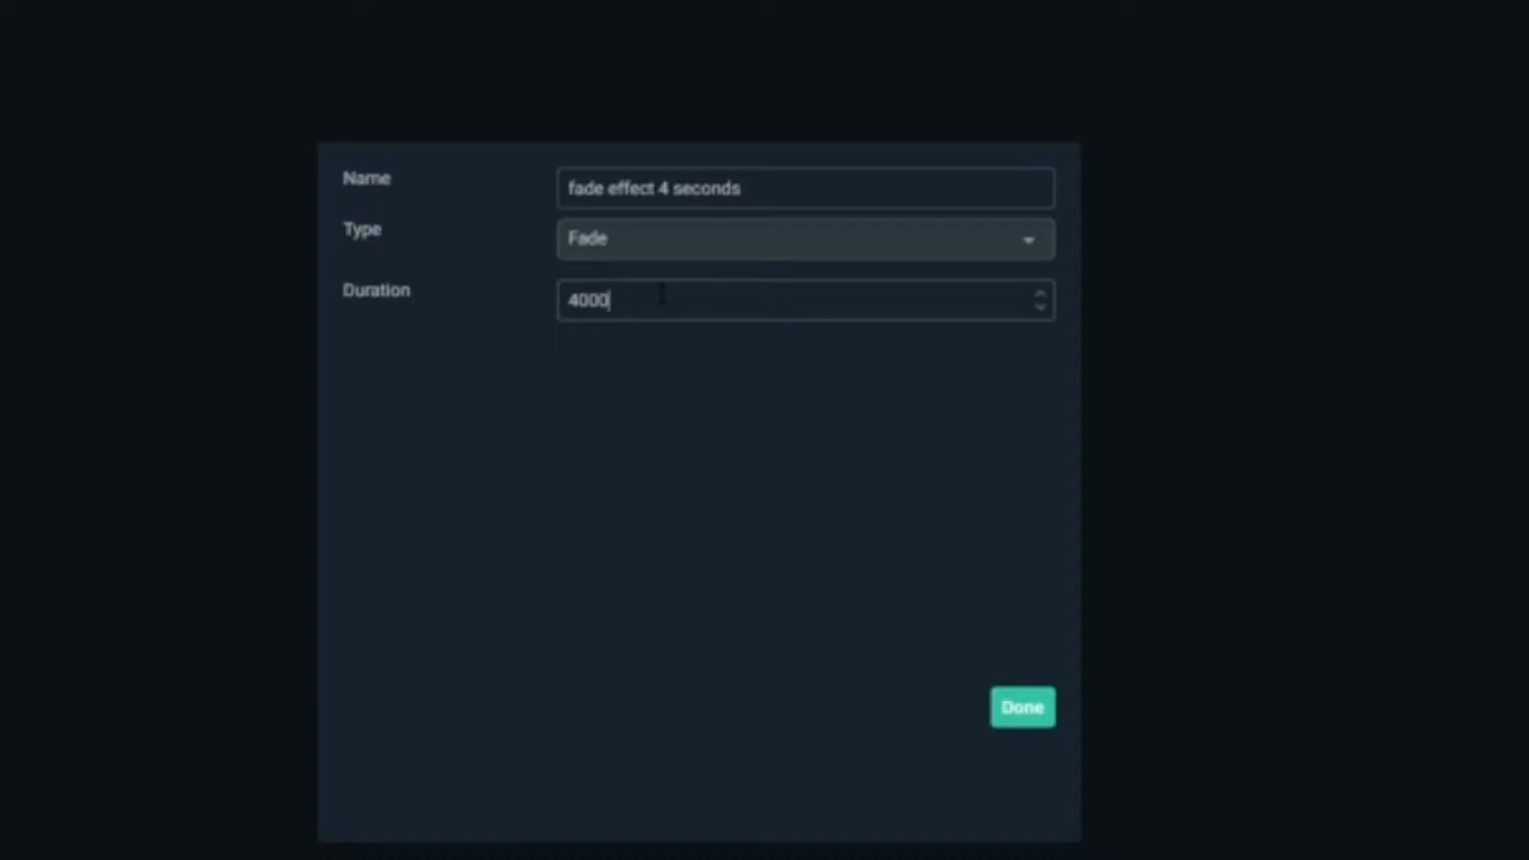
pyautogui.moveTo(809, 421)
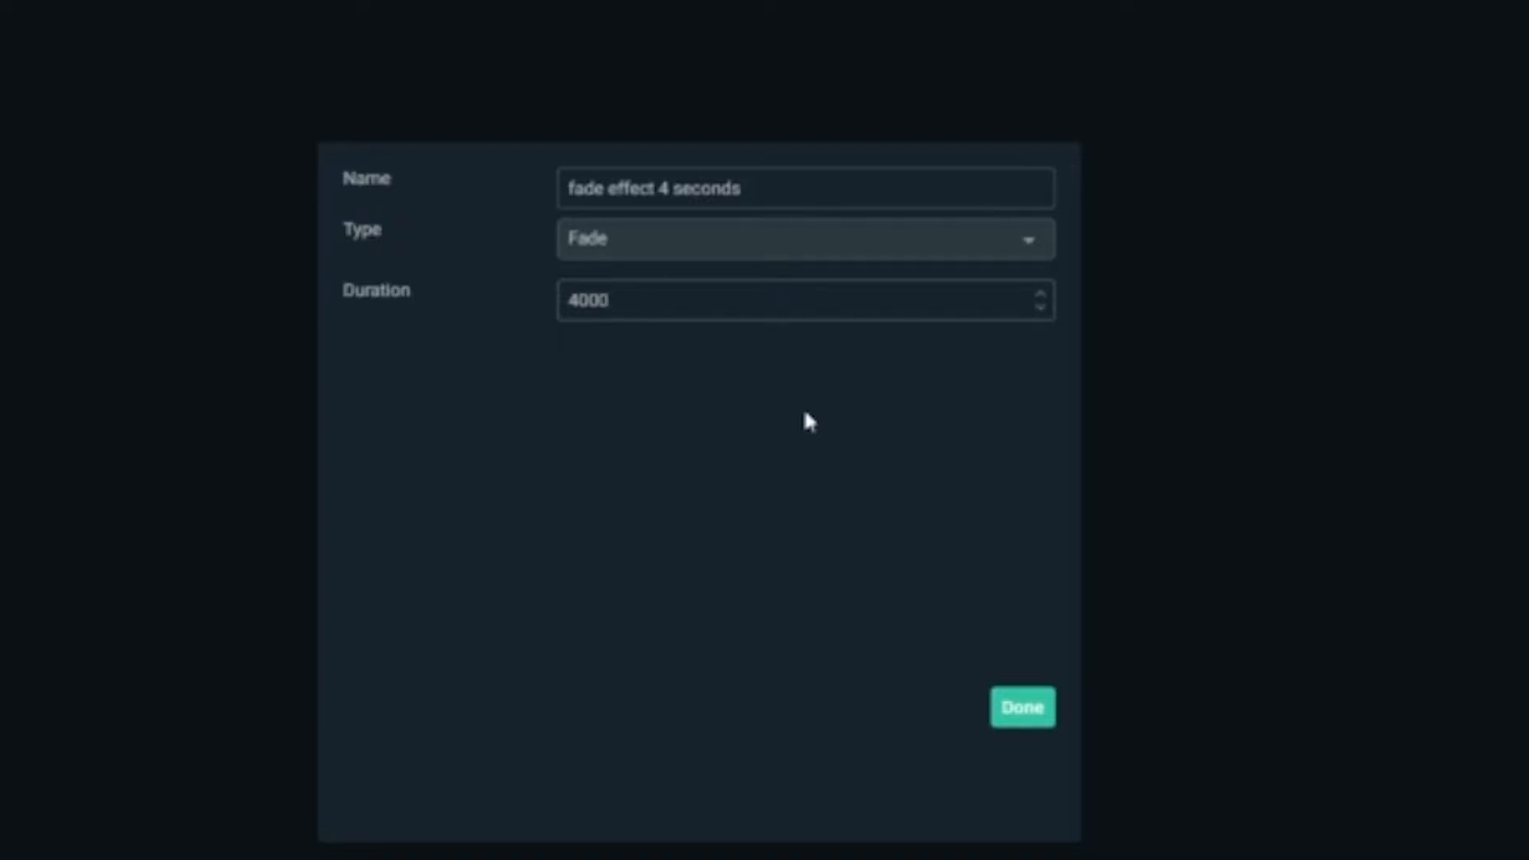
pyautogui.moveTo(1038, 684)
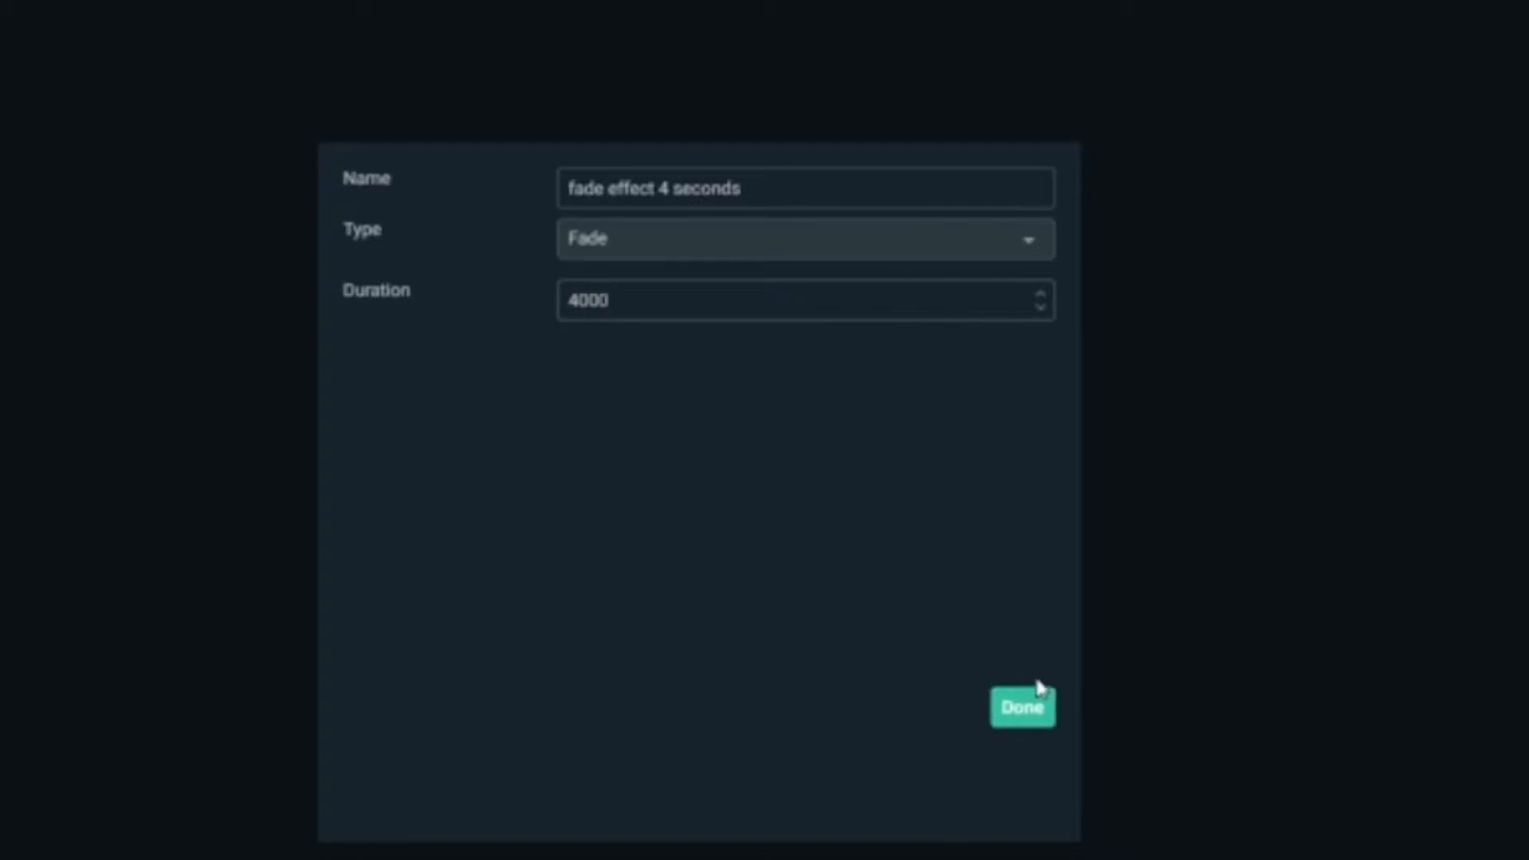
pyautogui.click(1022, 707)
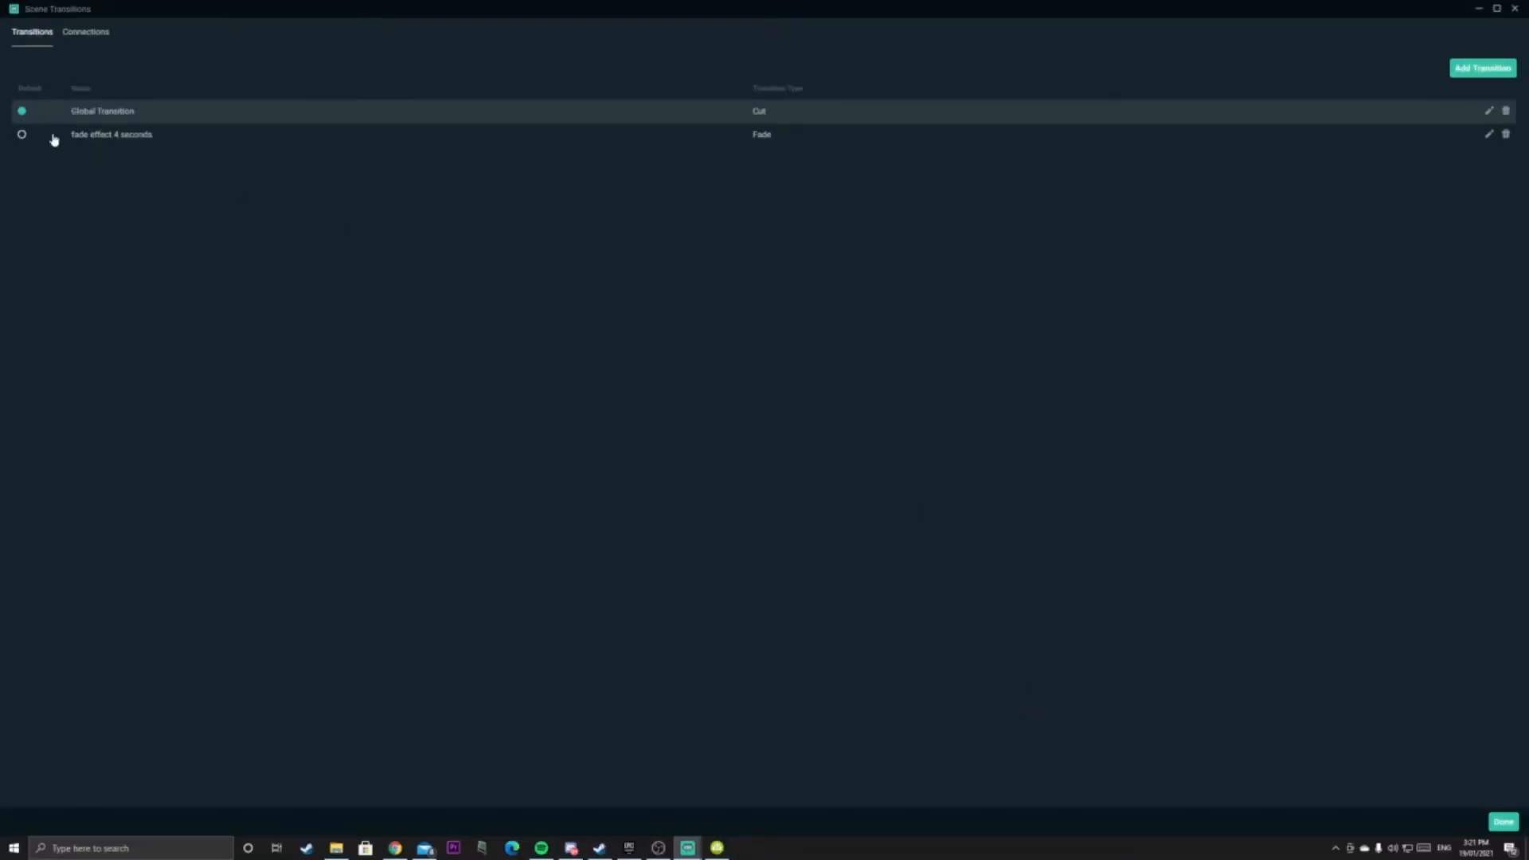
pyautogui.moveTo(305, 215)
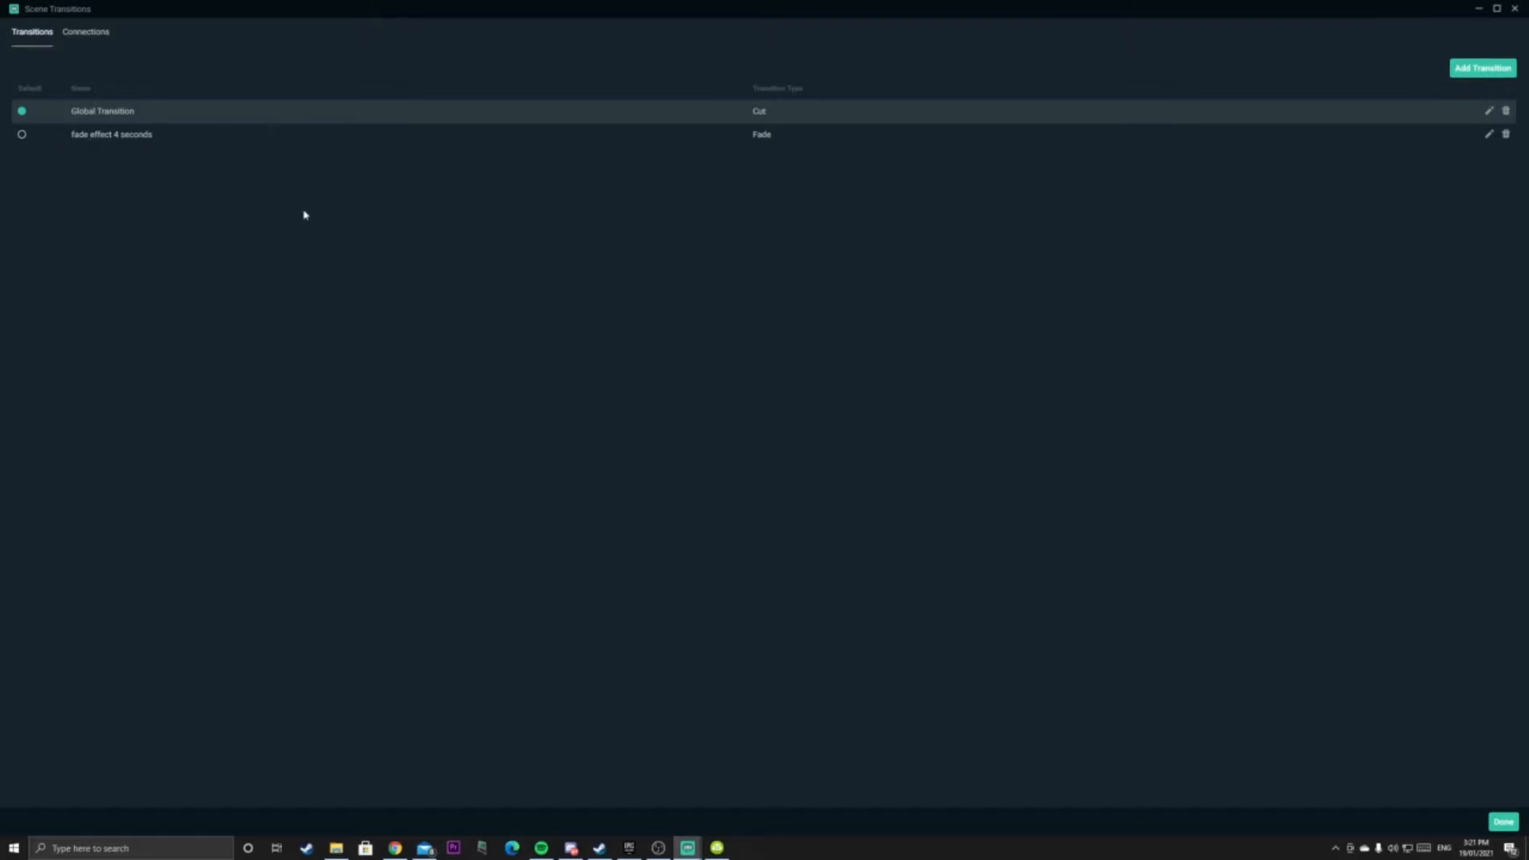
pyautogui.moveTo(28, 125)
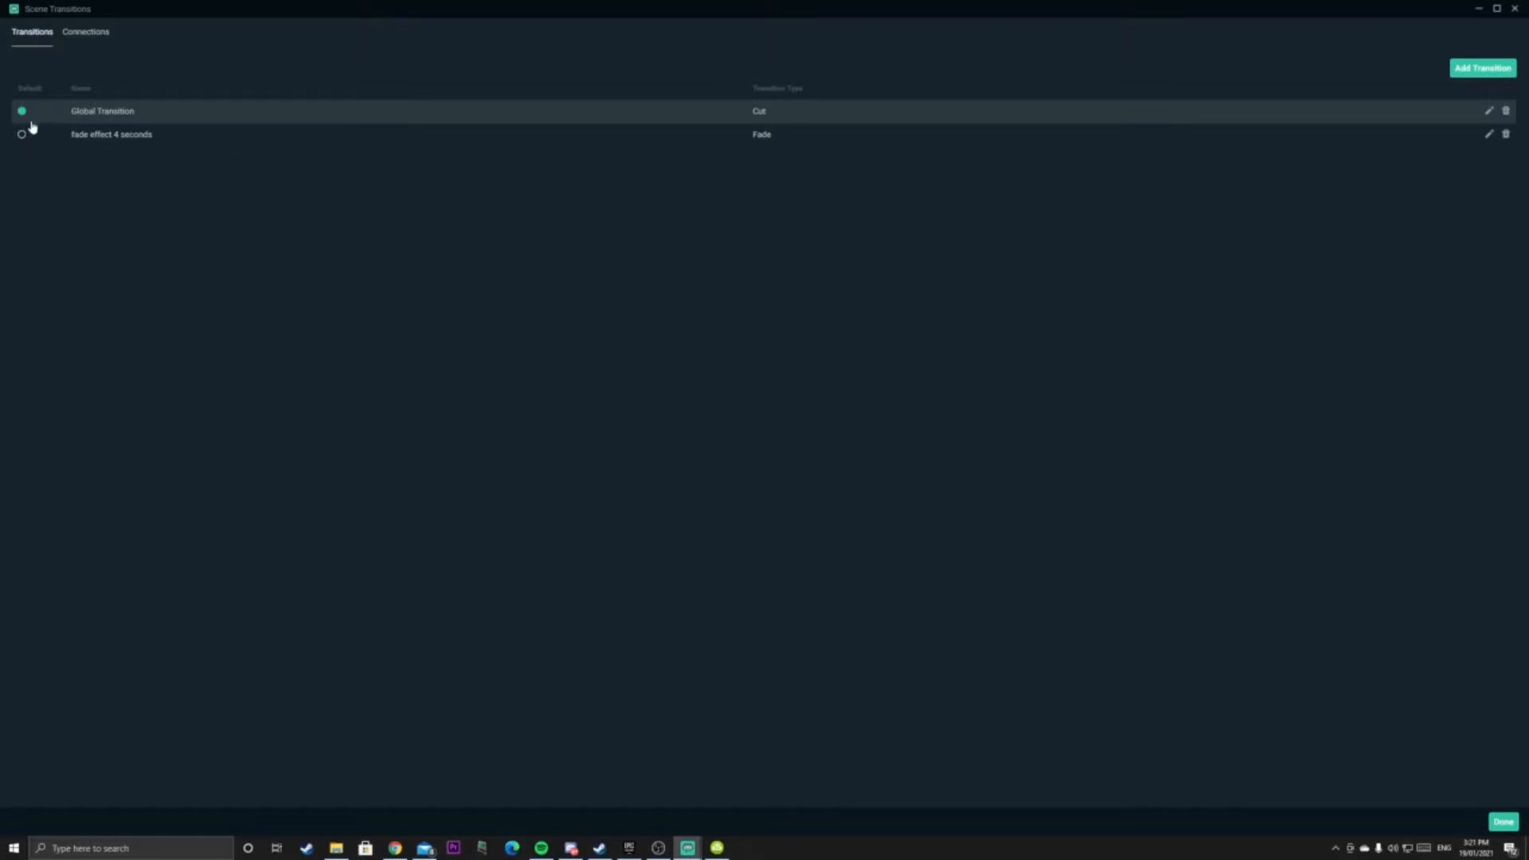
pyautogui.moveTo(312, 140)
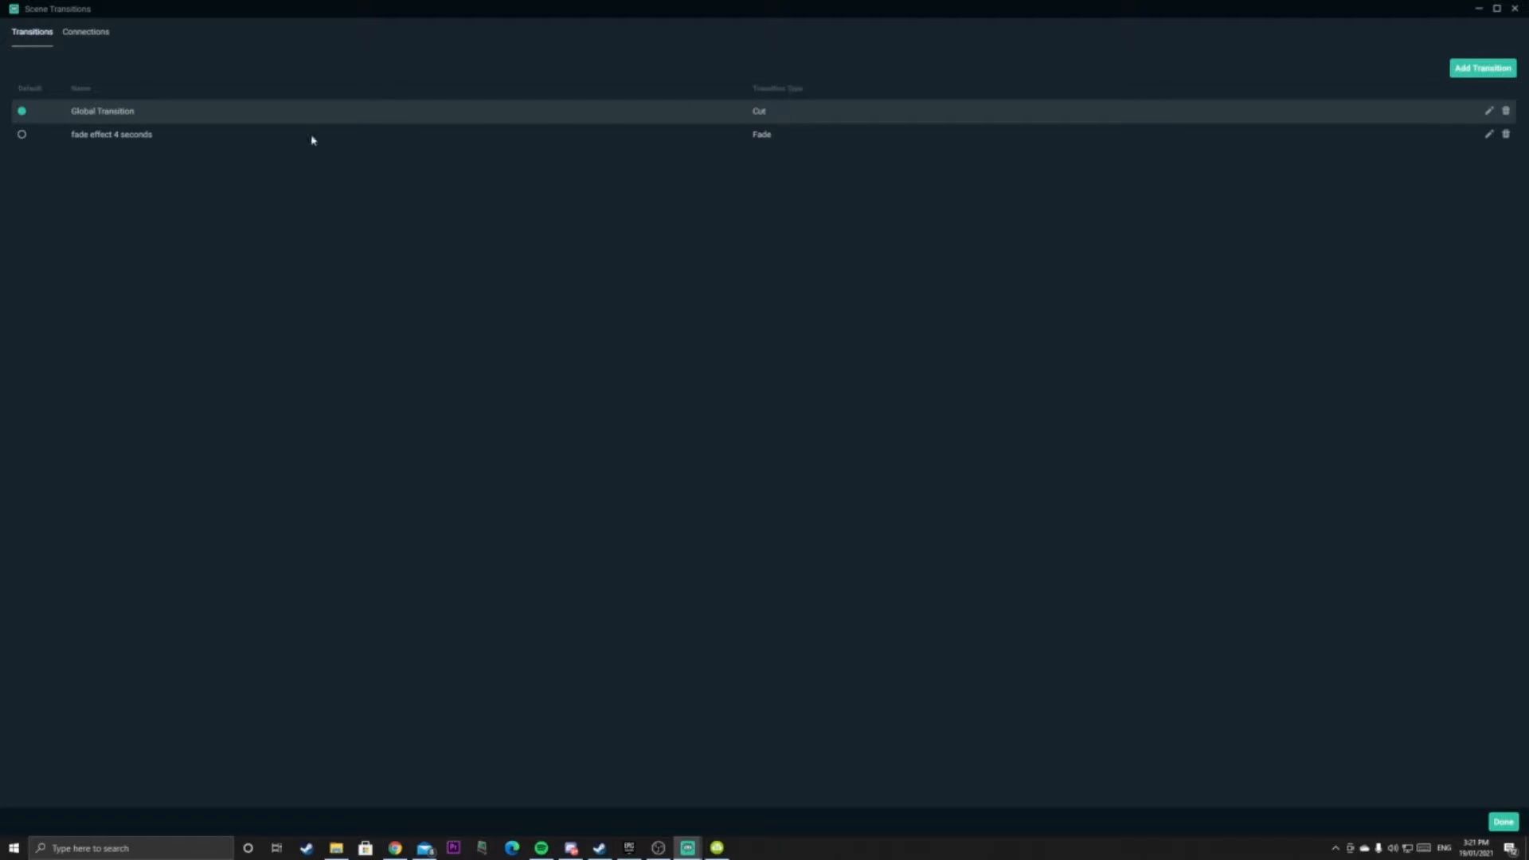
pyautogui.moveTo(93, 41)
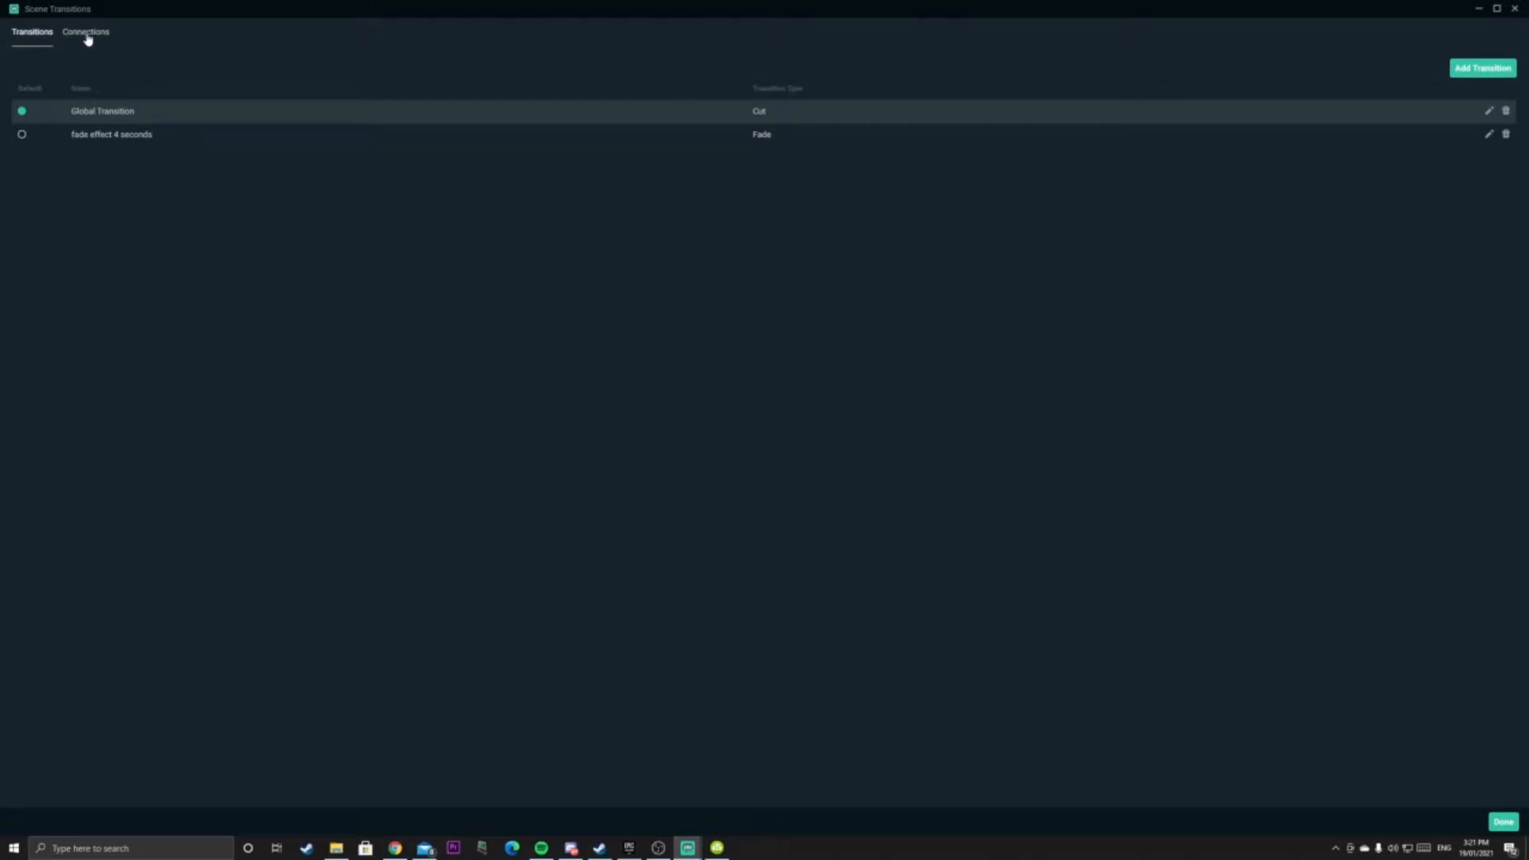
# Show the Connections list, which is still empty
pyautogui.click(84, 32)
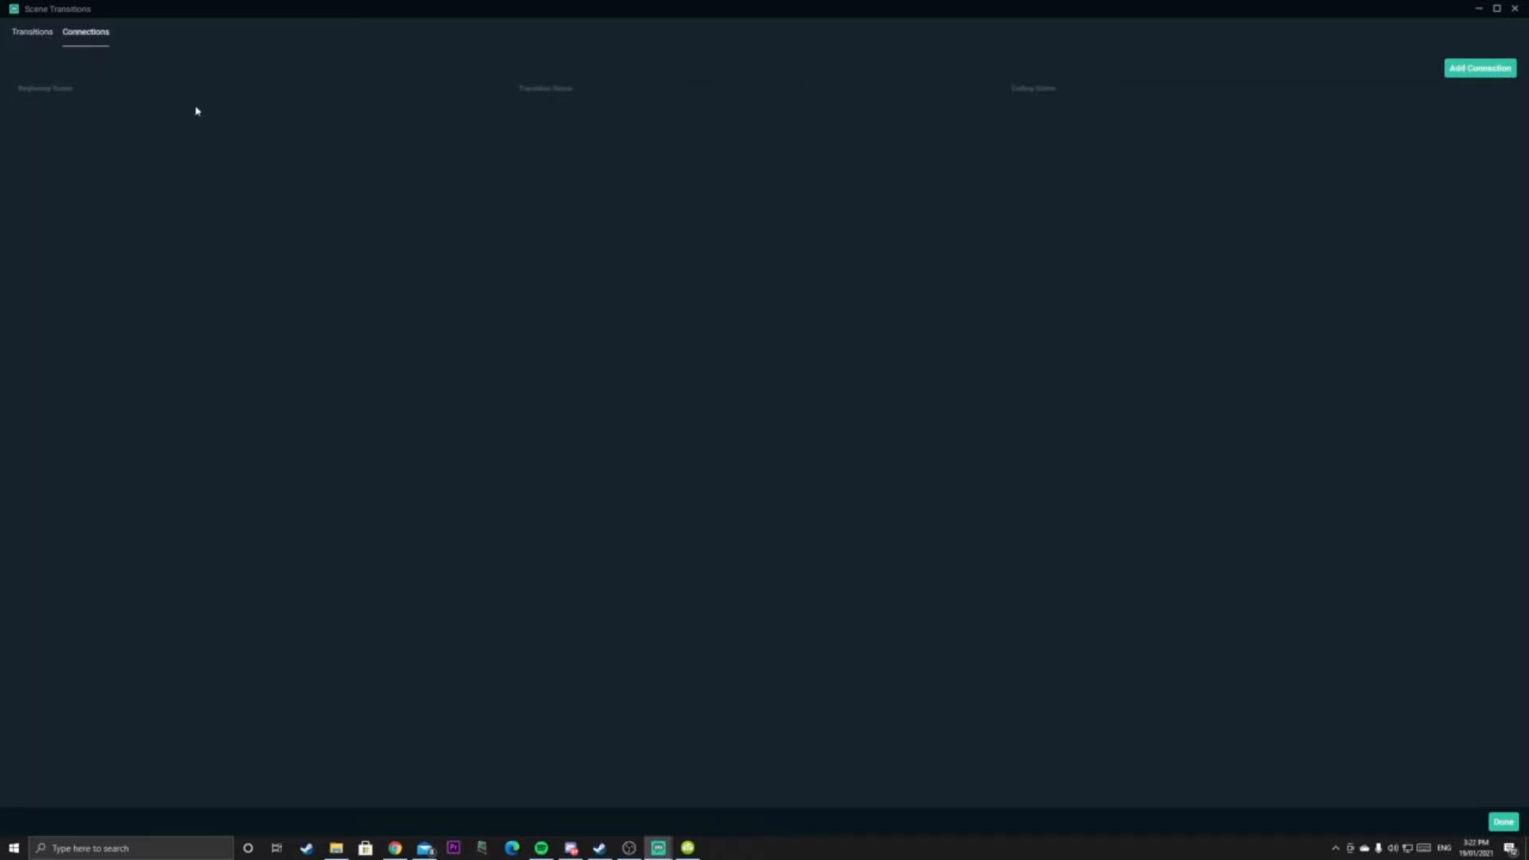
pyautogui.moveTo(244, 123)
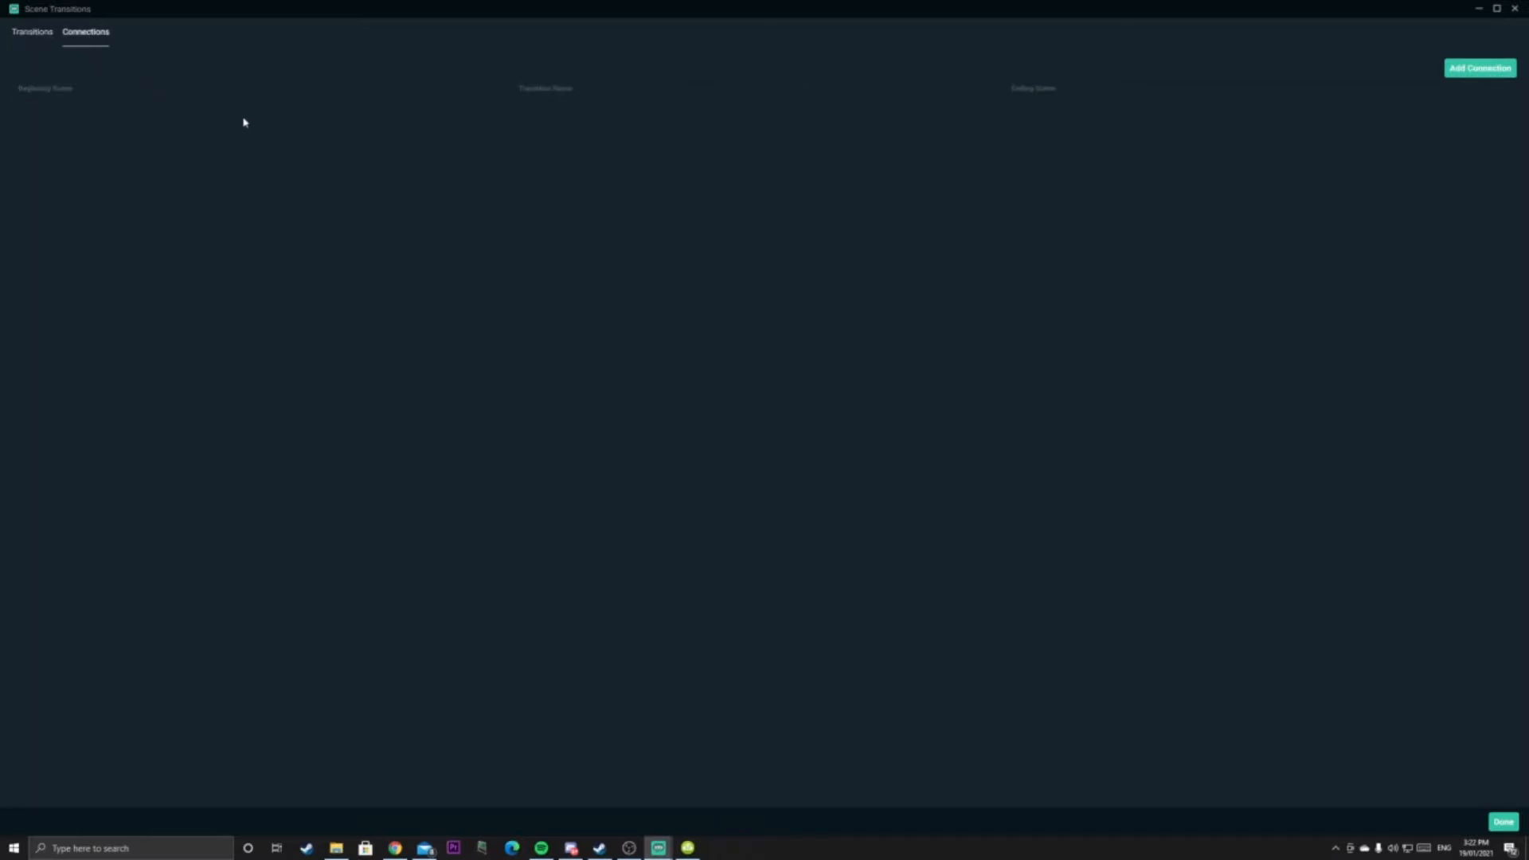
pyautogui.moveTo(1478, 68)
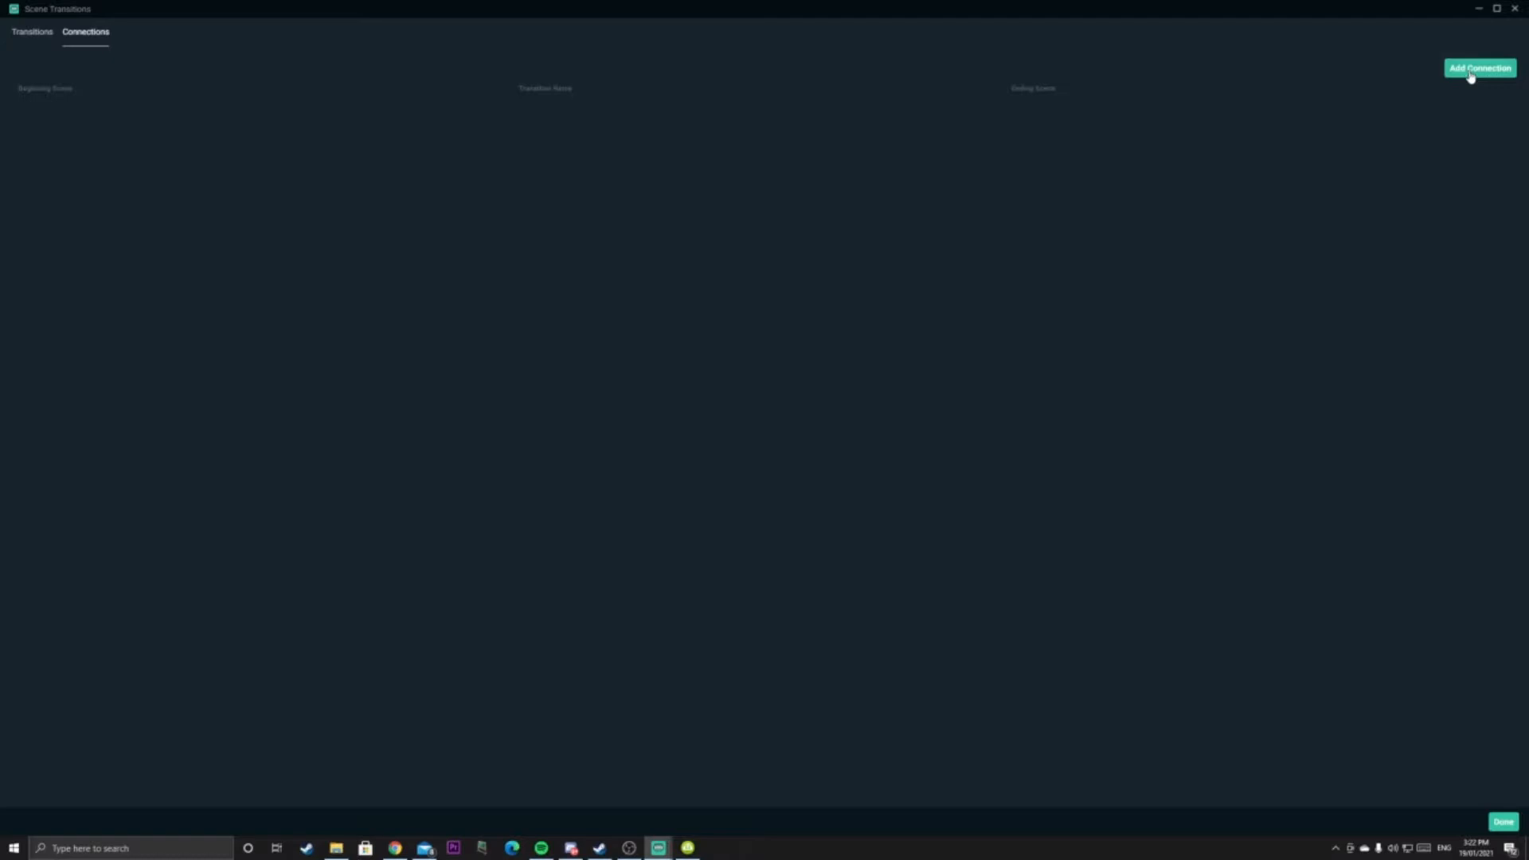
# Add a connection from fade scene 1 to fade scene 2 using fade effect 4 seconds
pyautogui.click(1479, 67)
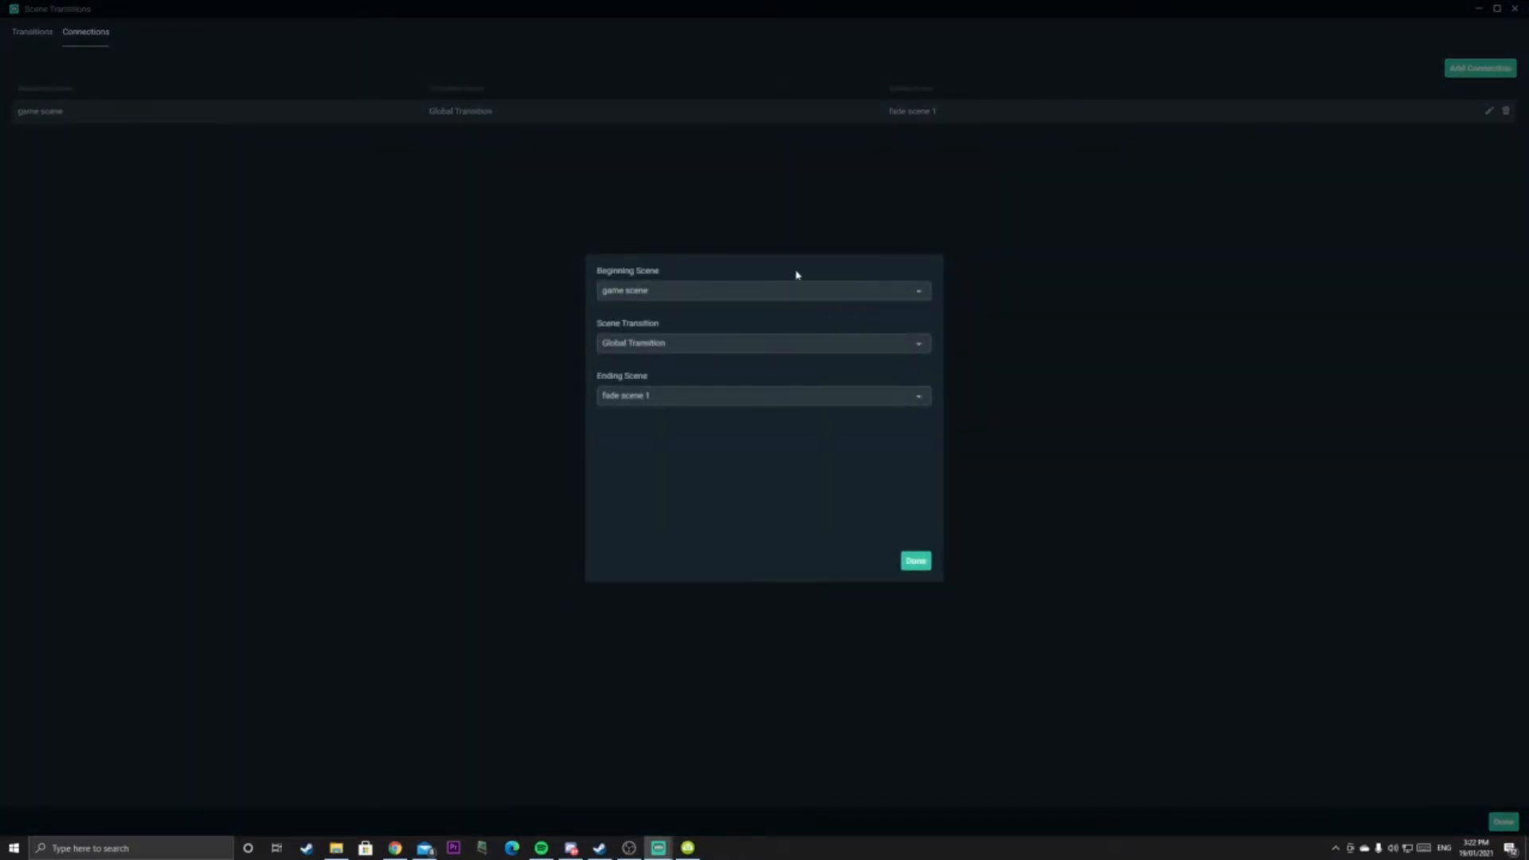
pyautogui.moveTo(633, 298)
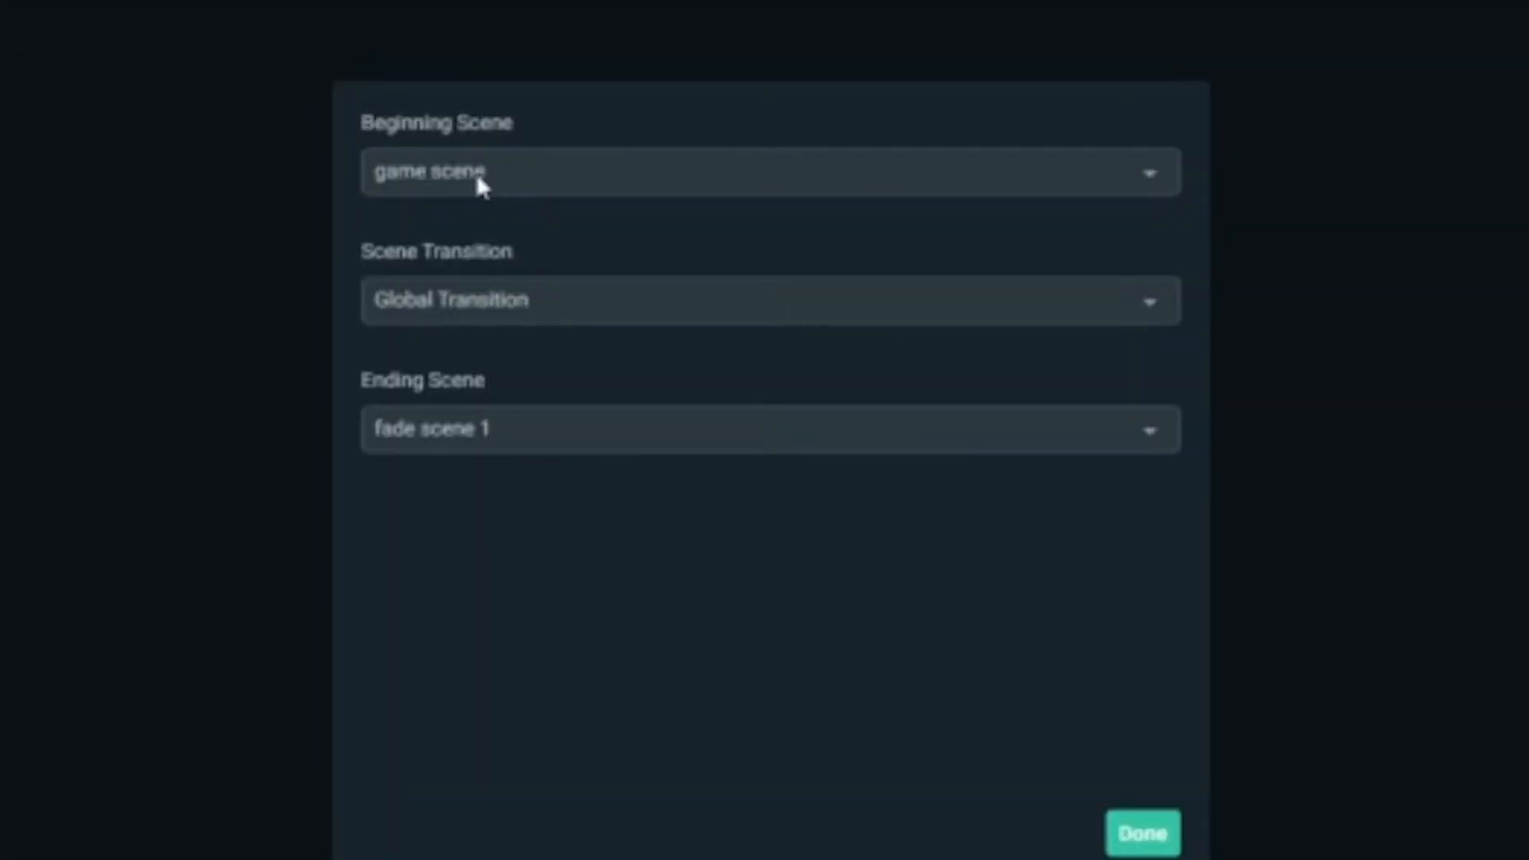
pyautogui.moveTo(476, 438)
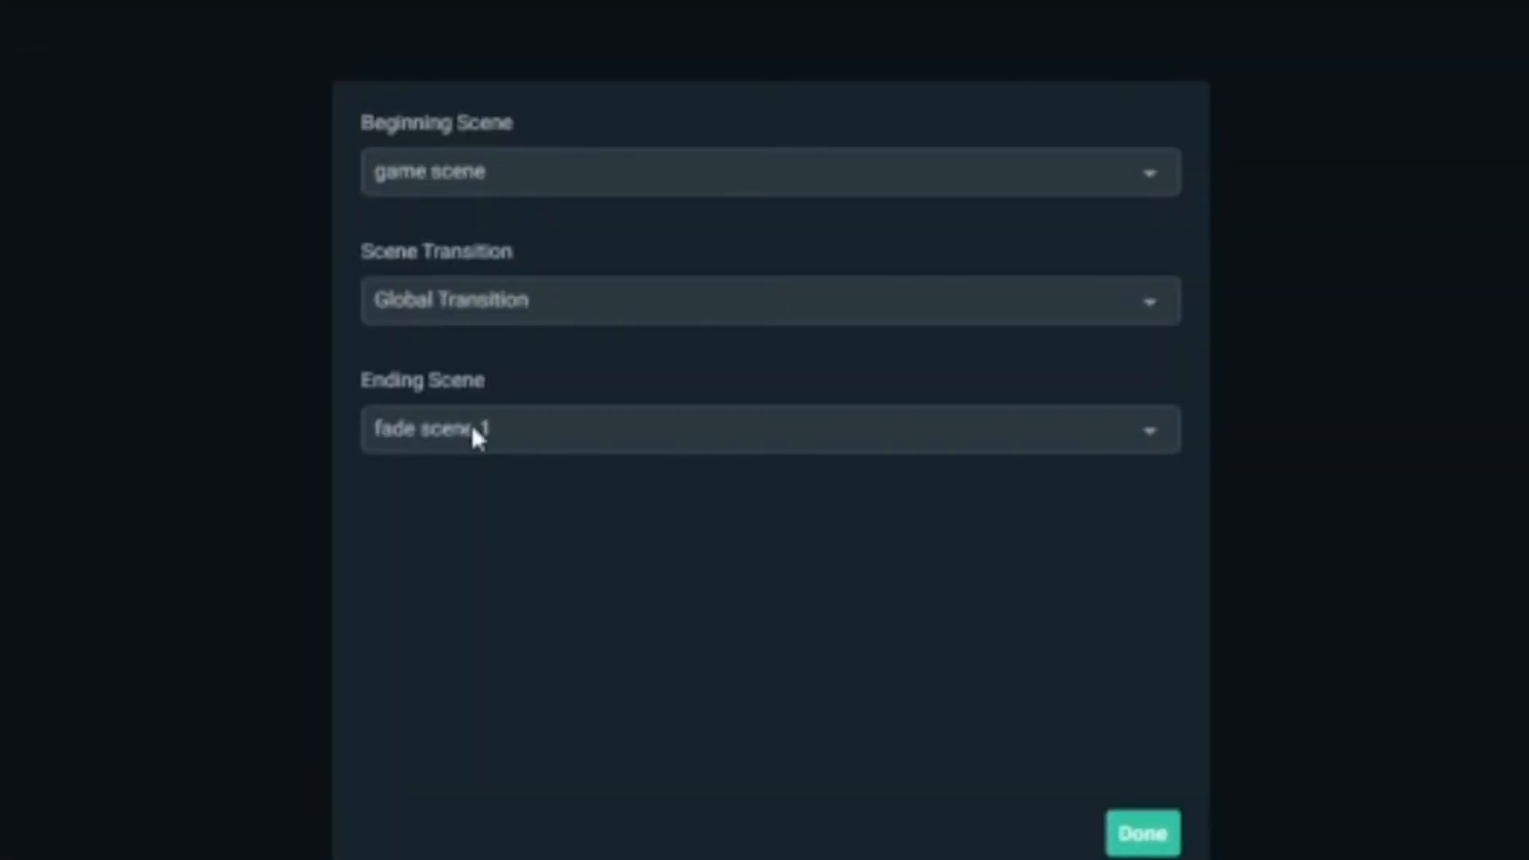
pyautogui.moveTo(467, 417)
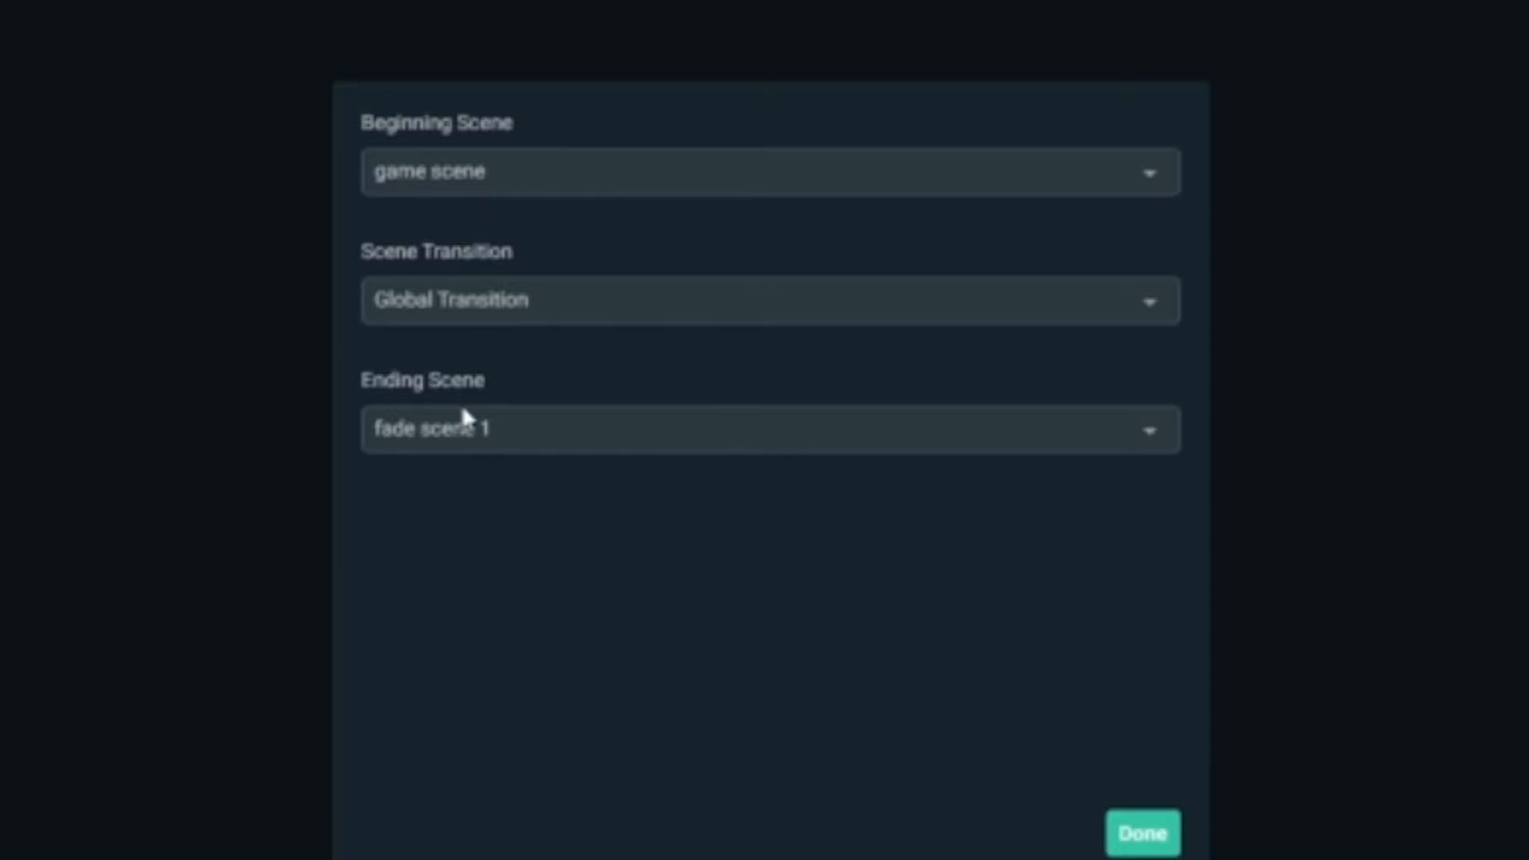
pyautogui.moveTo(473, 489)
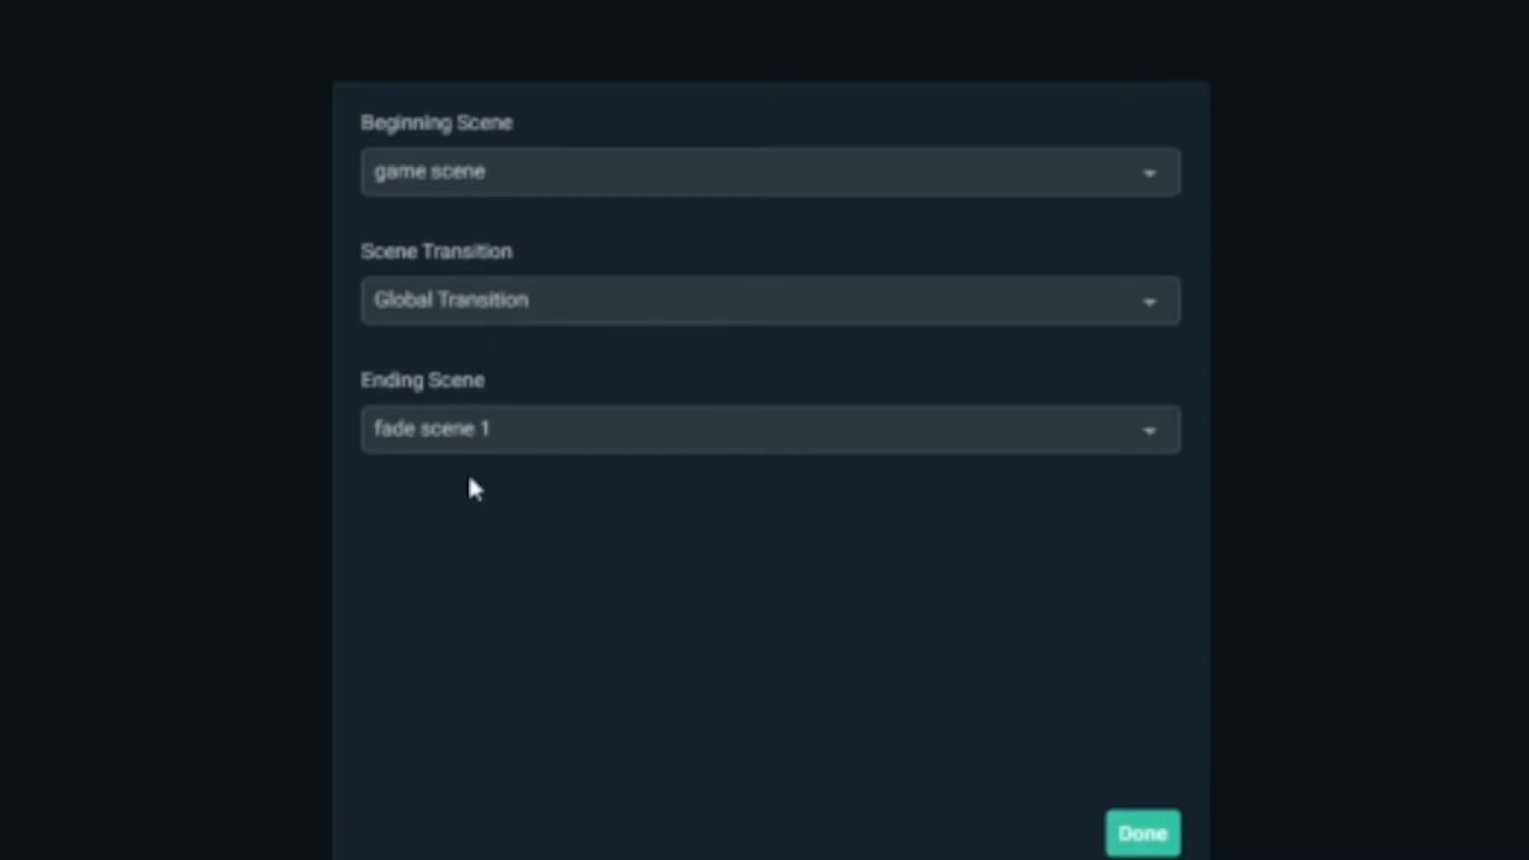
pyautogui.moveTo(486, 176)
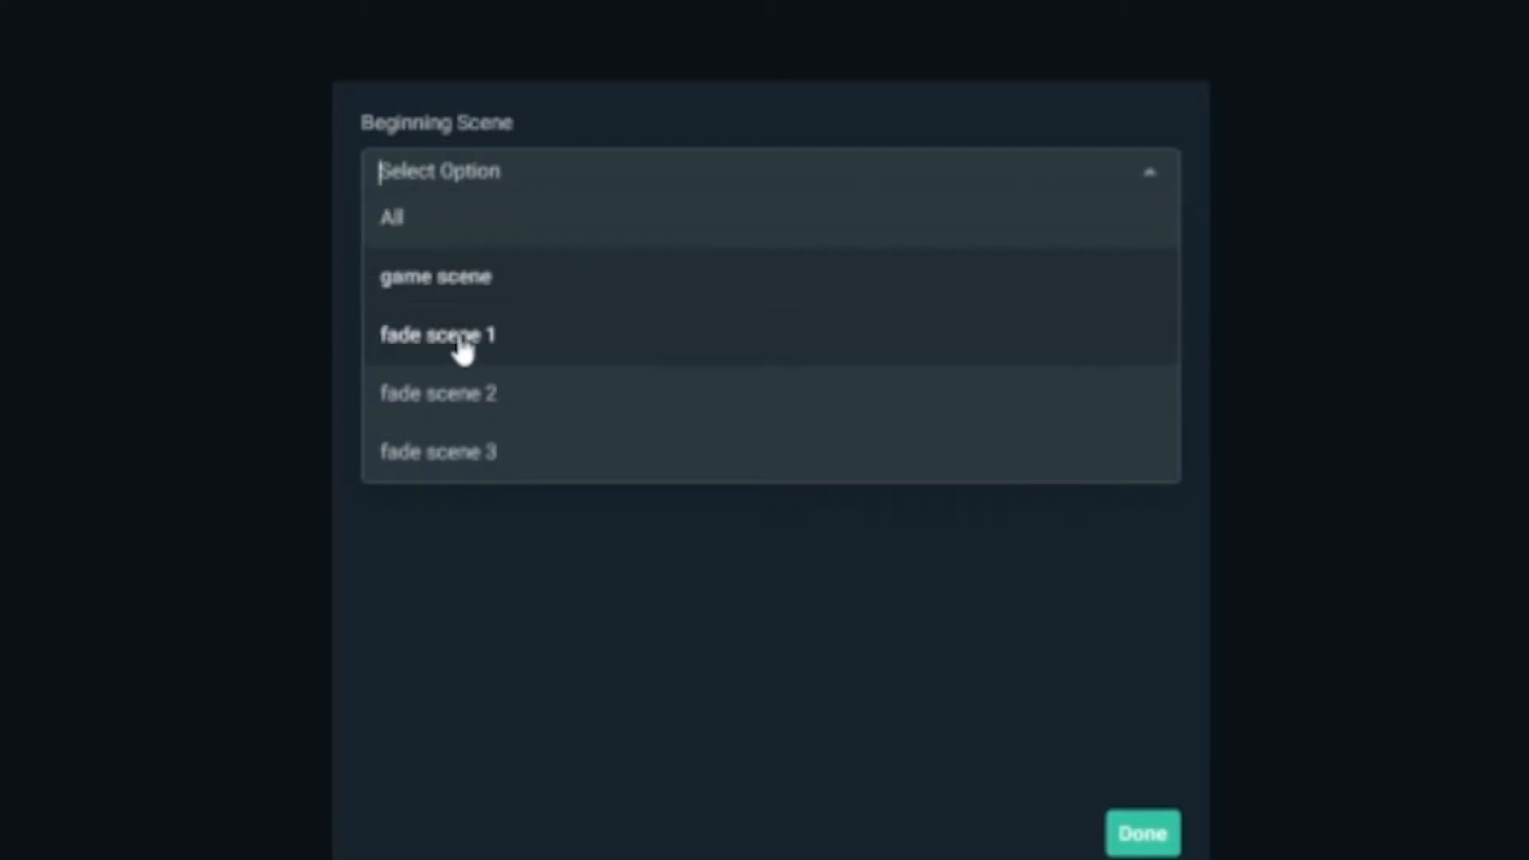
pyautogui.click(436, 334)
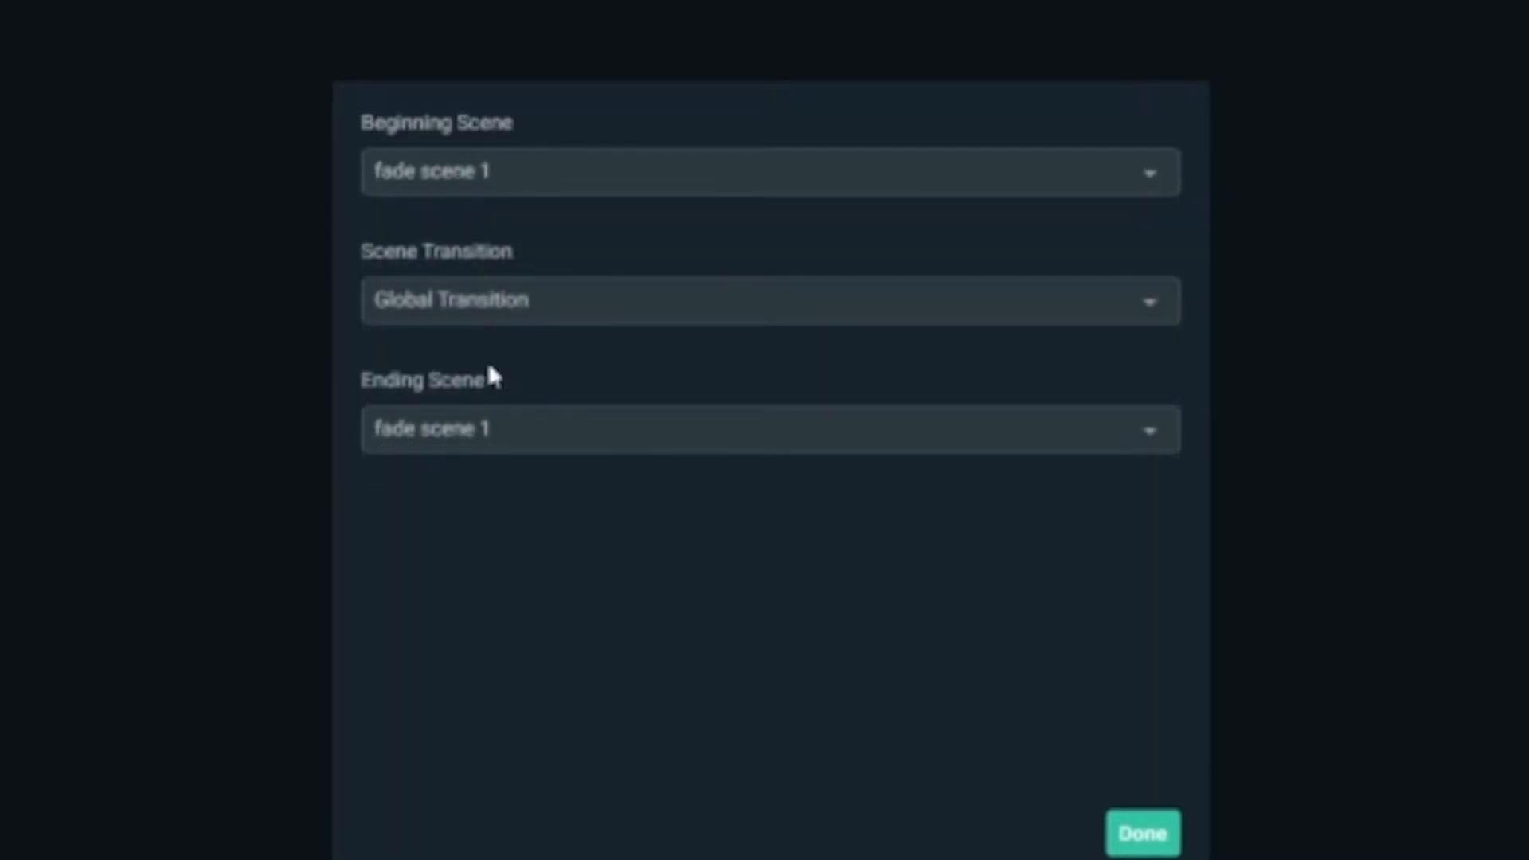
pyautogui.moveTo(306, 290)
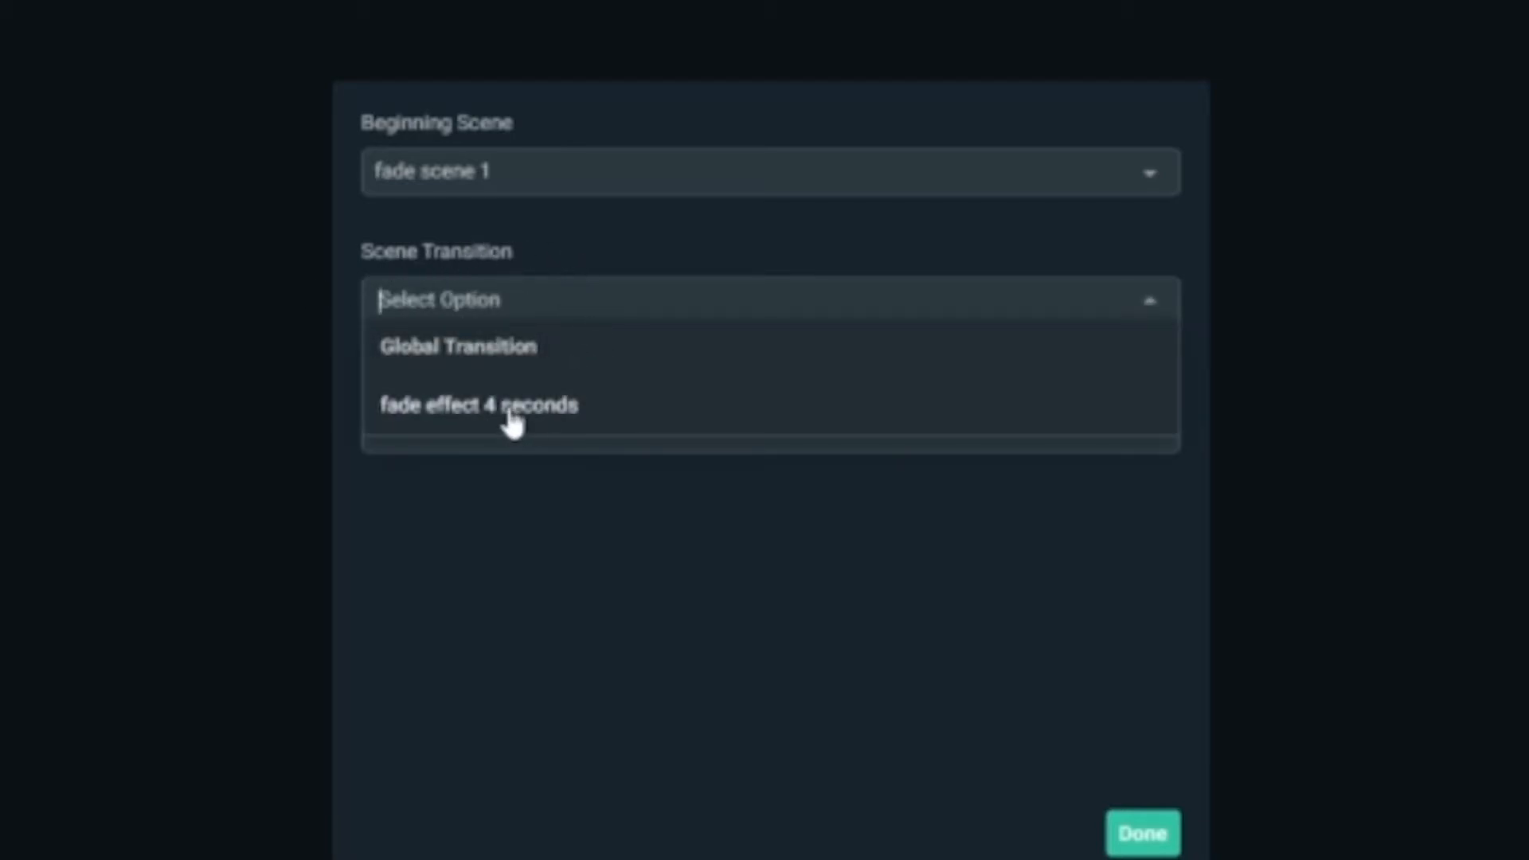
pyautogui.click(476, 403)
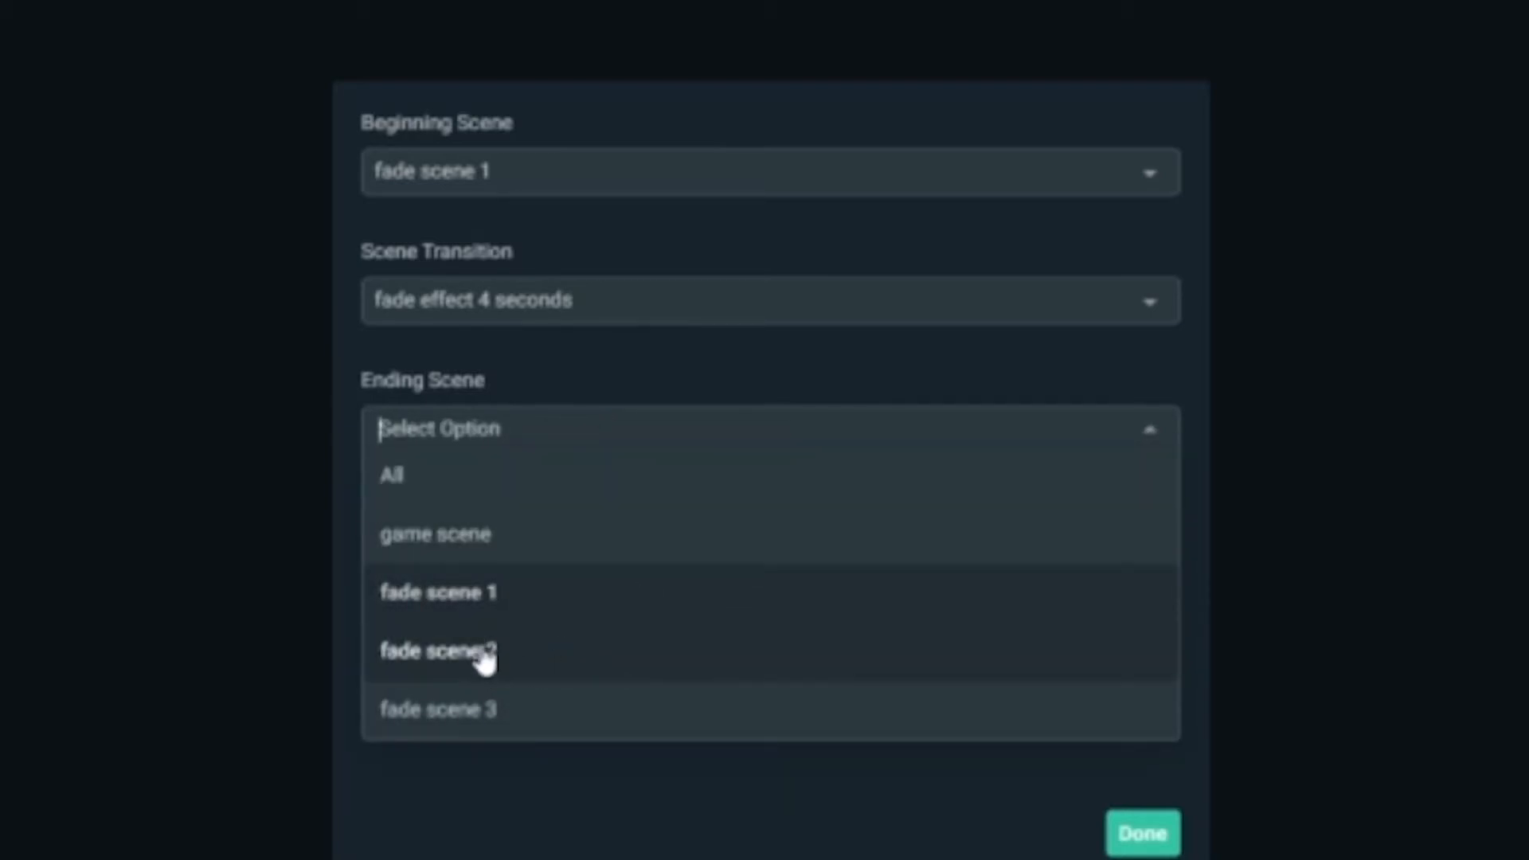
pyautogui.click(438, 649)
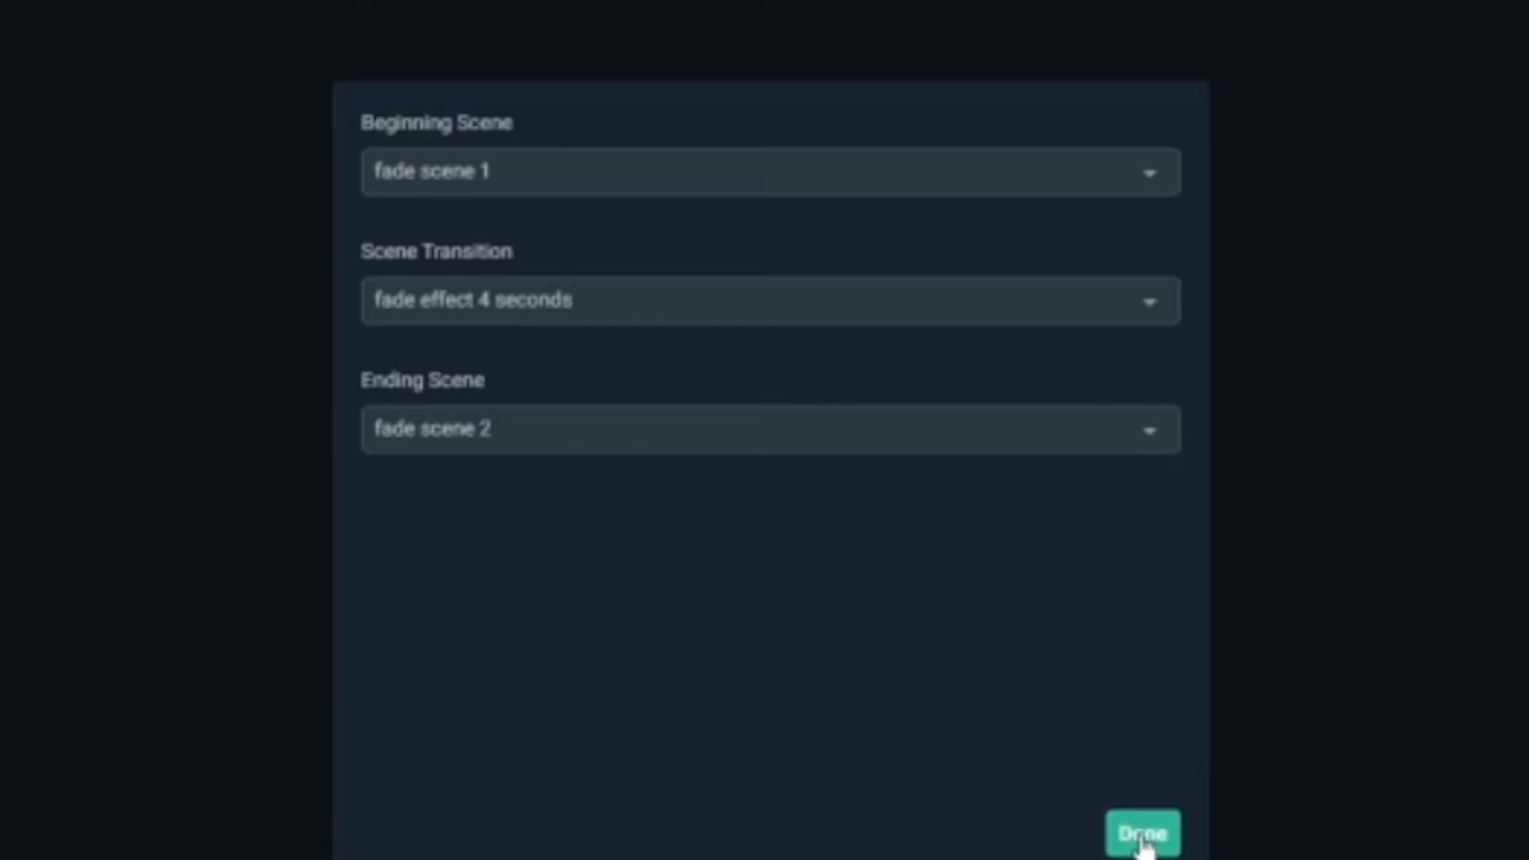
pyautogui.click(1140, 831)
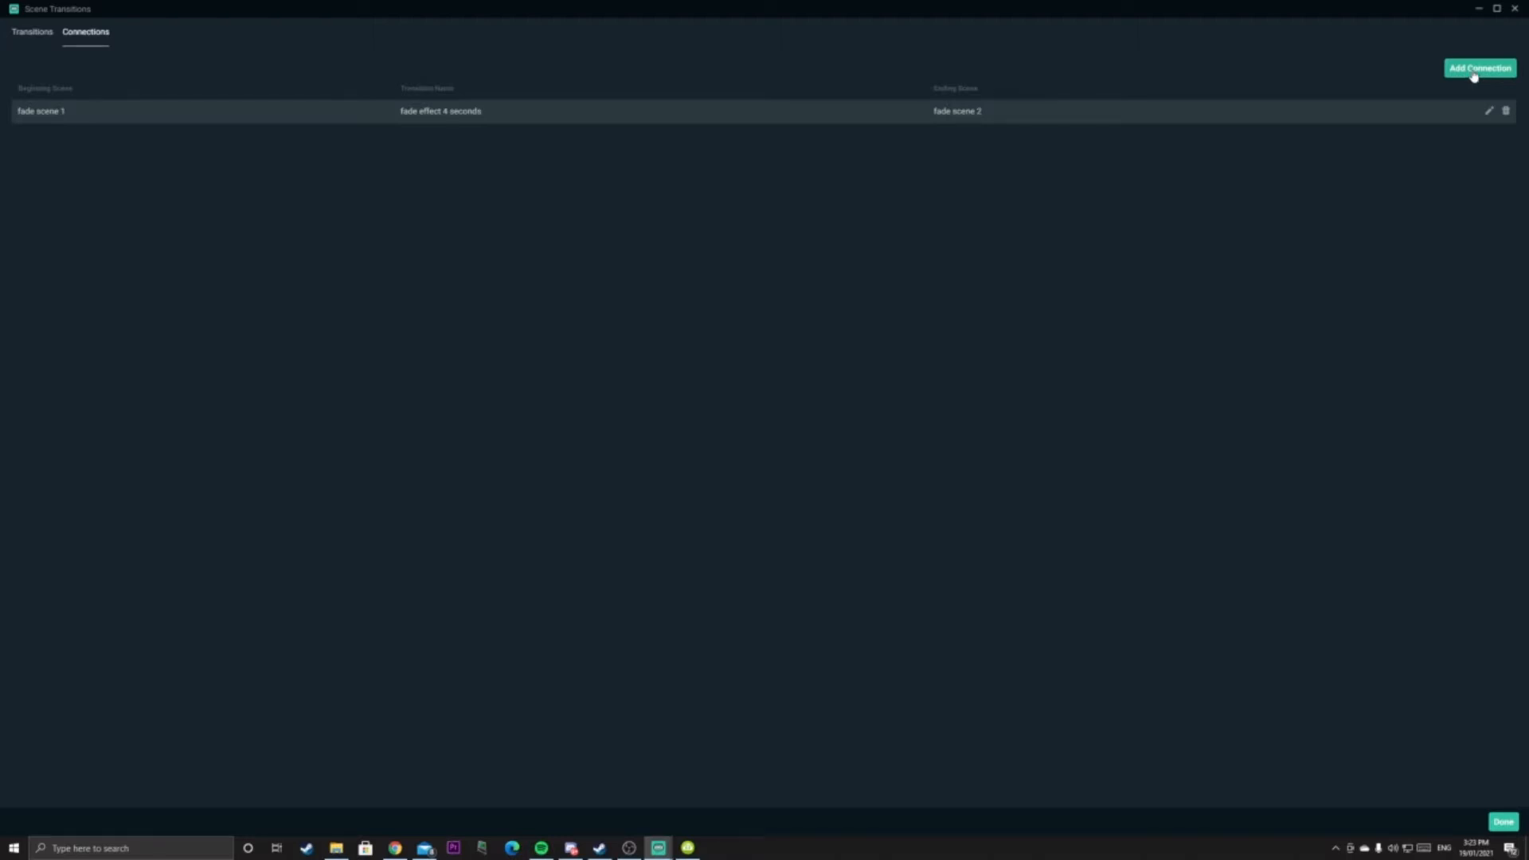
# Add a connection from fade scene 2 to fade scene 3 using fade effect 4 seconds
pyautogui.click(1478, 67)
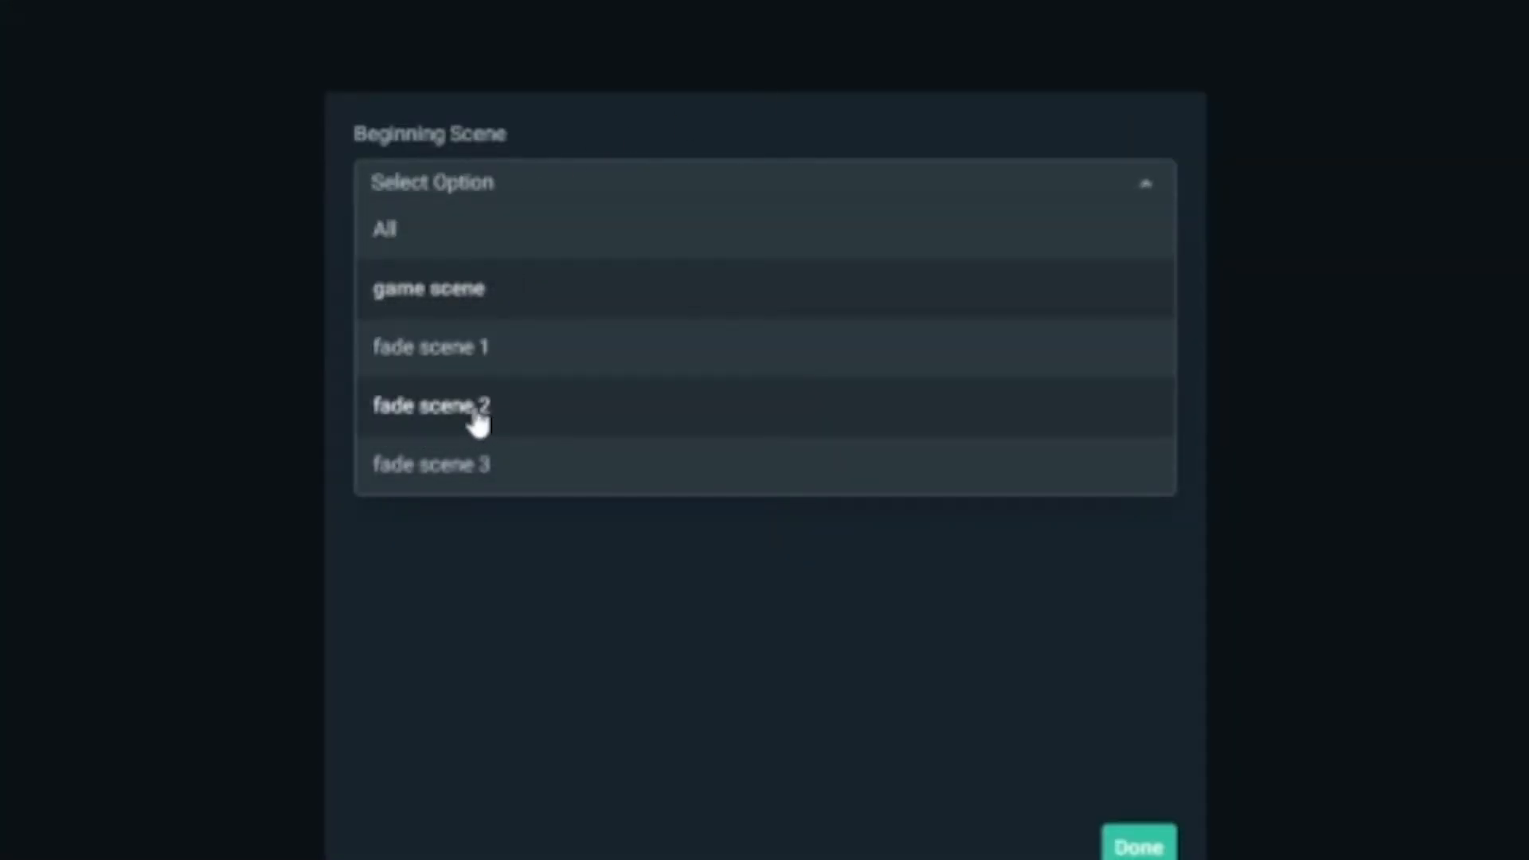
pyautogui.click(432, 405)
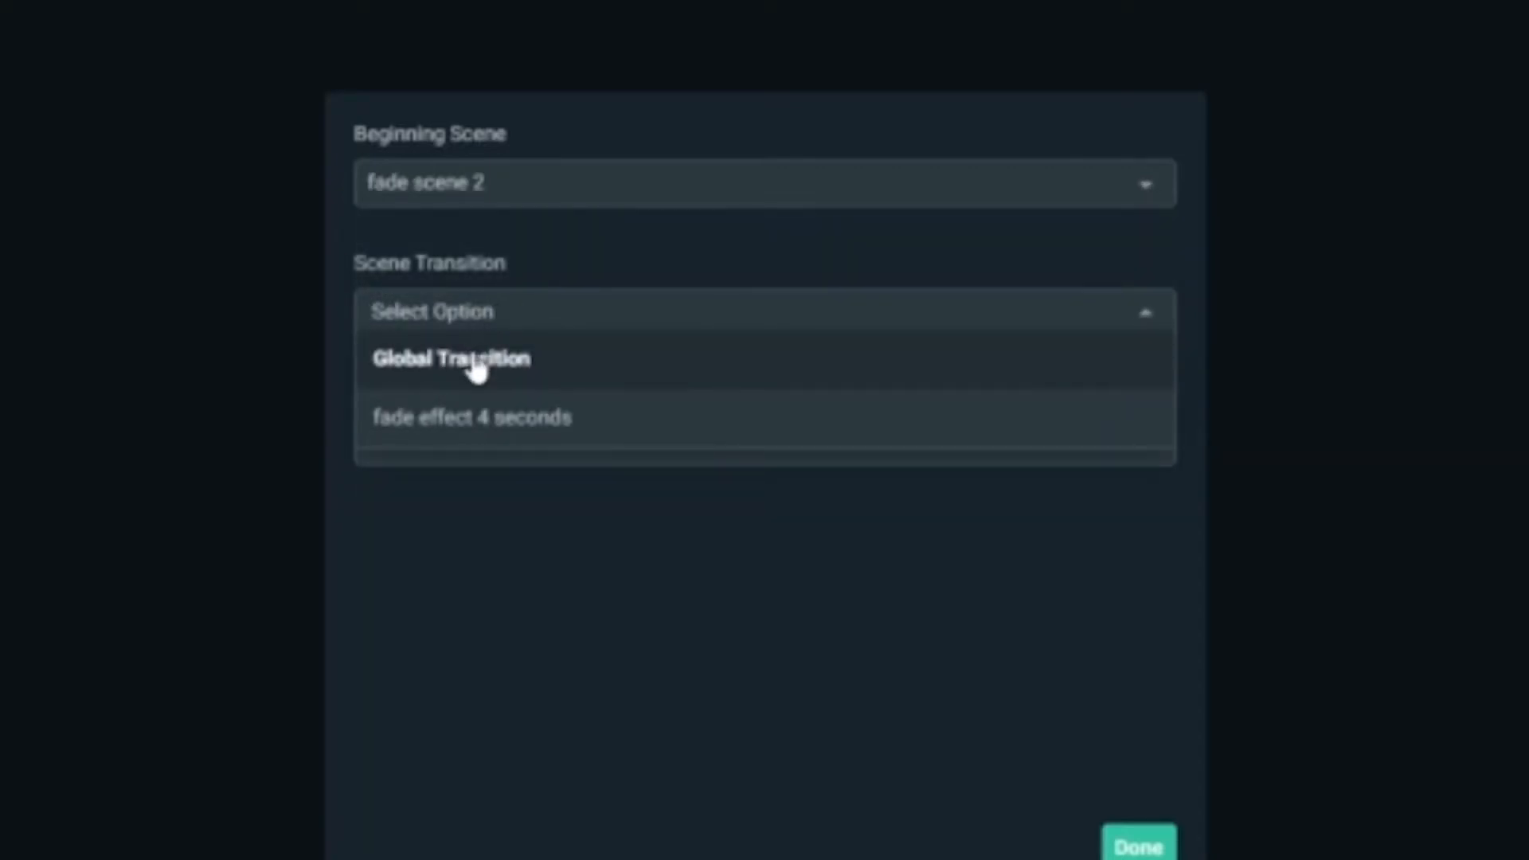
pyautogui.click(471, 417)
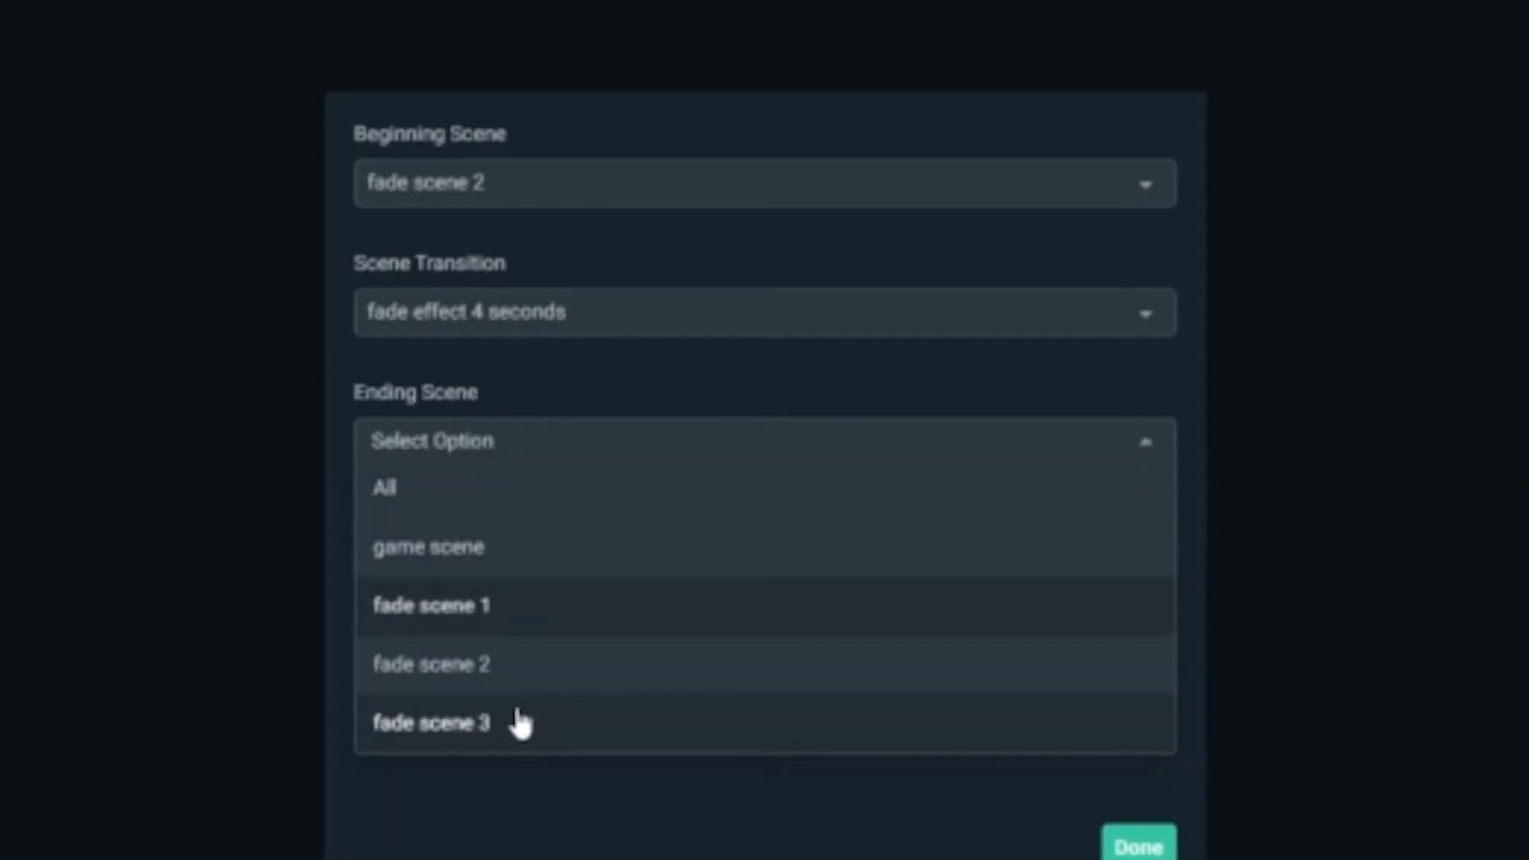
pyautogui.click(432, 724)
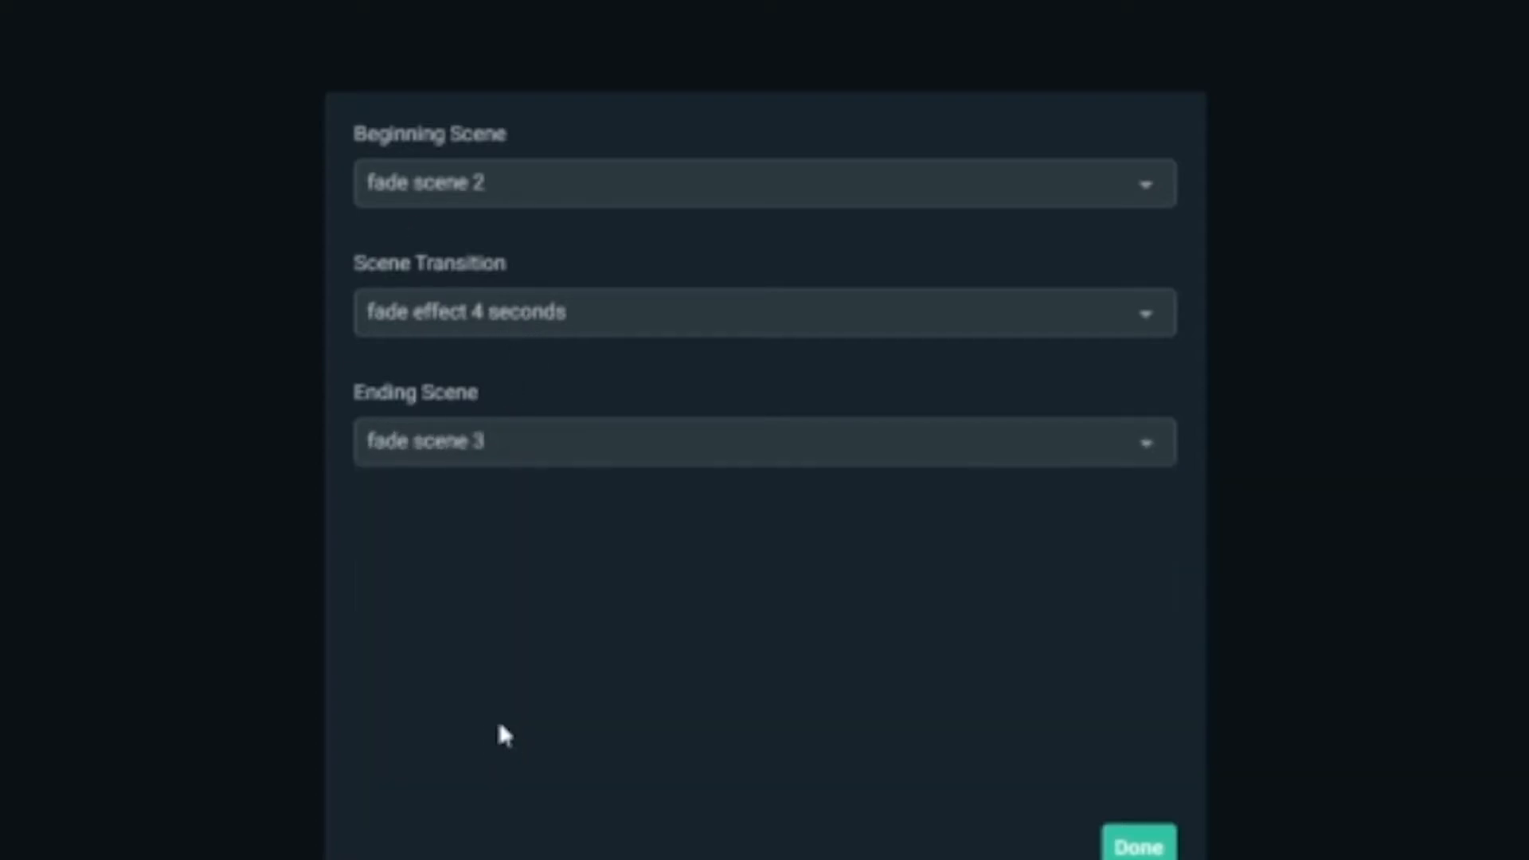
pyautogui.moveTo(923, 844)
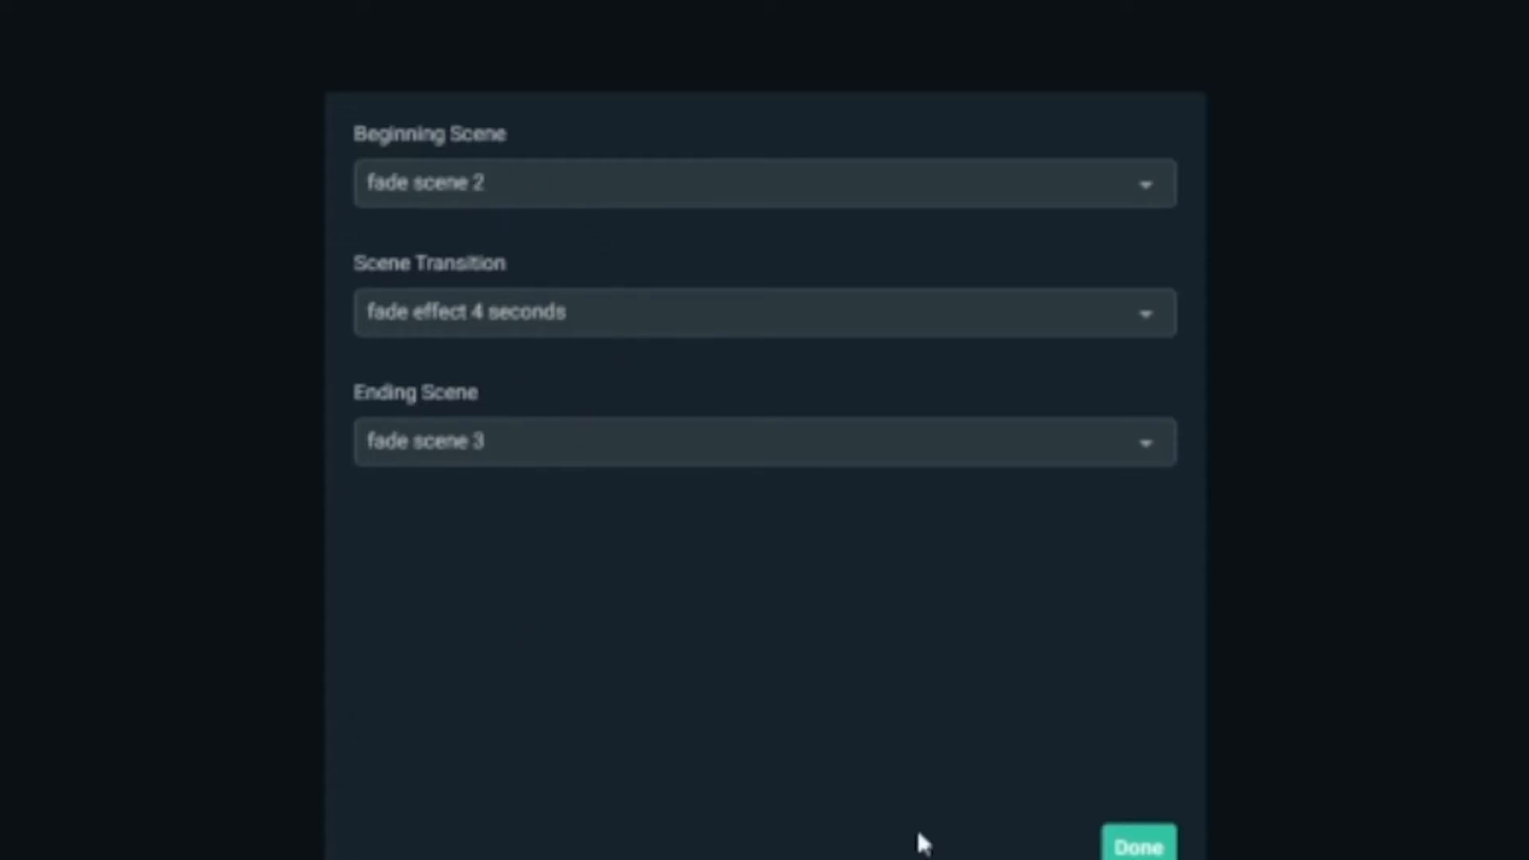
pyautogui.click(1137, 844)
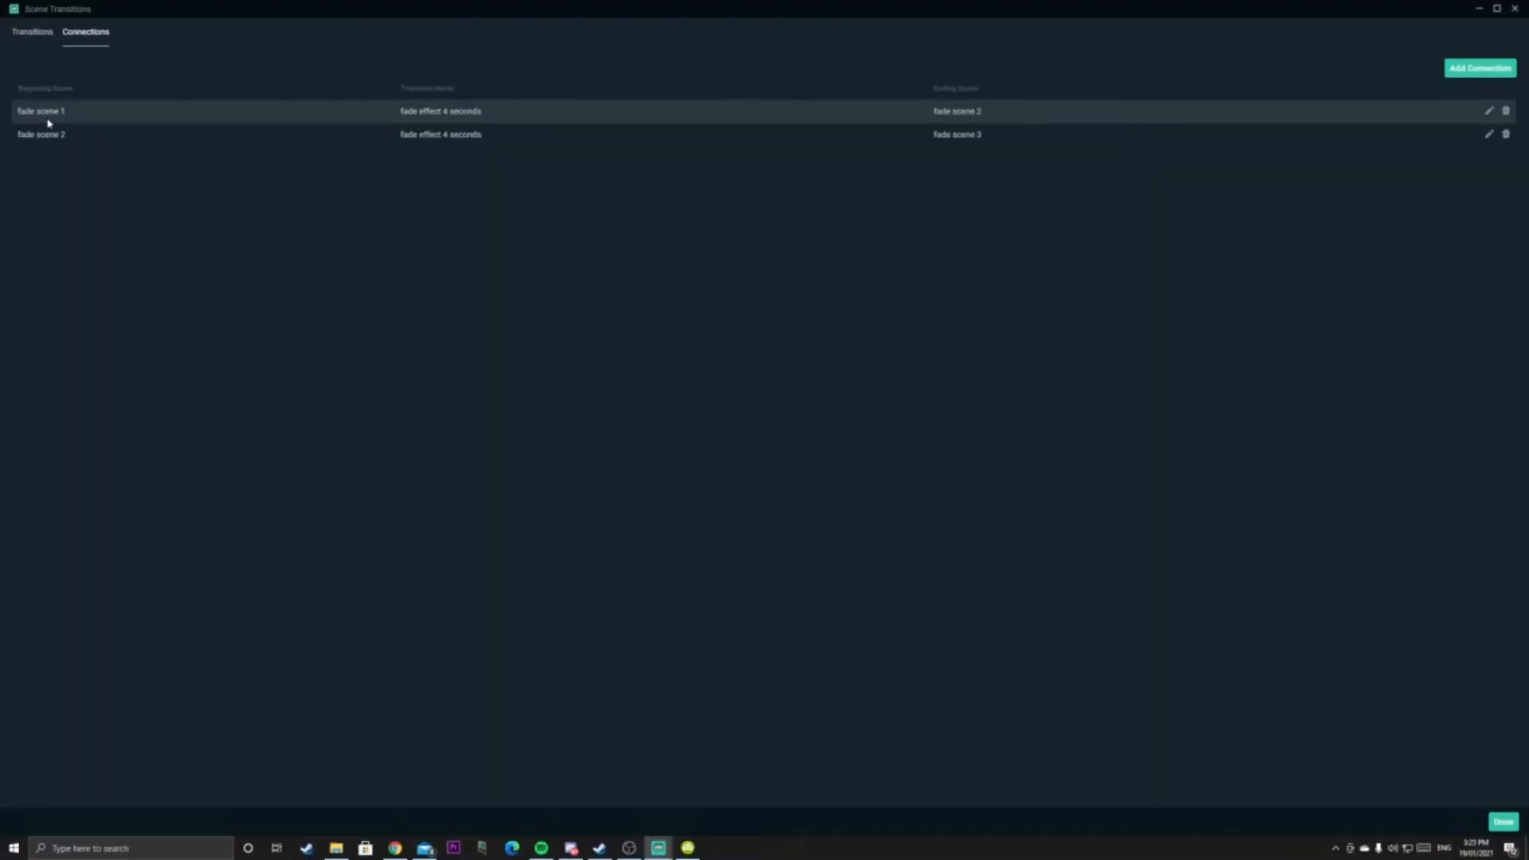
pyautogui.moveTo(961, 140)
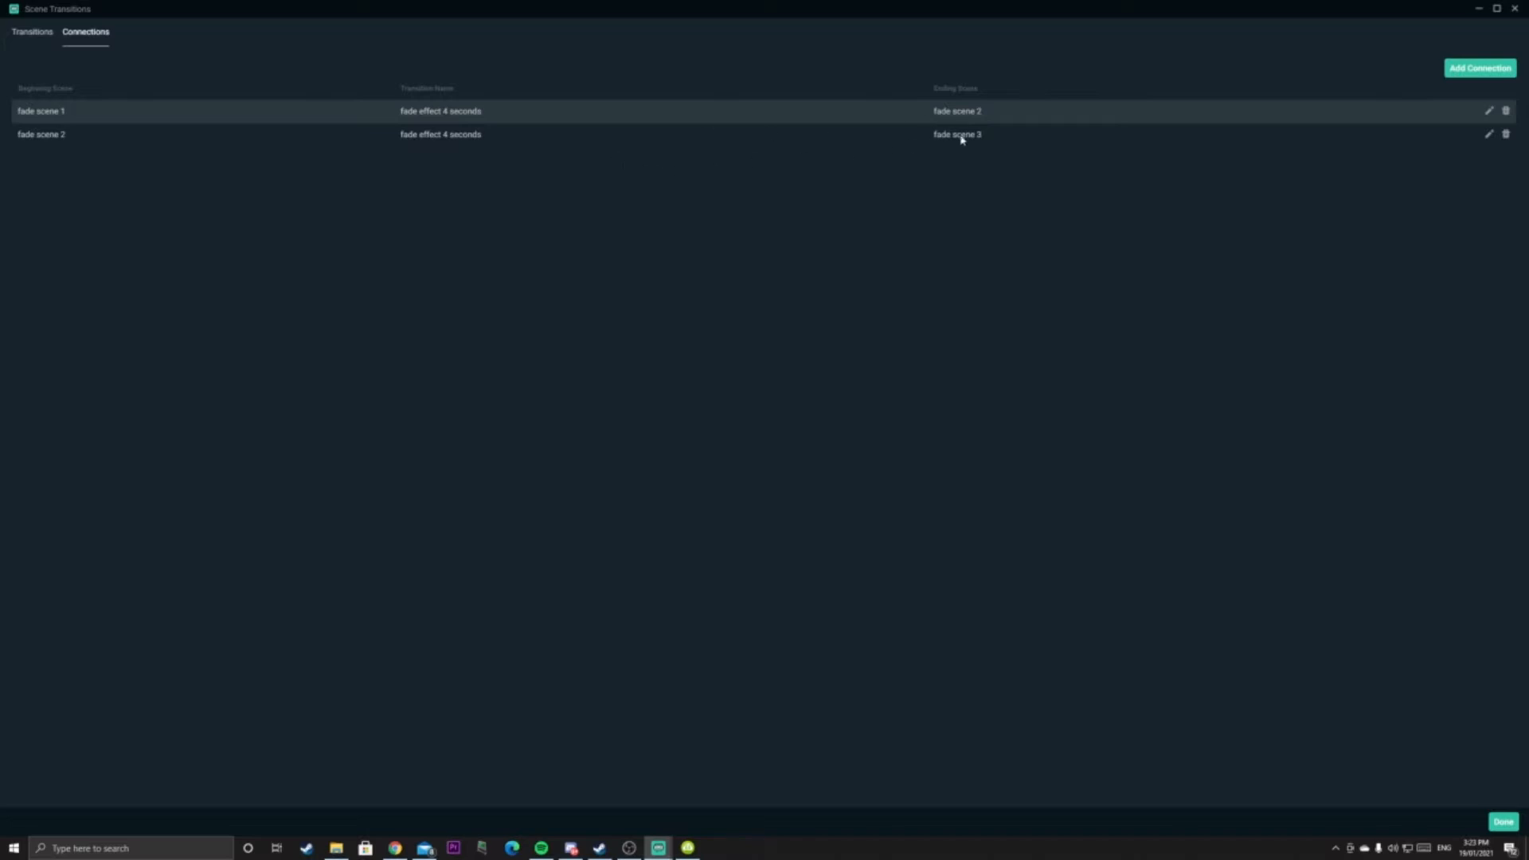
pyautogui.moveTo(284, 102)
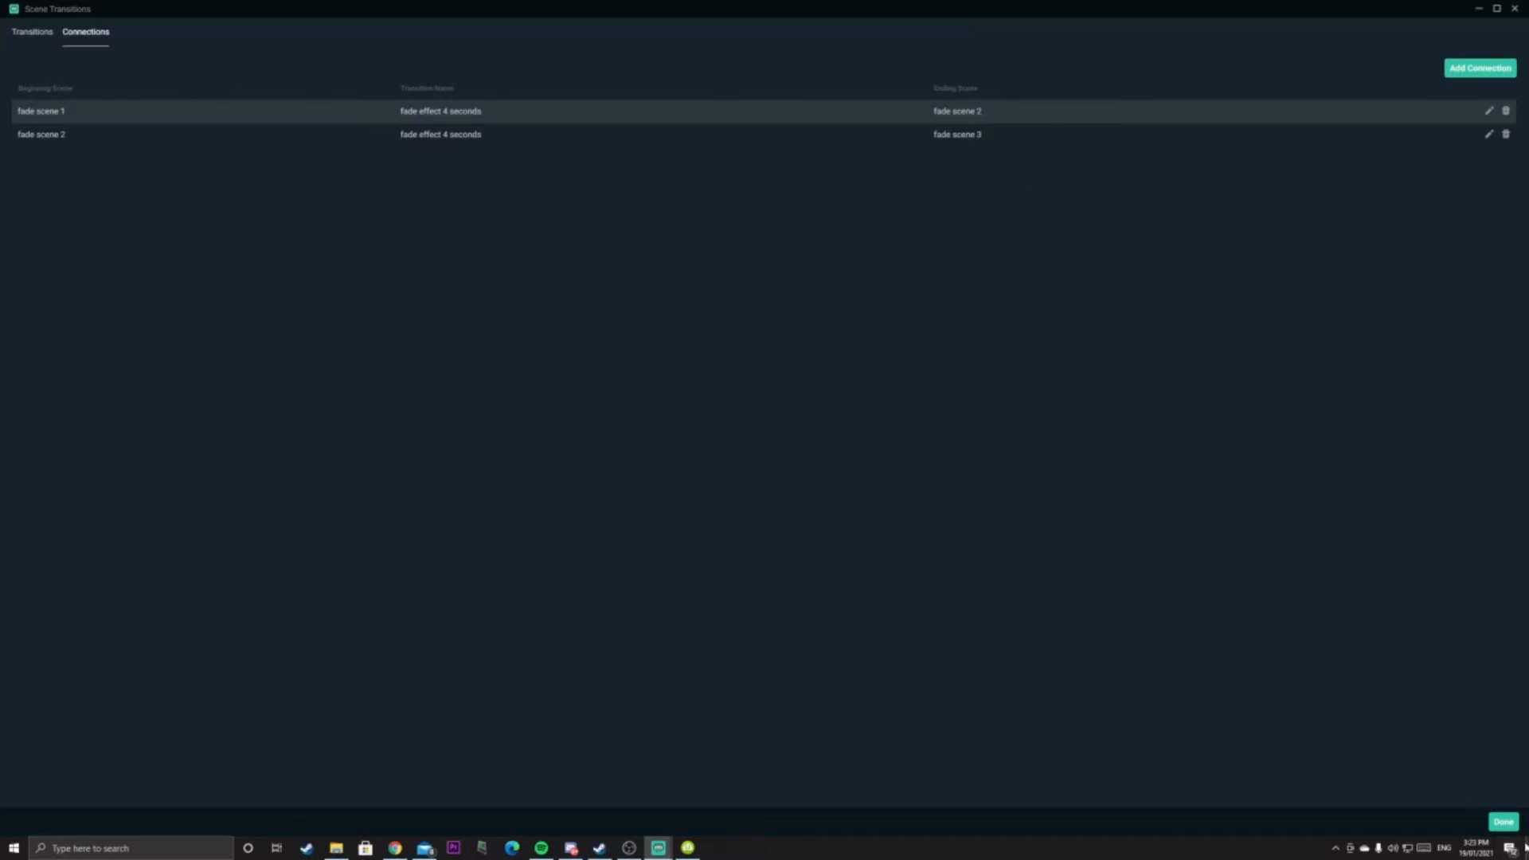
# Close Scene Transitions and switch fade scene 1 → 2 → 3 → 1 to watch the 4-second fades
pyautogui.click(1504, 822)
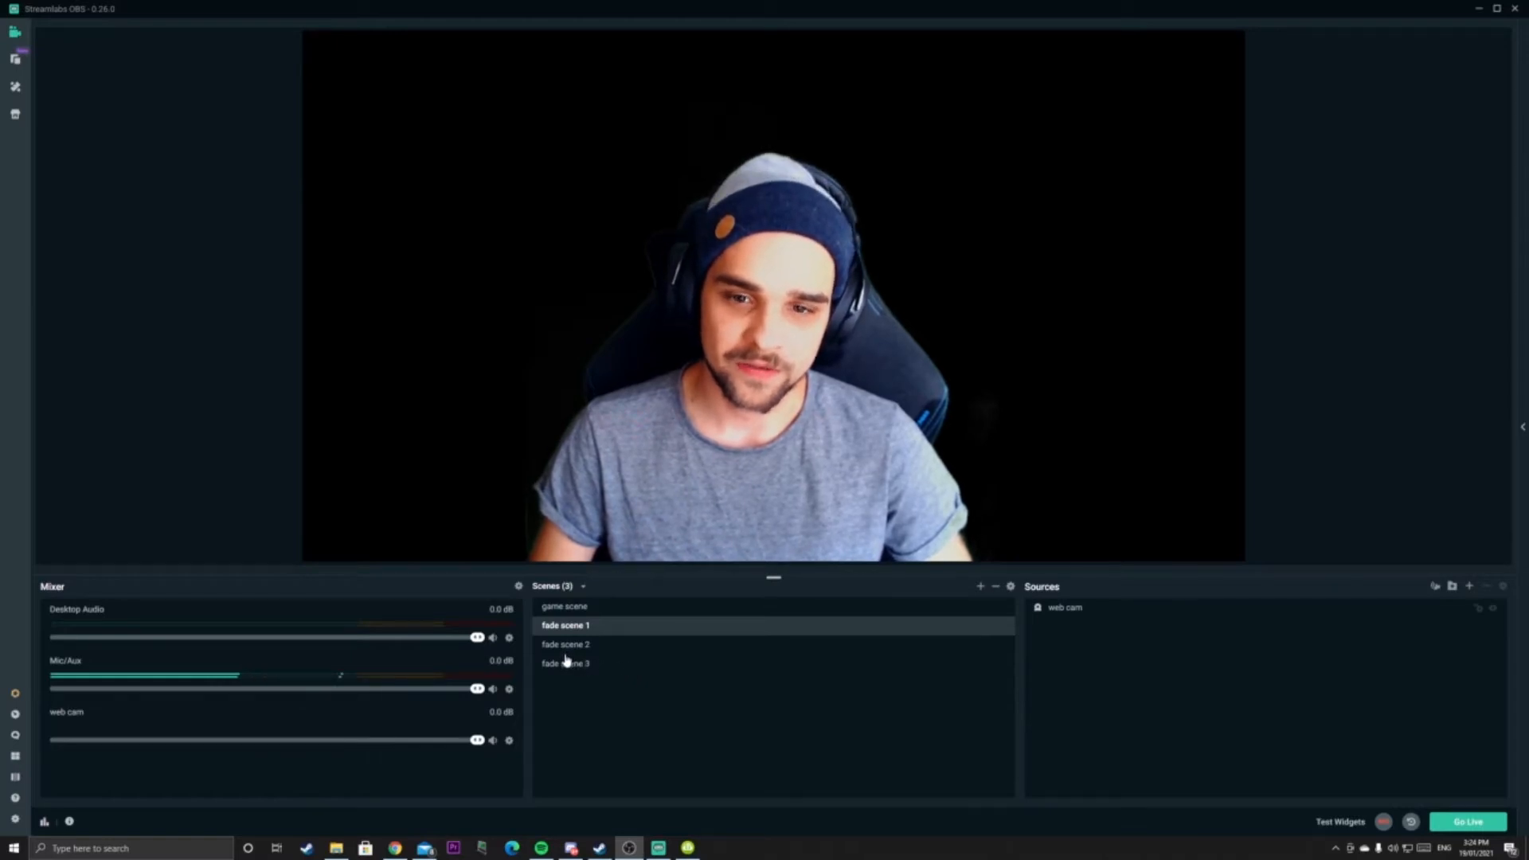
pyautogui.click(564, 643)
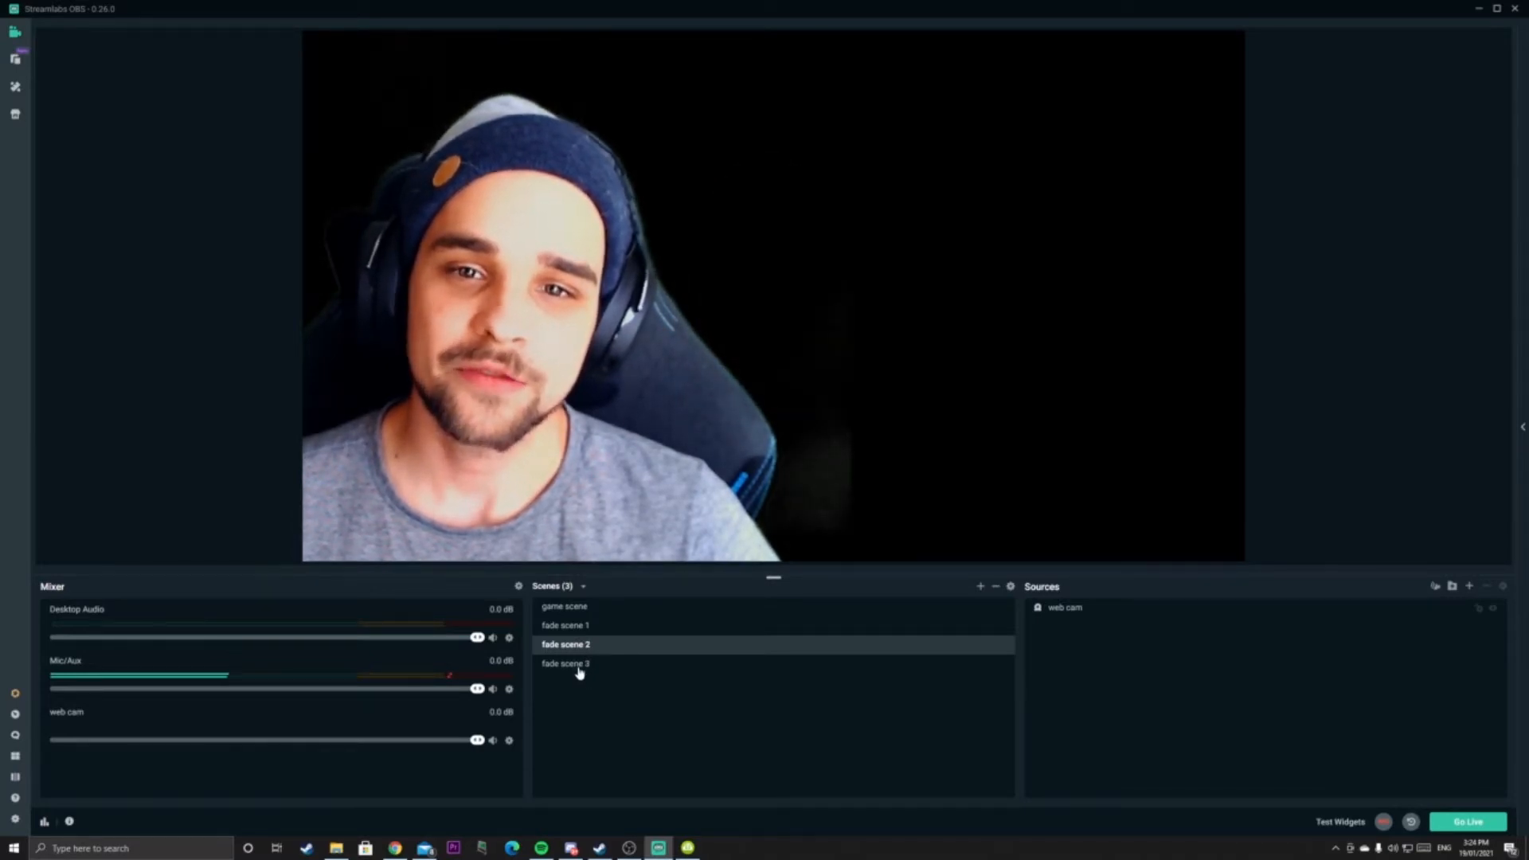
pyautogui.click(564, 662)
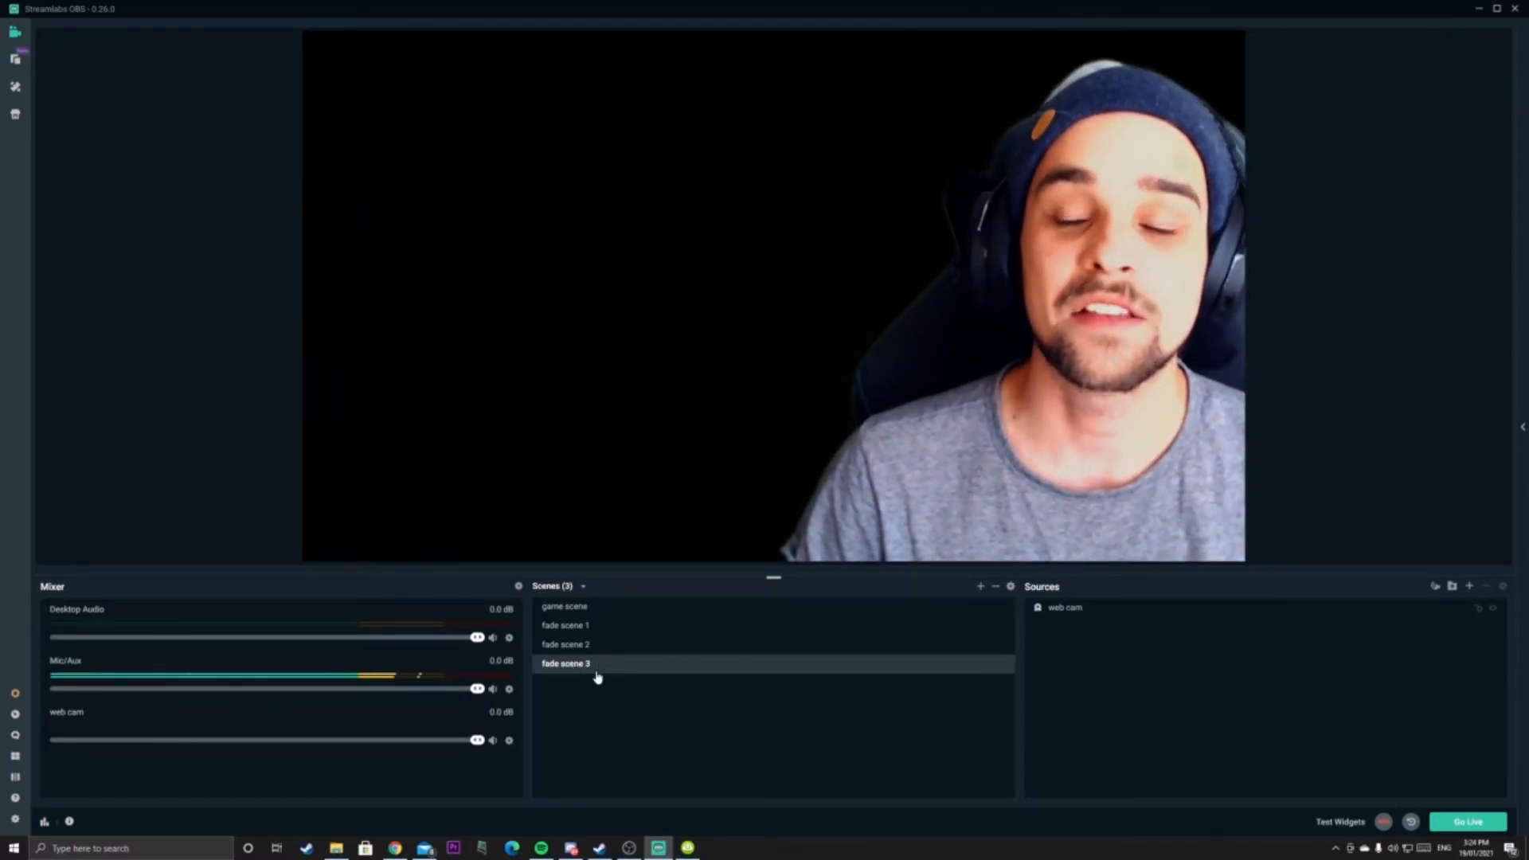
pyautogui.click(564, 624)
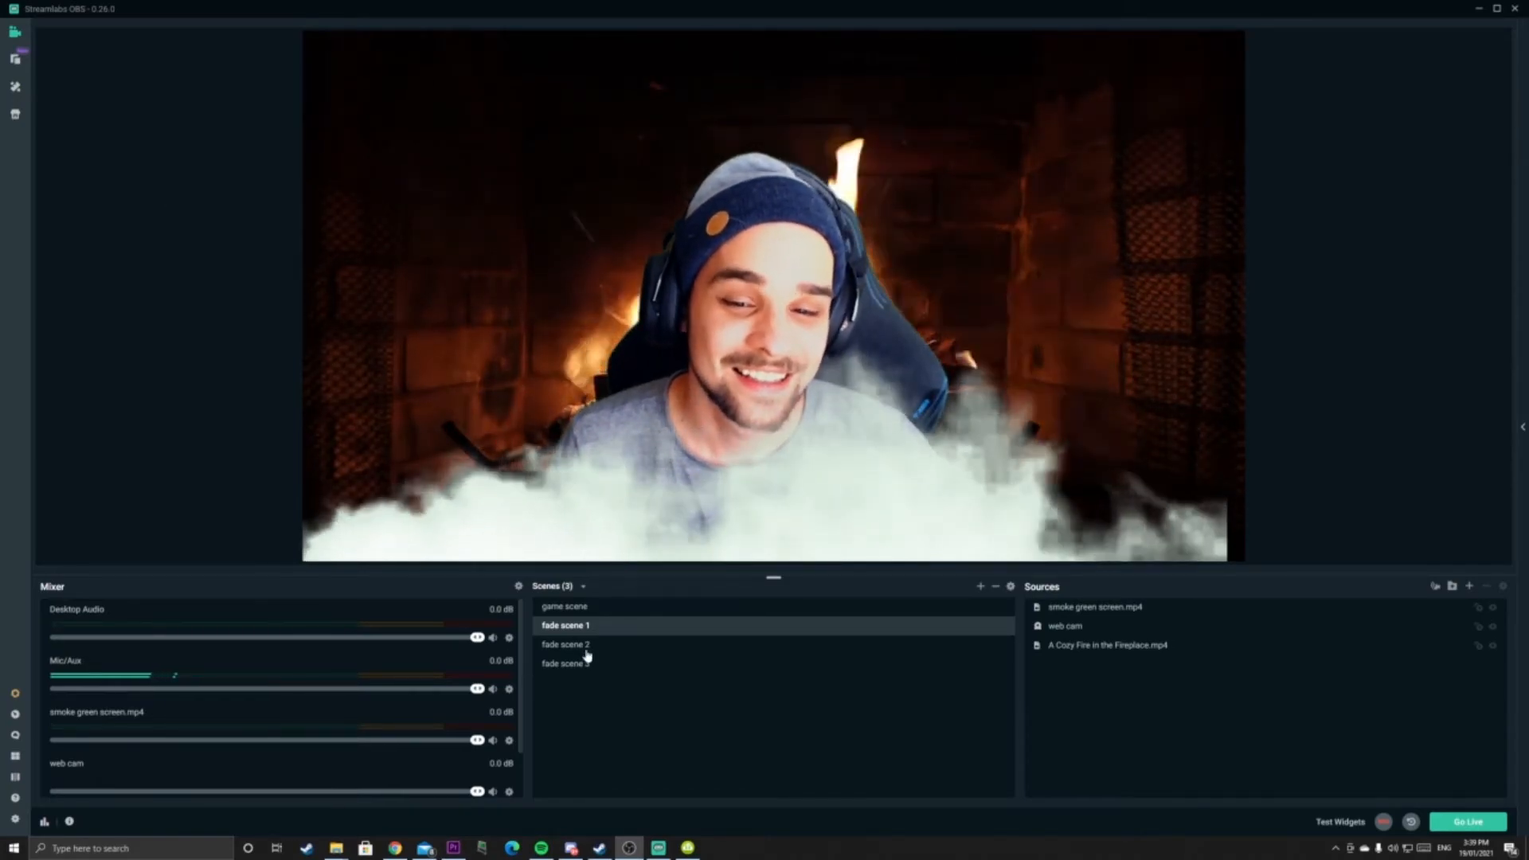
# Cycle fade scenes 2, 3, 2, 3 and back to 1 to preview the smooth fireplace fades
pyautogui.click(565, 644)
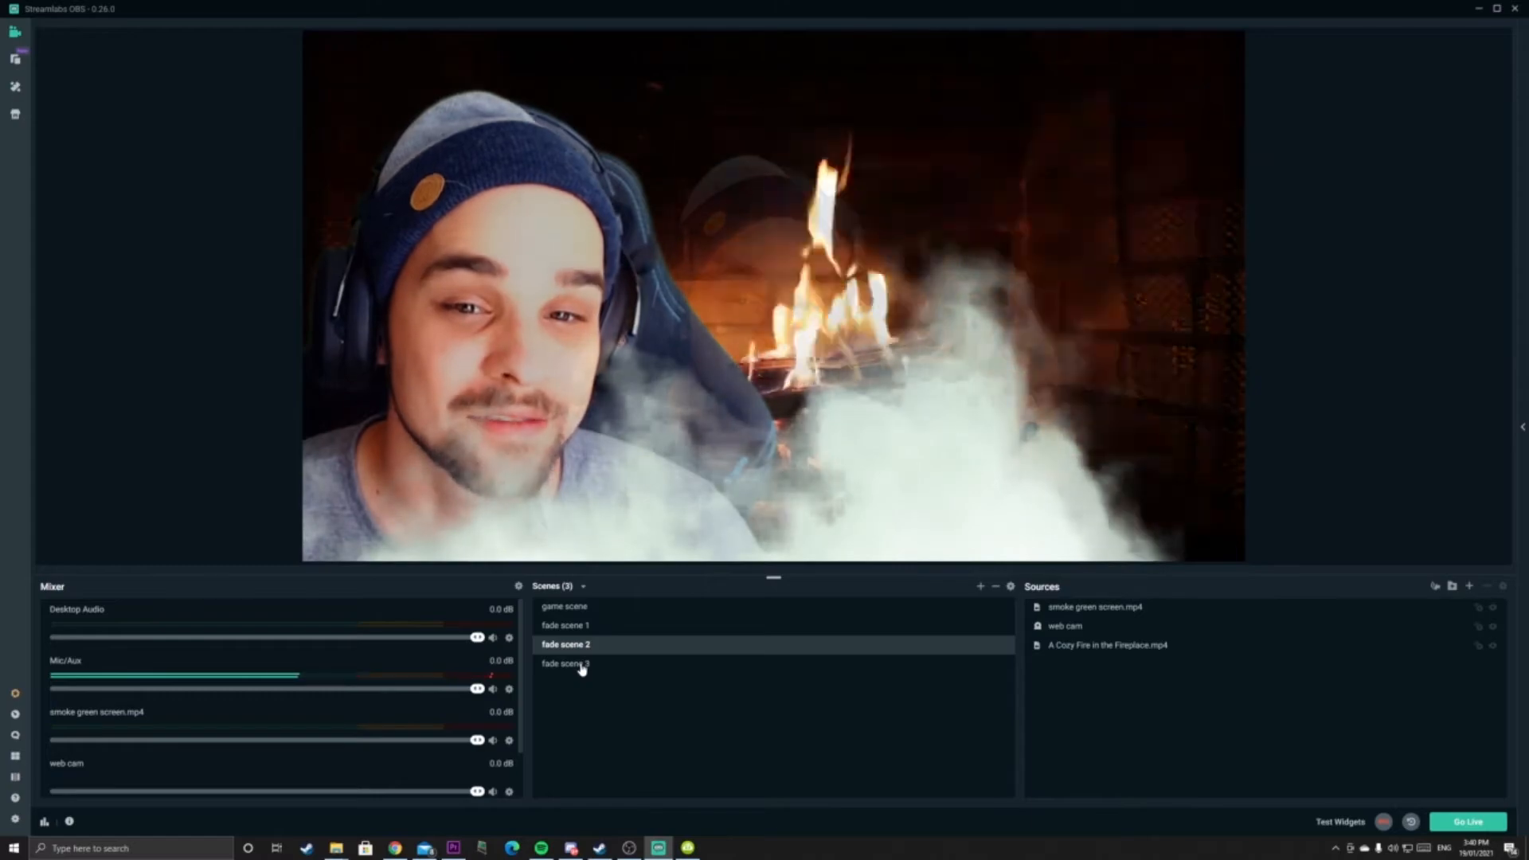
pyautogui.click(565, 663)
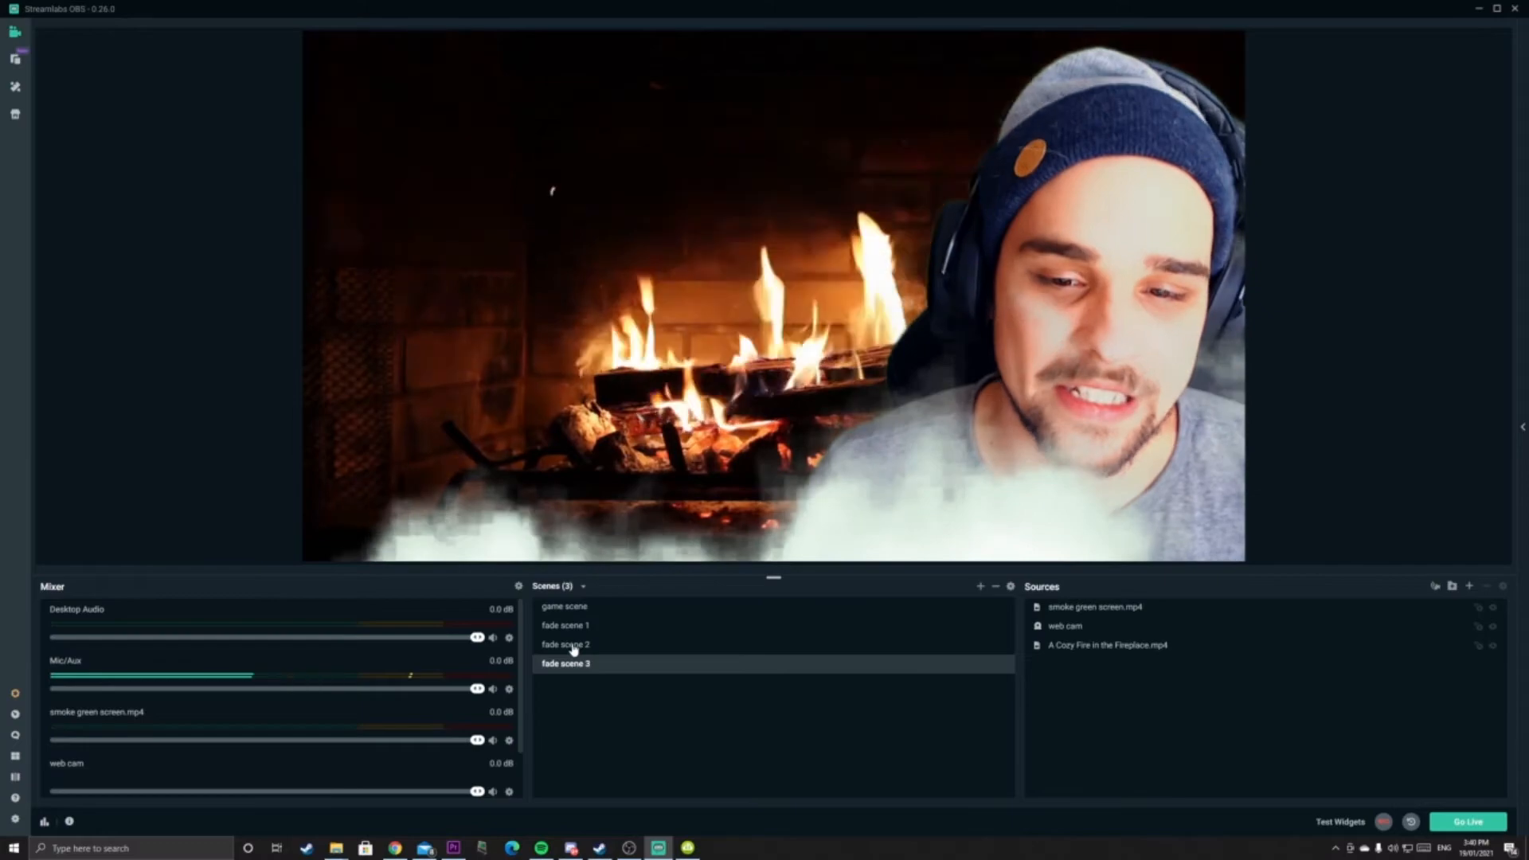
pyautogui.click(564, 643)
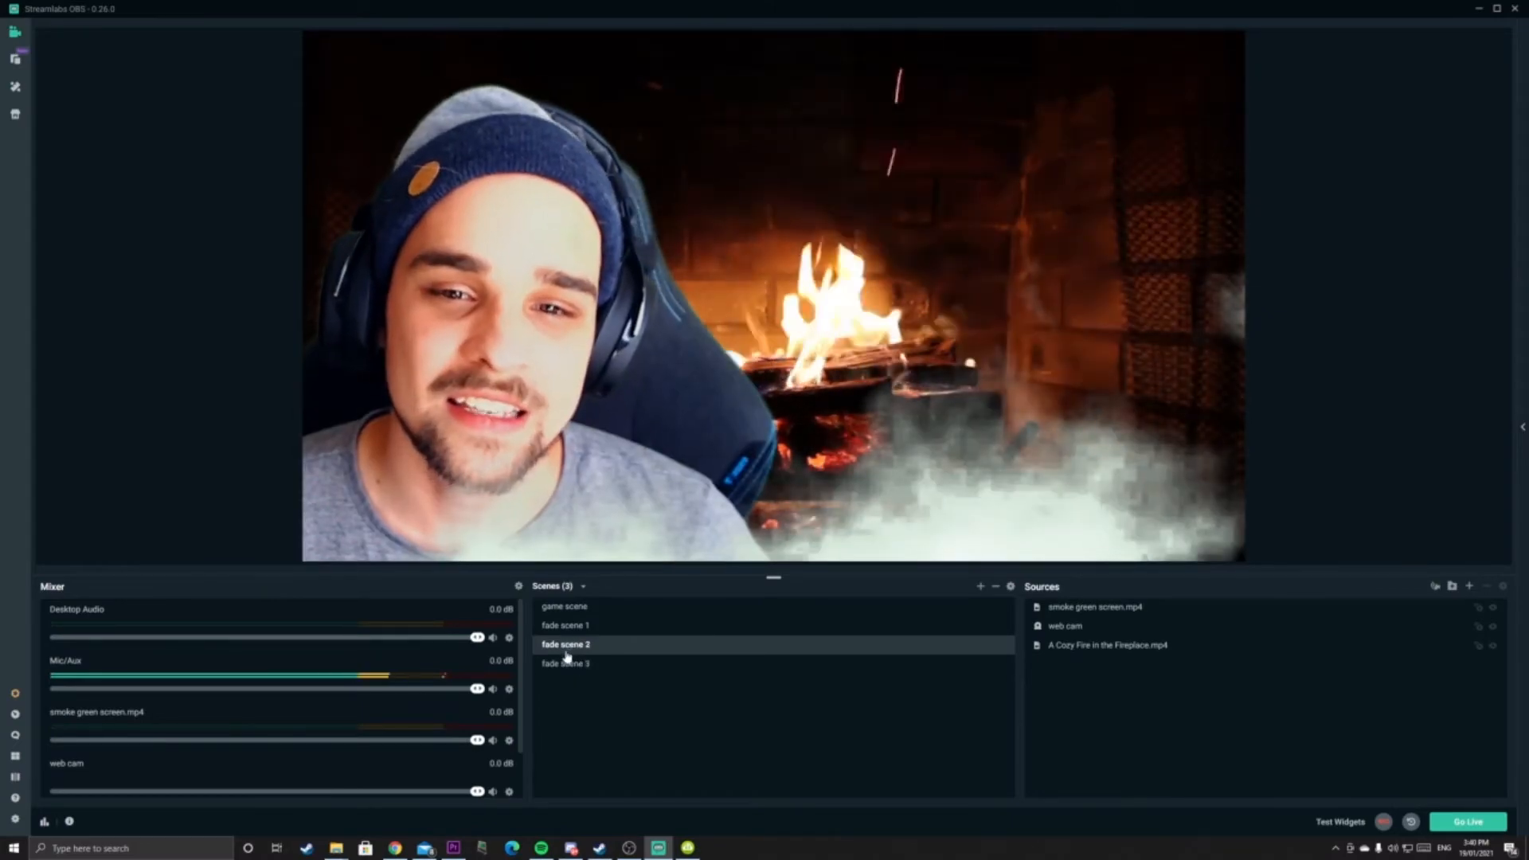
pyautogui.click(564, 662)
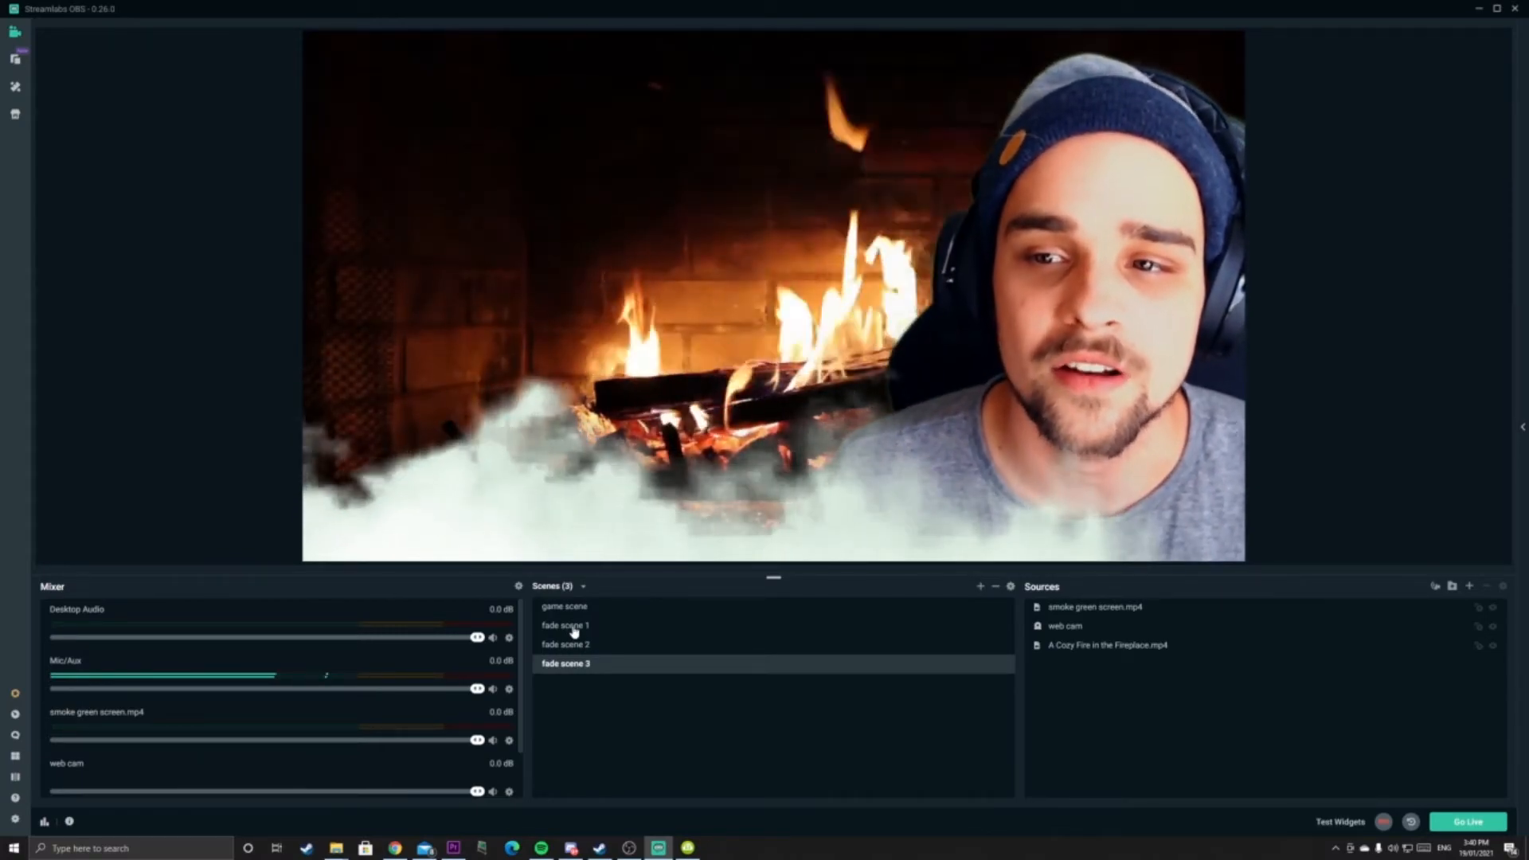
pyautogui.click(564, 624)
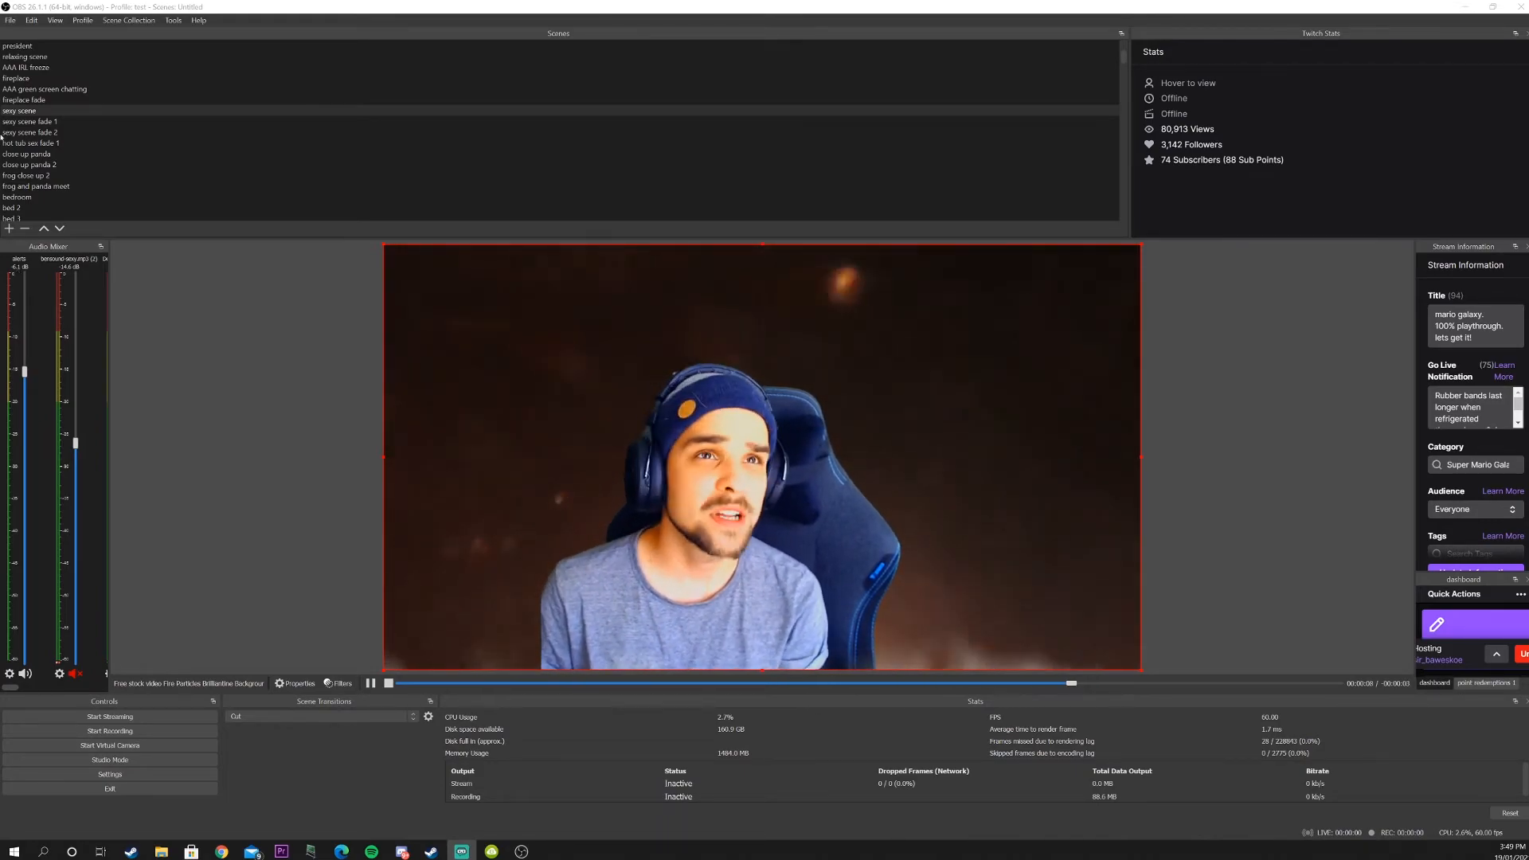
# Reveal the first scene's 3000 ms Fade override, then switch to the second fade scene
pyautogui.click(30, 143)
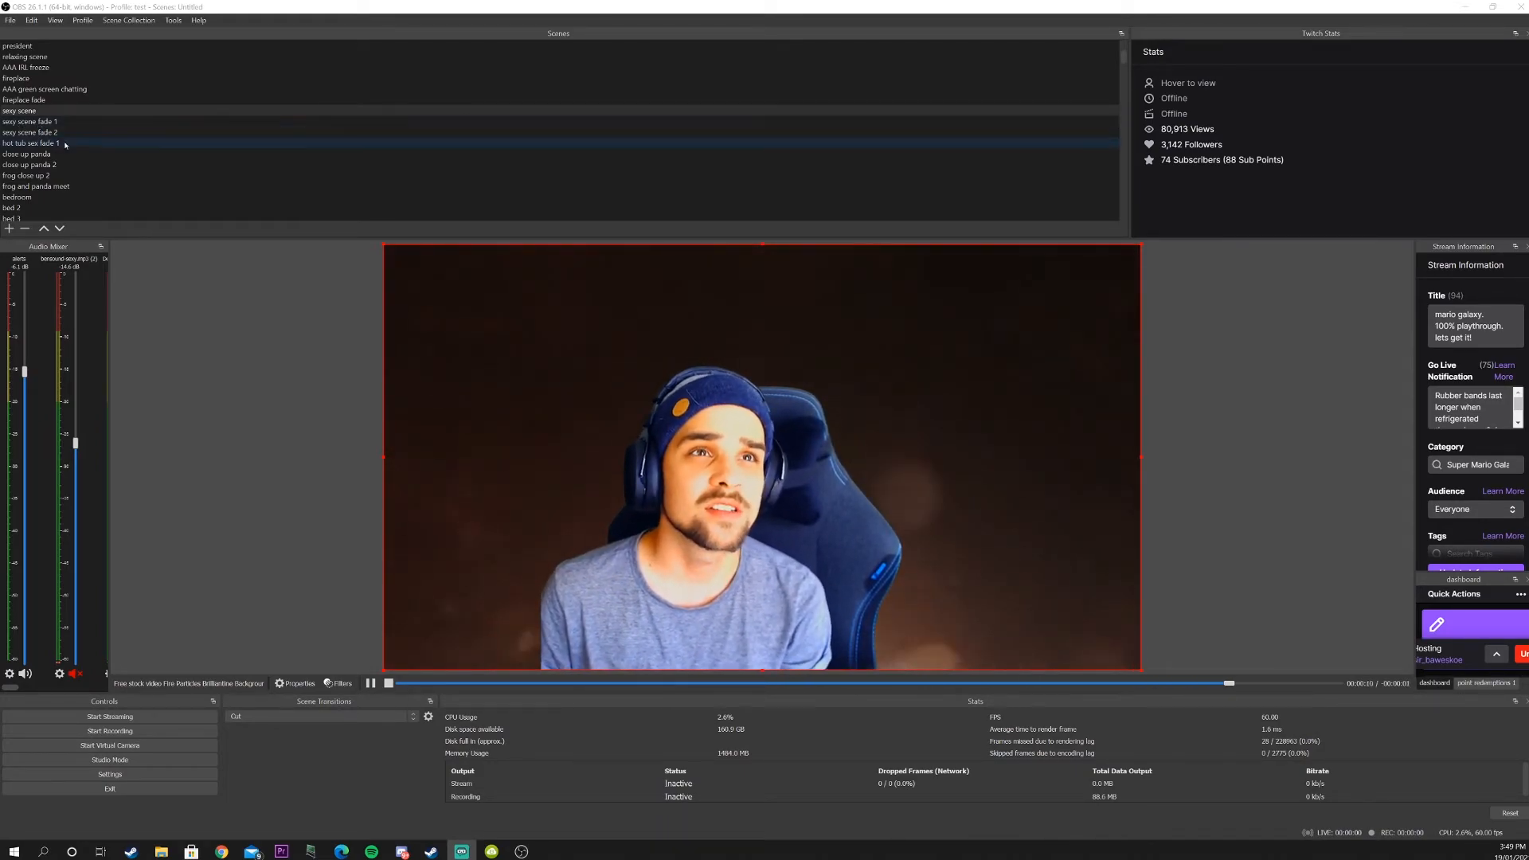
pyautogui.click(29, 121)
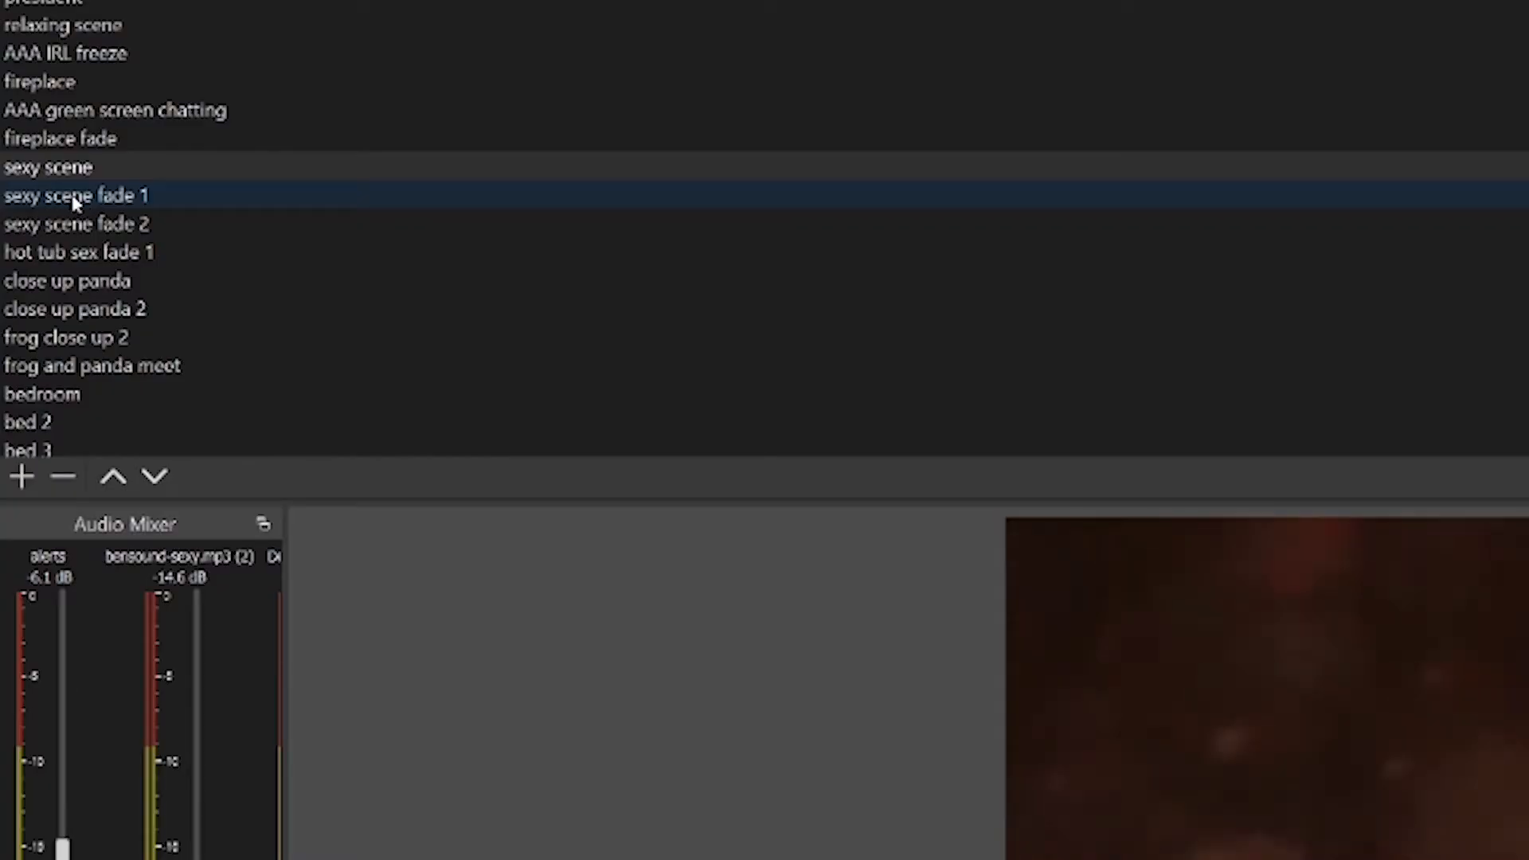
pyautogui.rightClick(77, 194)
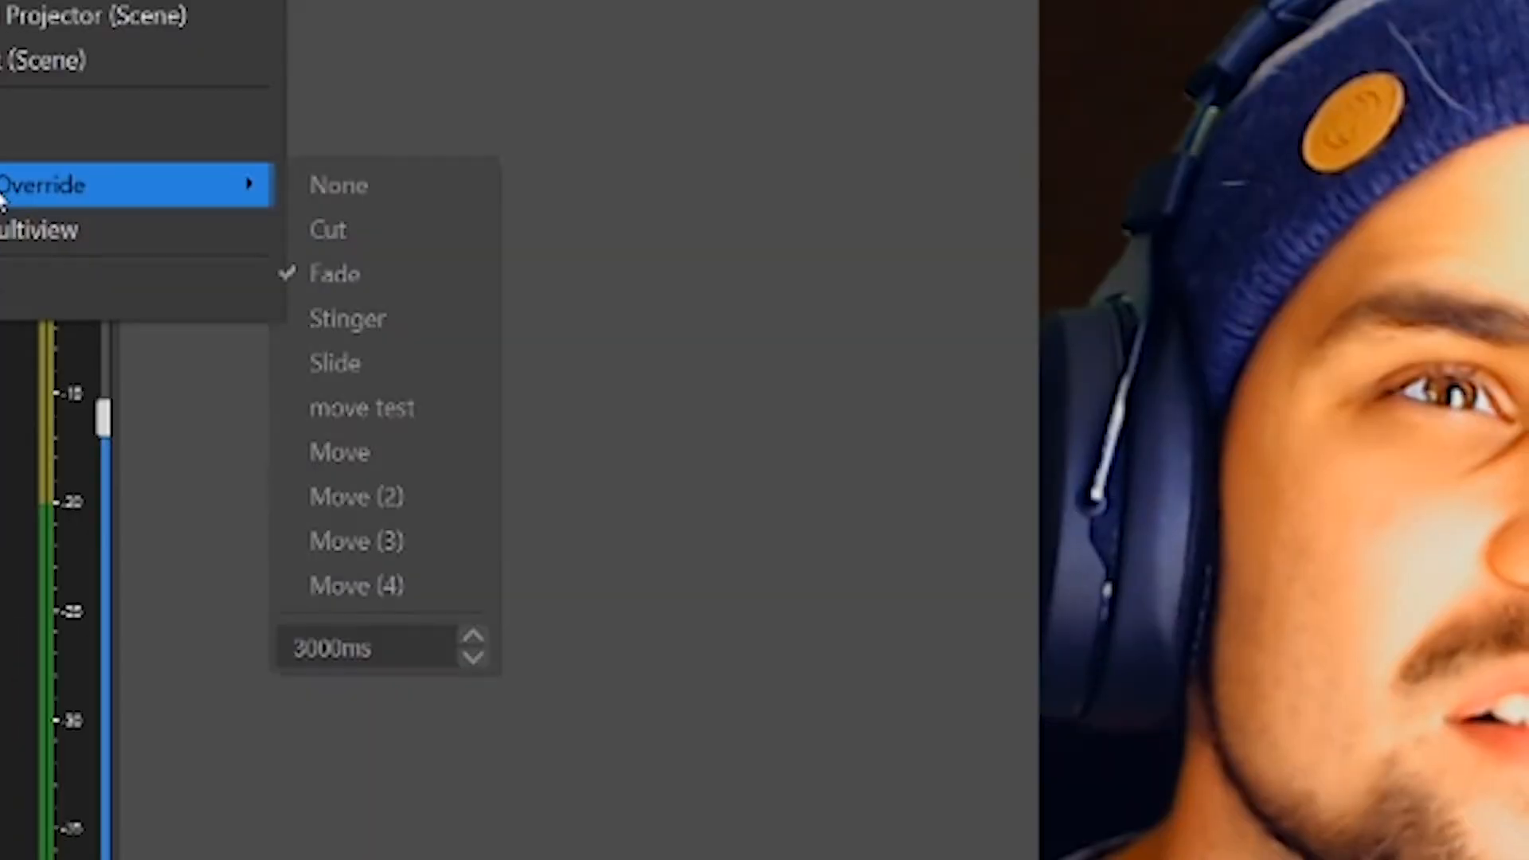
pyautogui.moveTo(366, 229)
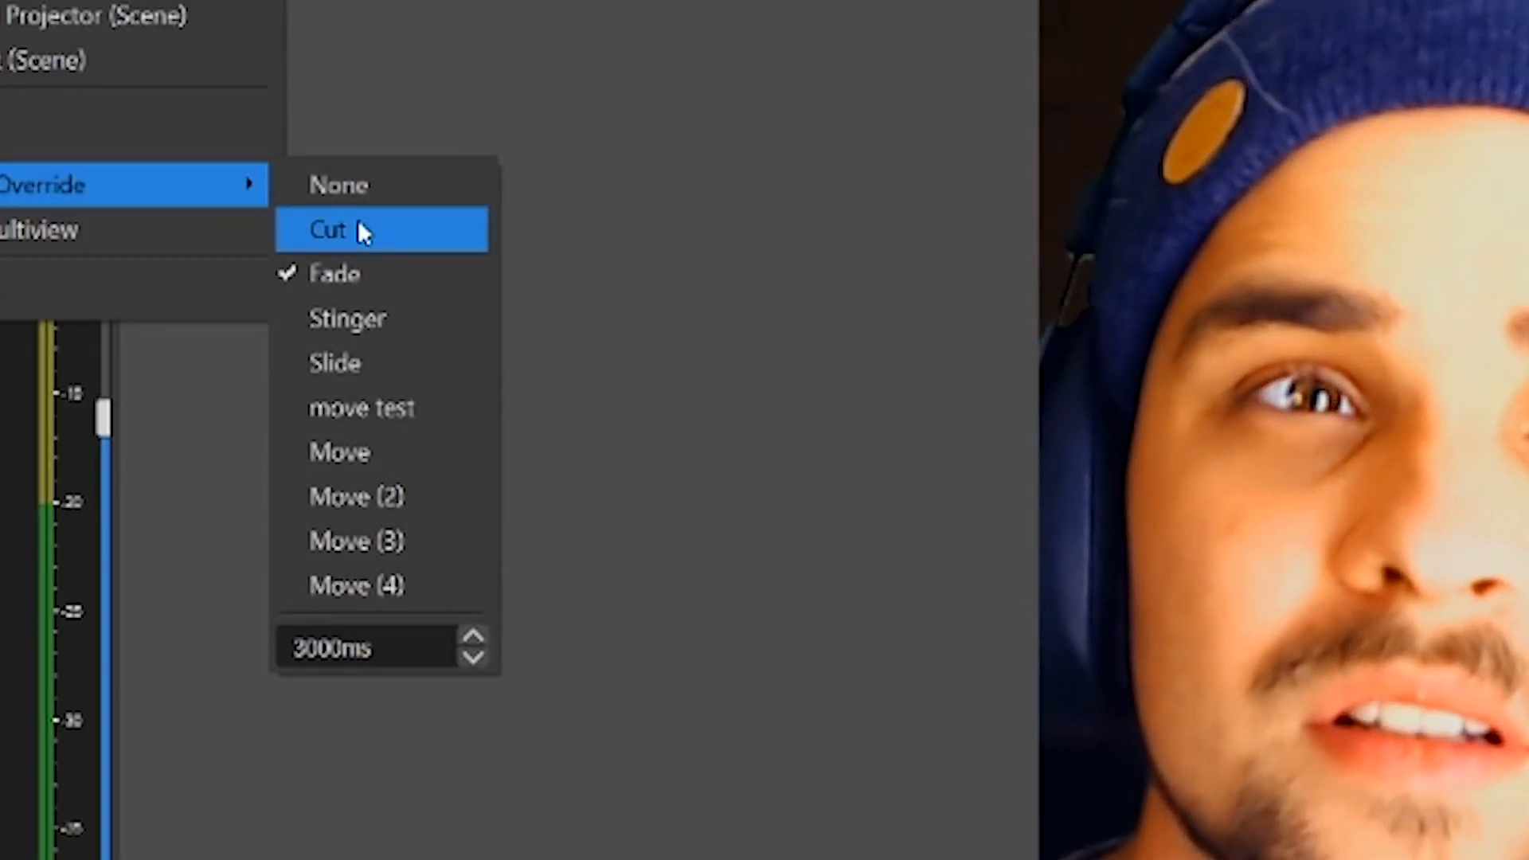
pyautogui.moveTo(350, 284)
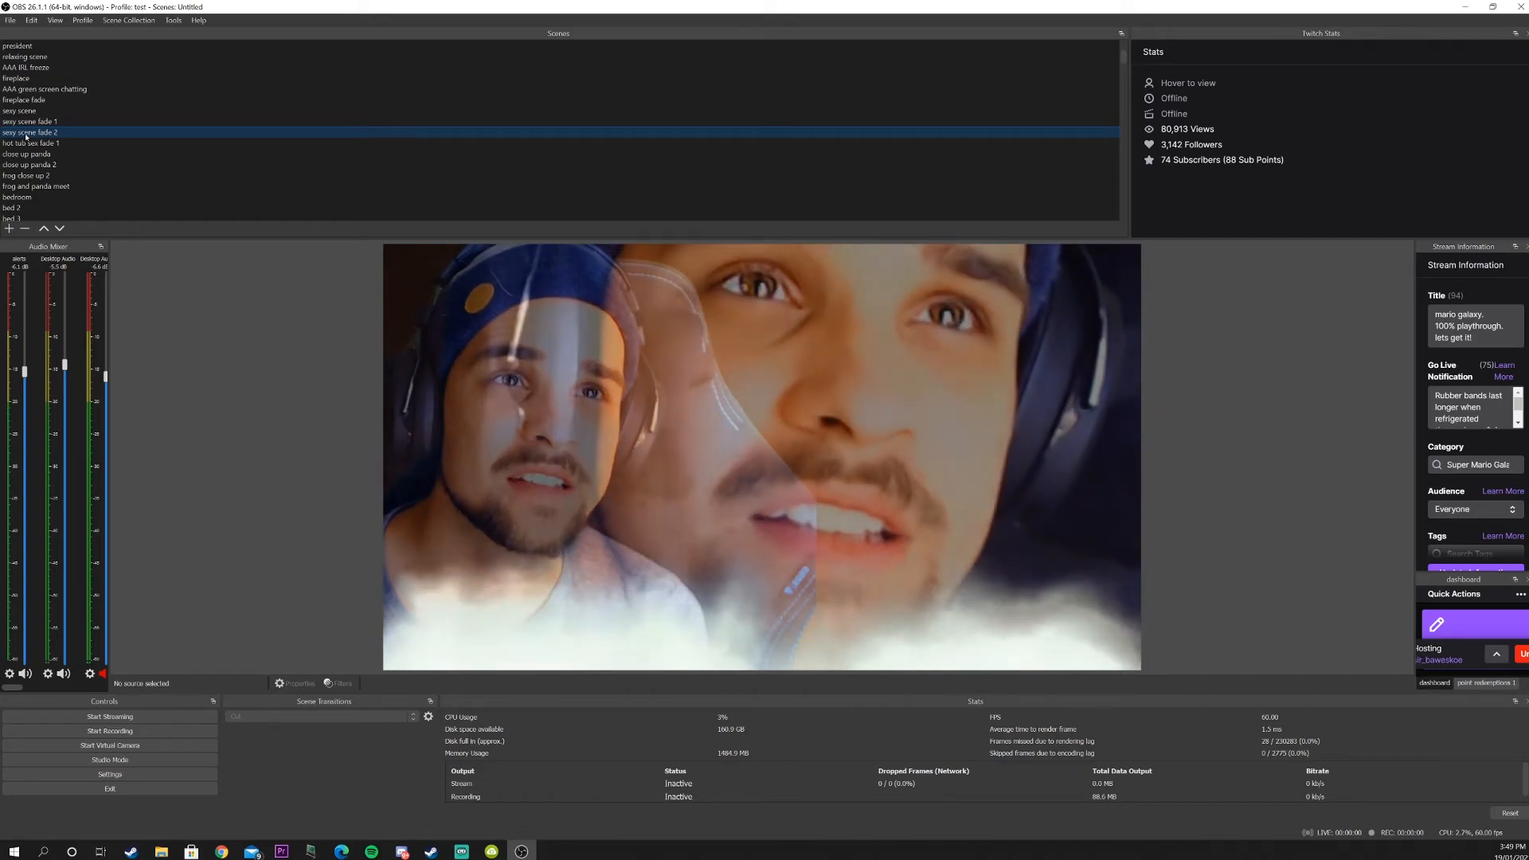
pyautogui.rightClick(28, 133)
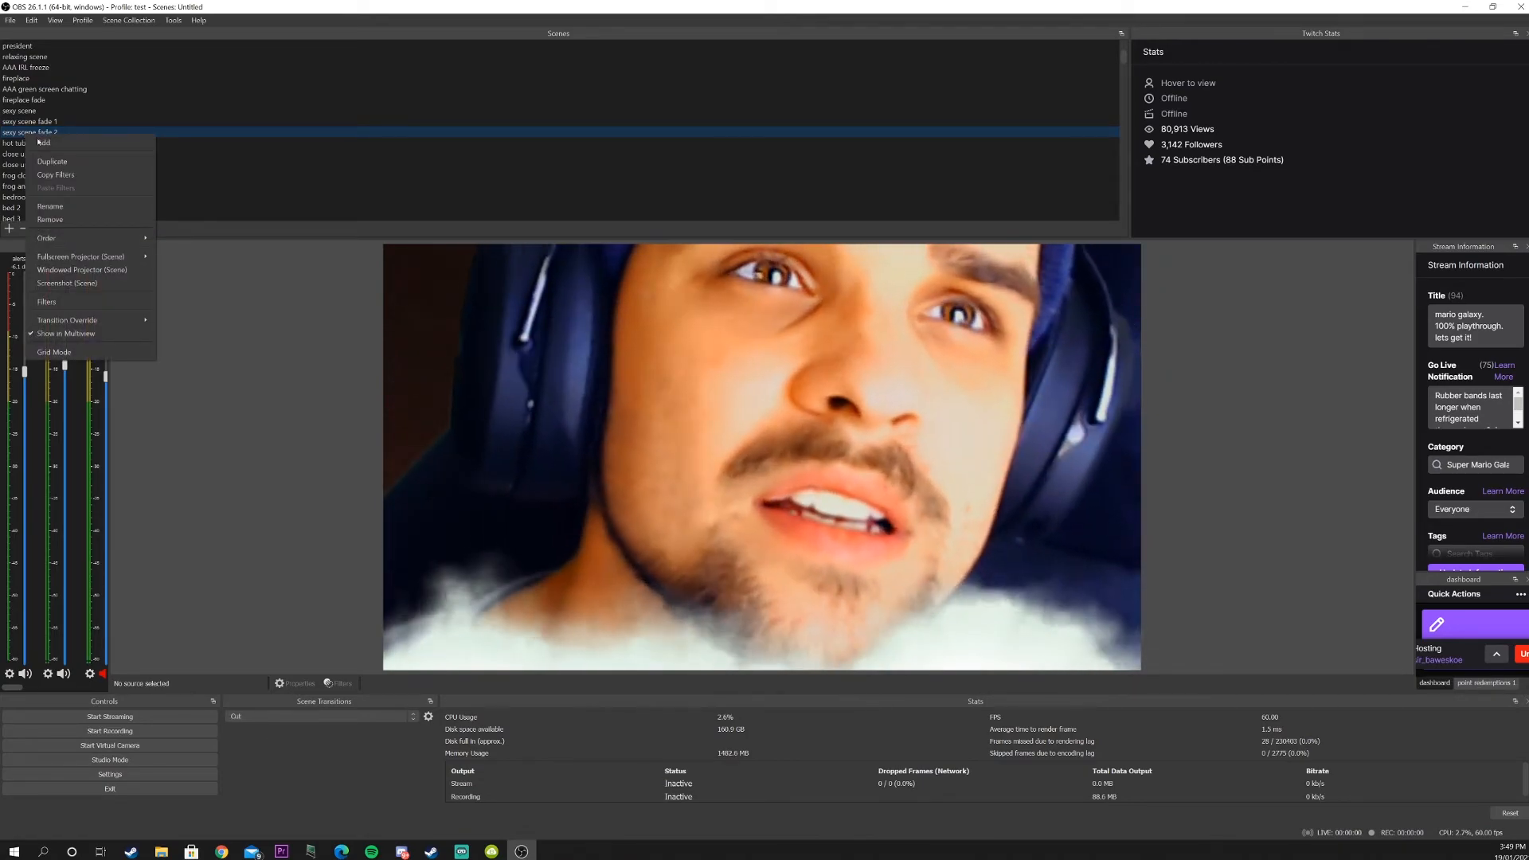
pyautogui.moveTo(67, 283)
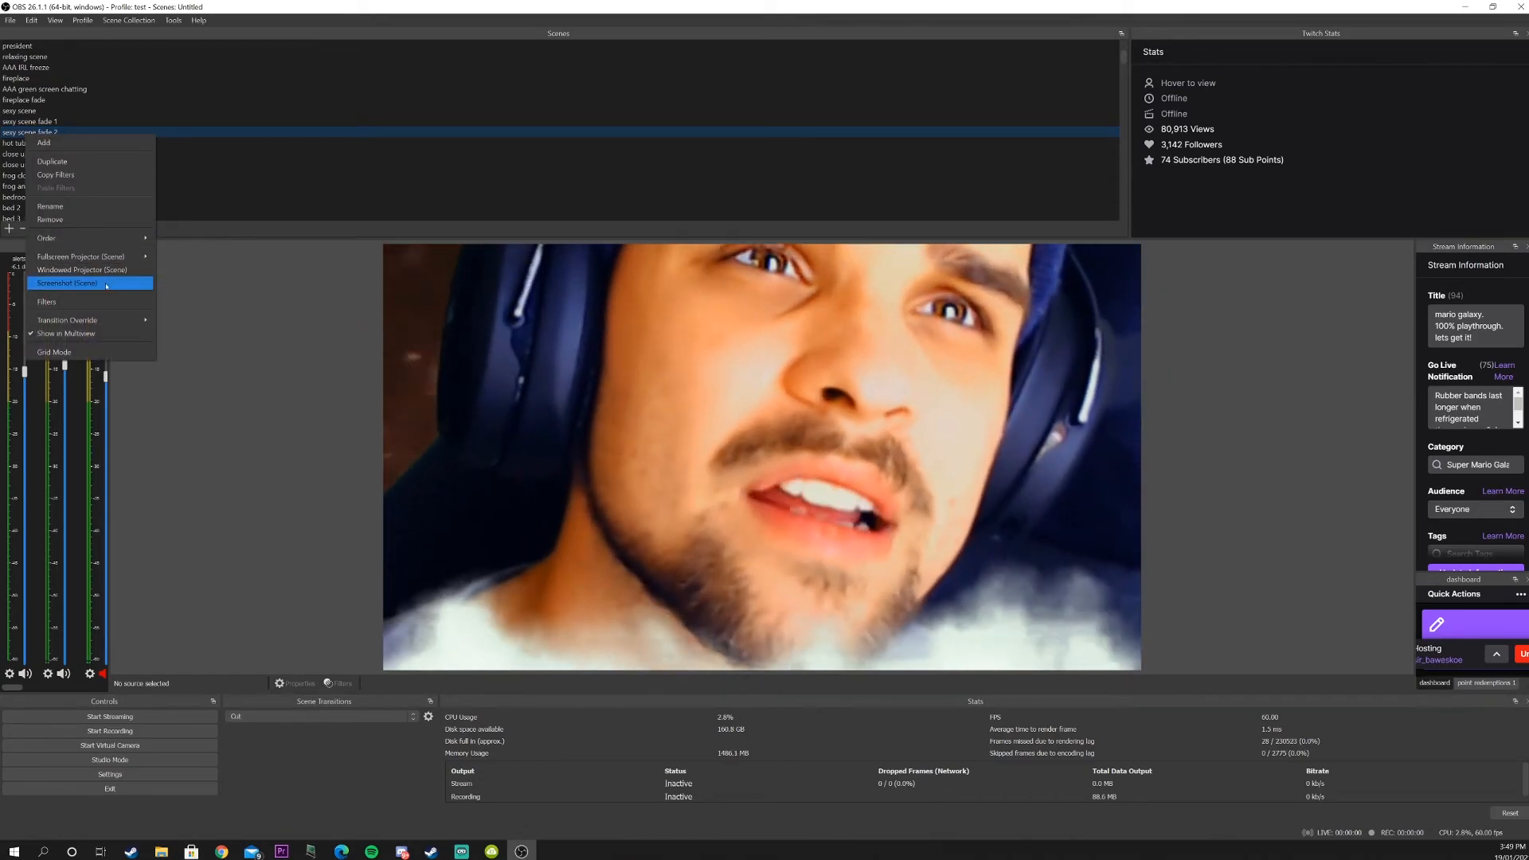